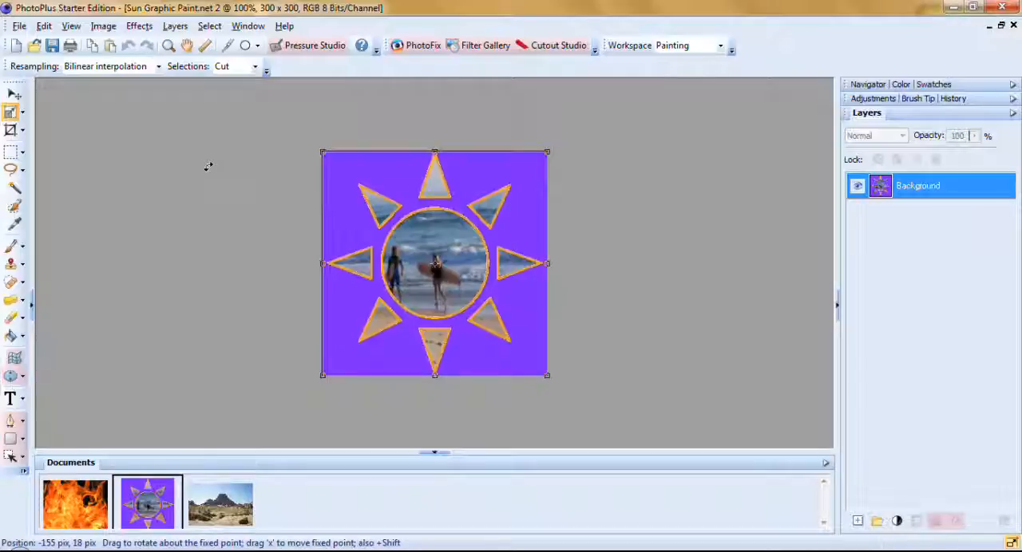
Browse the document and effects menus and dismiss the upgrade notice.
click(247, 25)
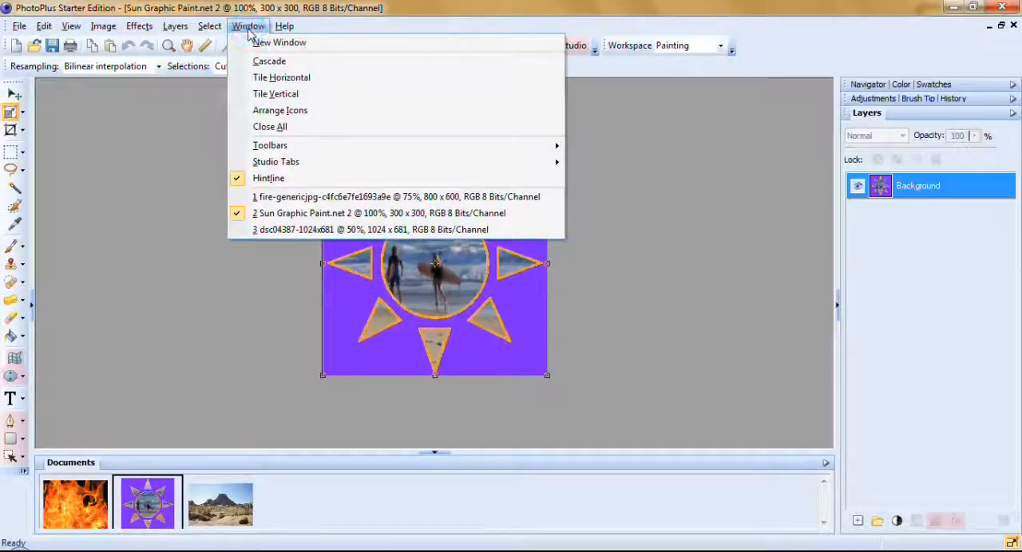
click(139, 25)
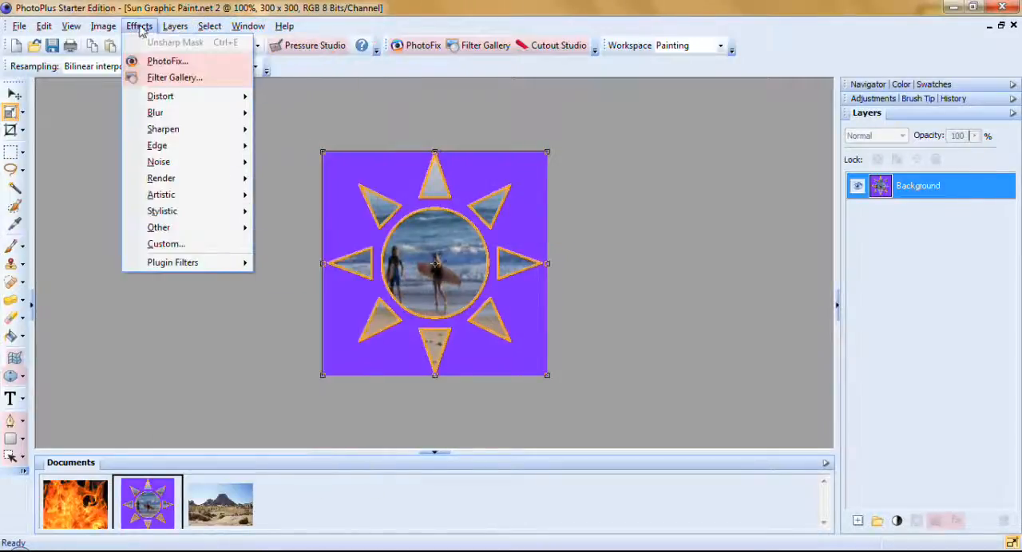
mouse_move(174, 78)
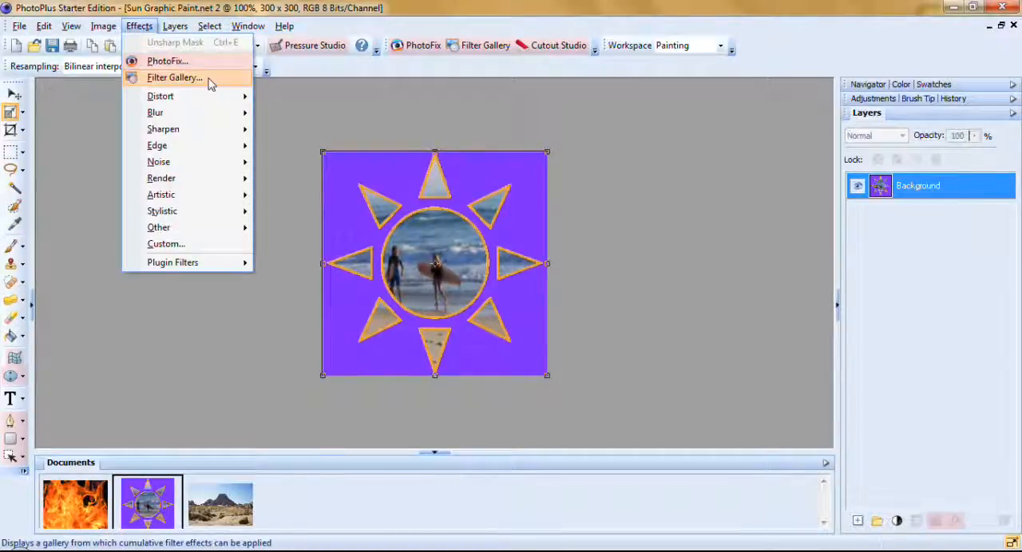
mouse_move(194, 84)
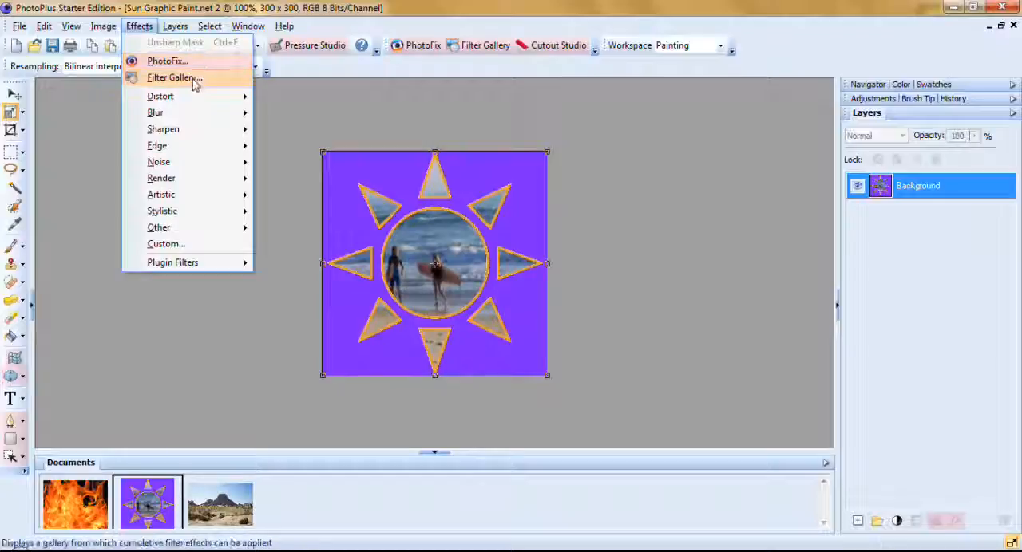
mouse_move(160, 96)
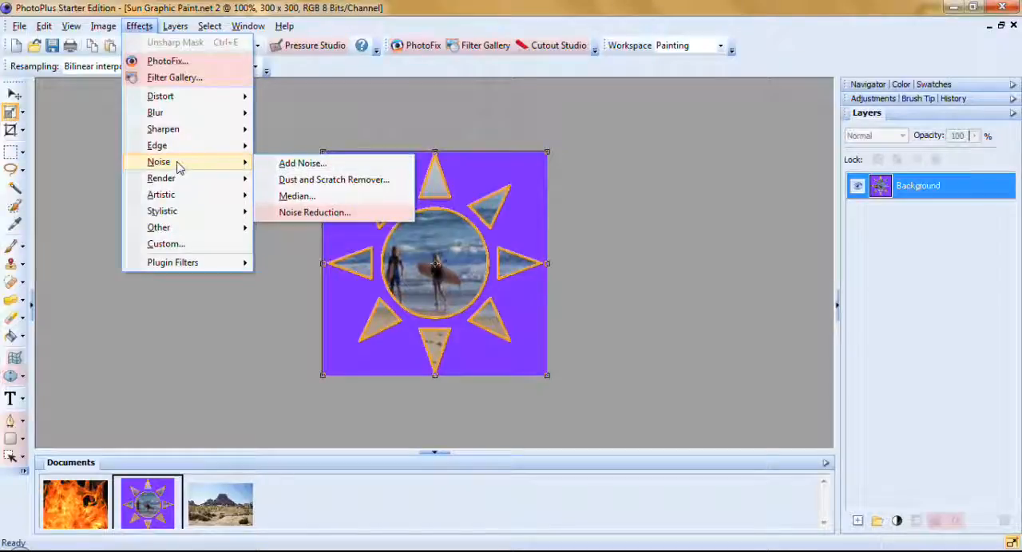
mouse_move(172, 178)
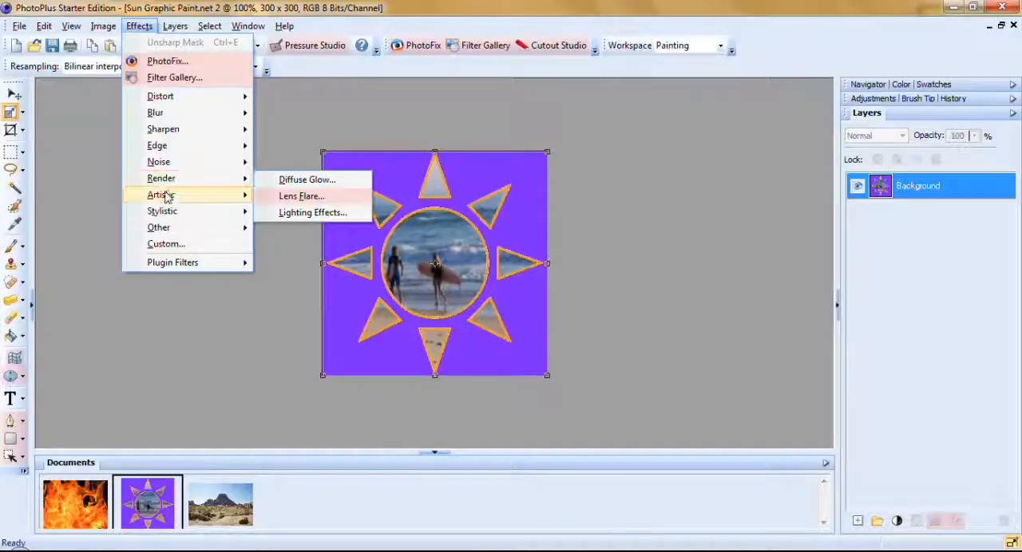
click(160, 194)
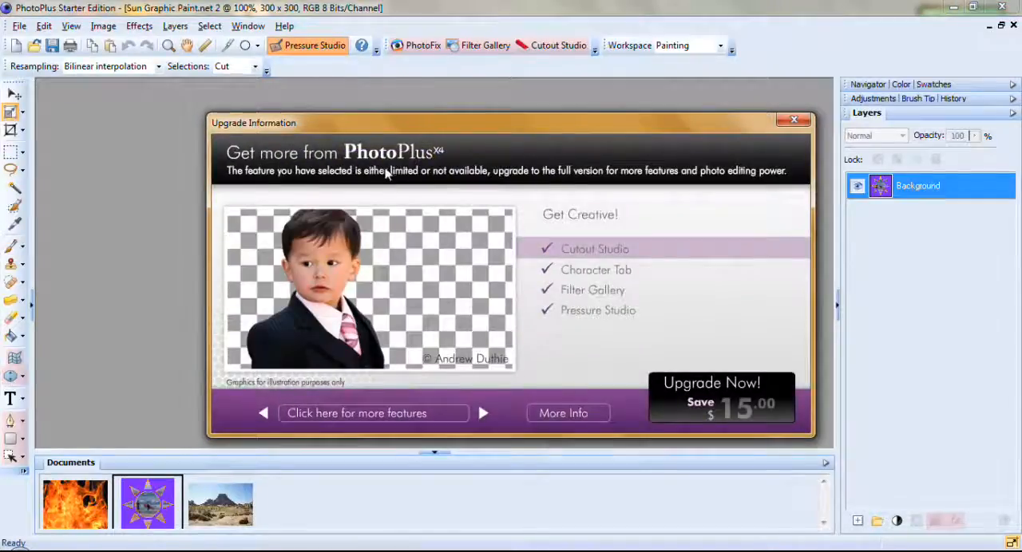
mouse_move(730, 341)
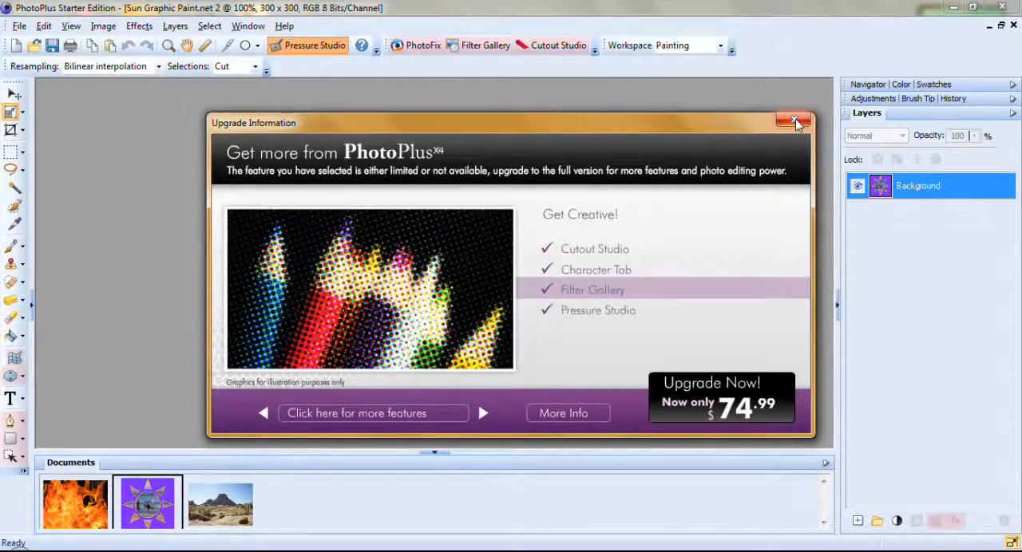
click(795, 121)
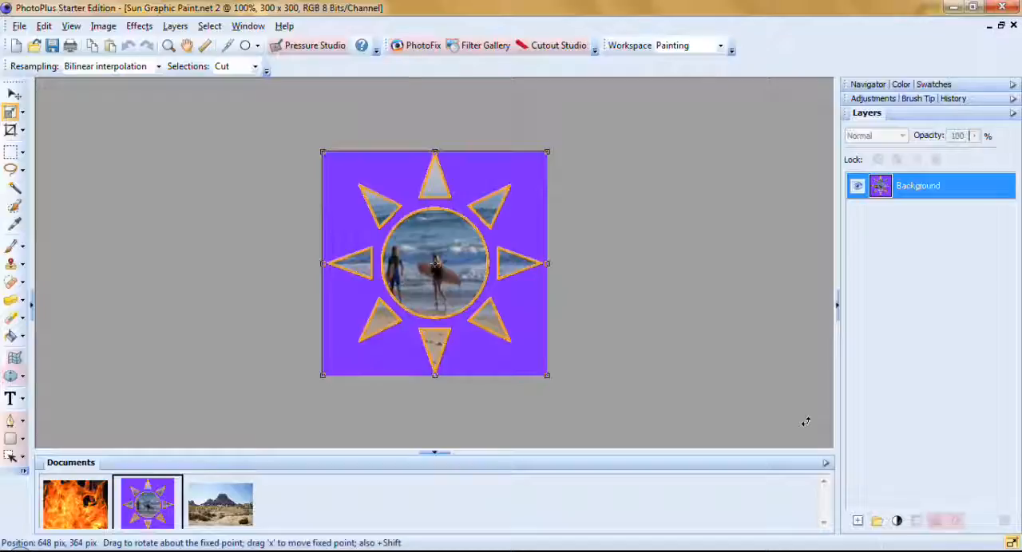
mouse_move(441, 228)
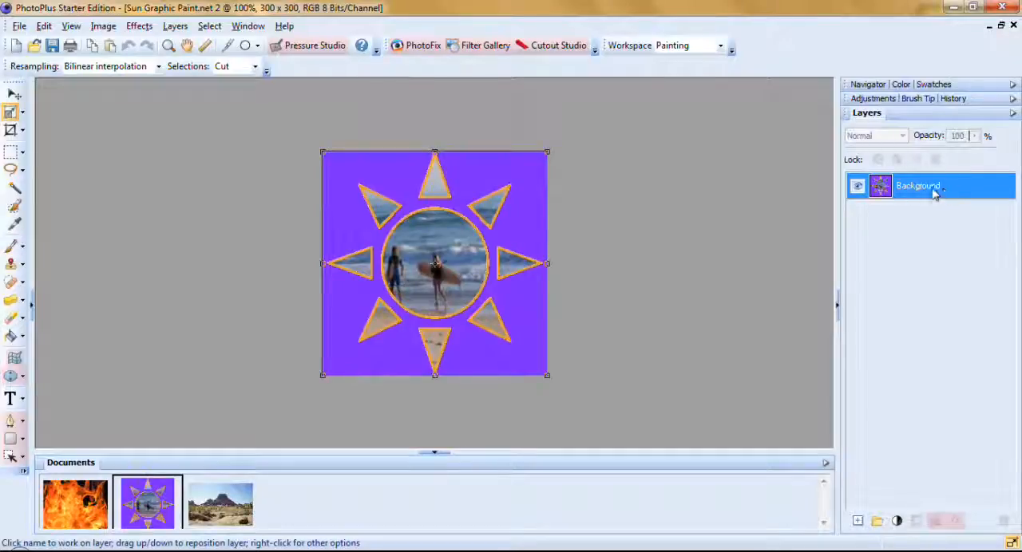
mouse_move(950, 194)
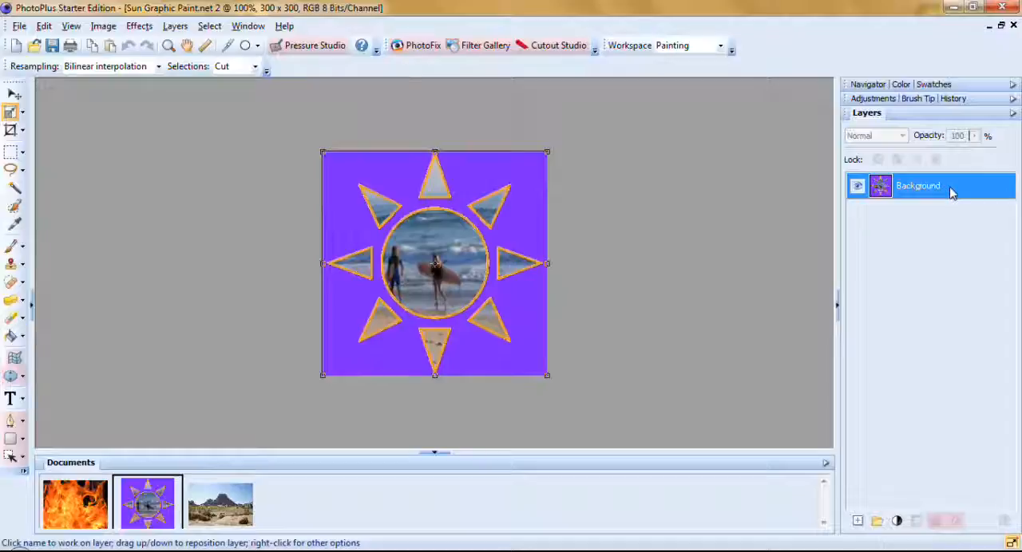
Promote the locked Background layer to a standard layer named Layer 1.
right_click(918, 186)
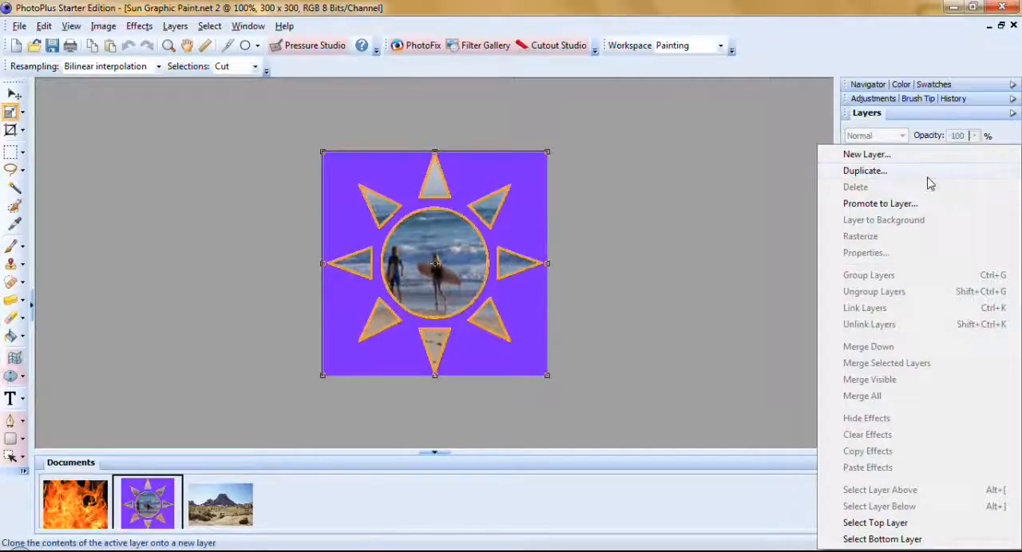
mouse_move(902, 209)
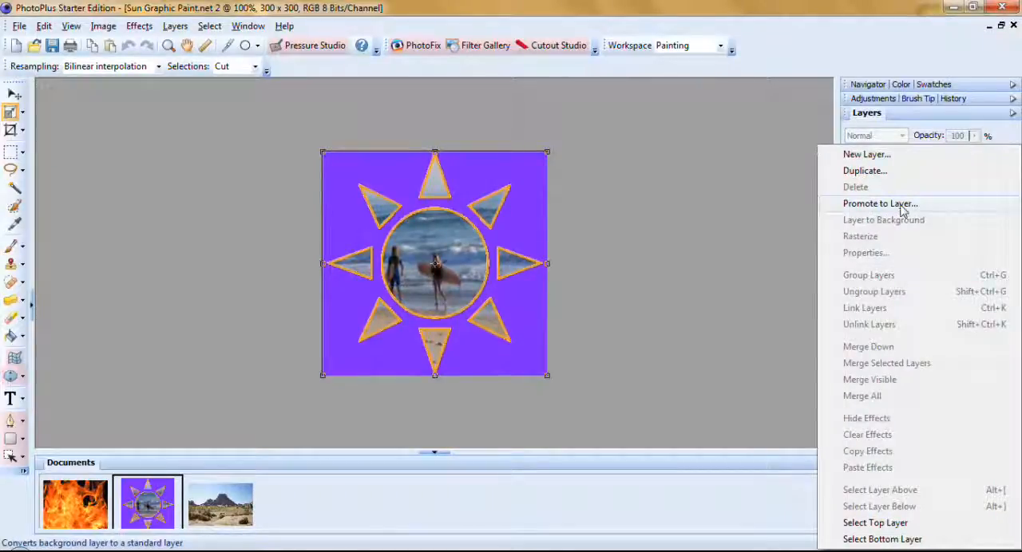
click(866, 253)
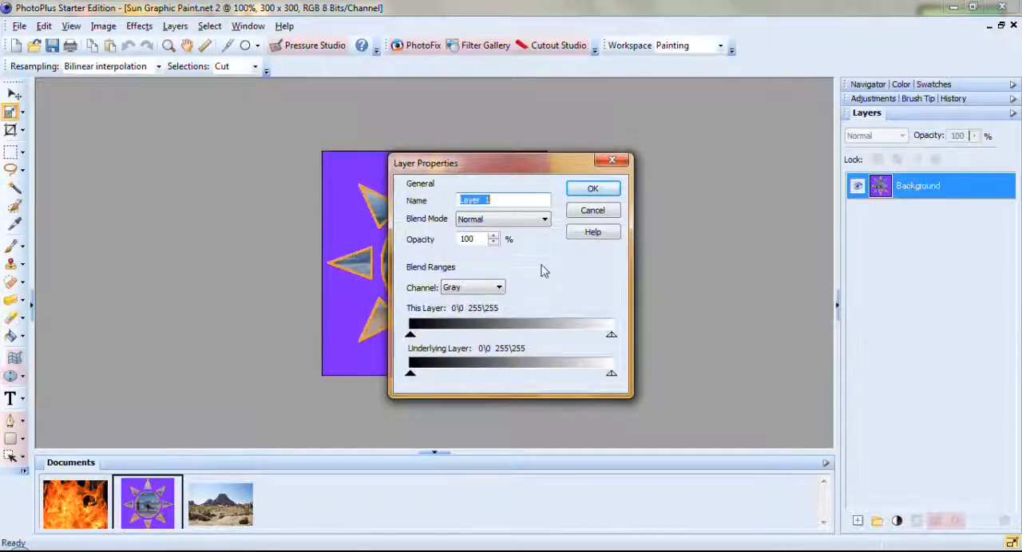
mouse_move(605, 332)
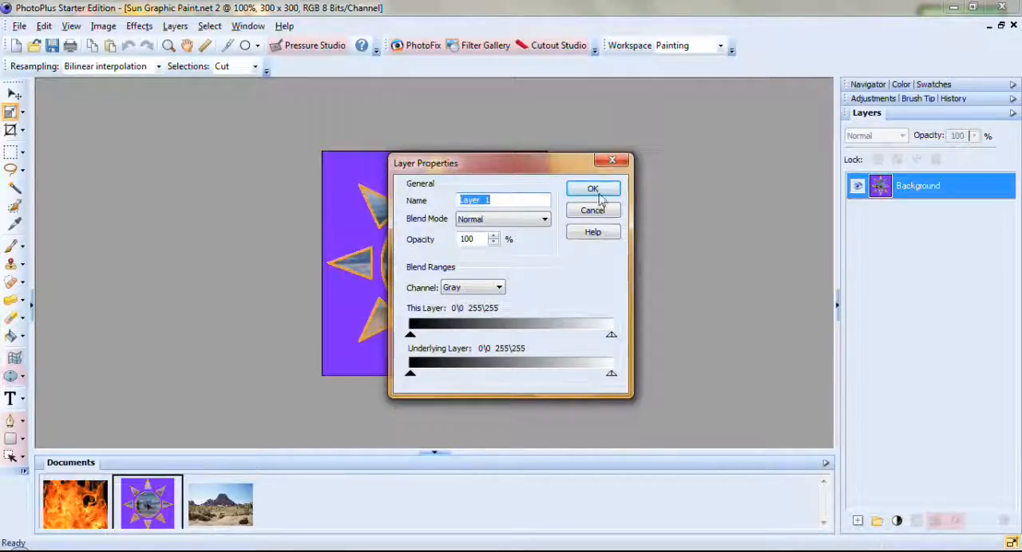
click(592, 188)
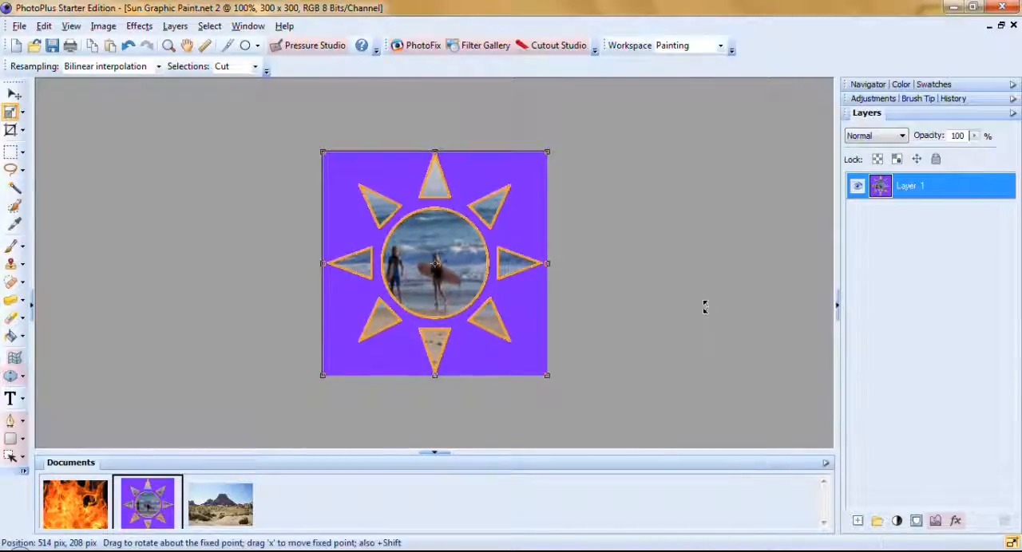
mouse_move(167, 177)
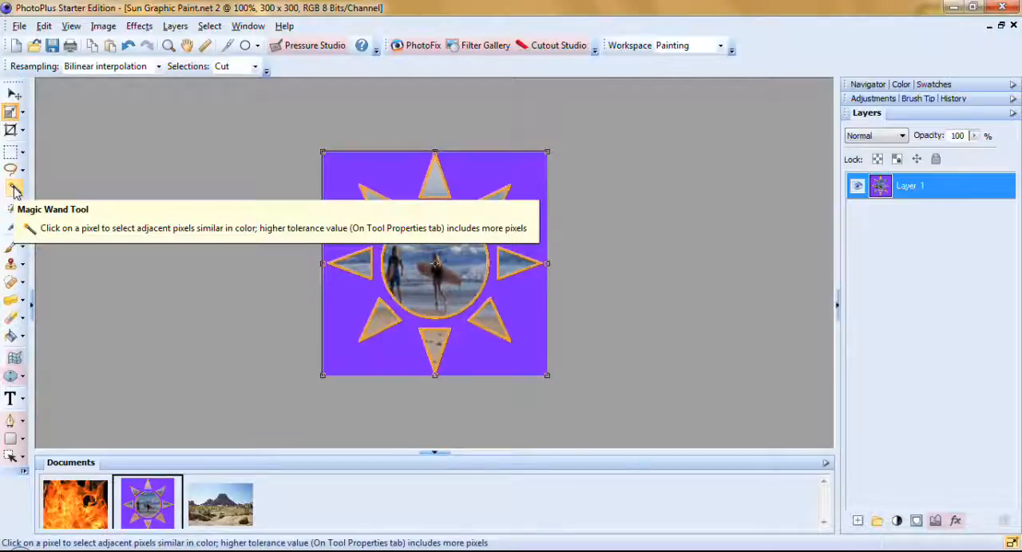
Pick the Magic Wand tool with tolerance 91 and Contiguous ticked.
click(14, 189)
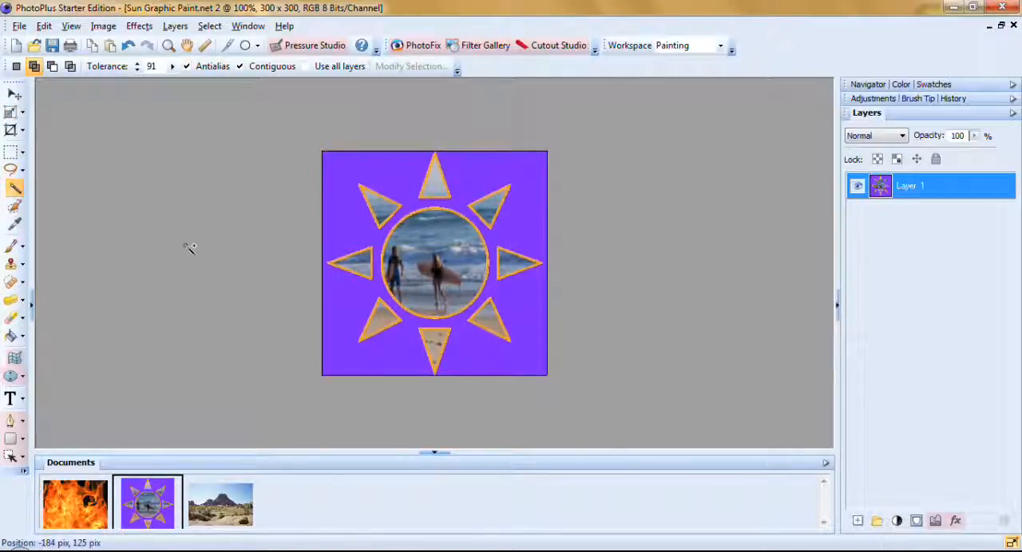
click(16, 66)
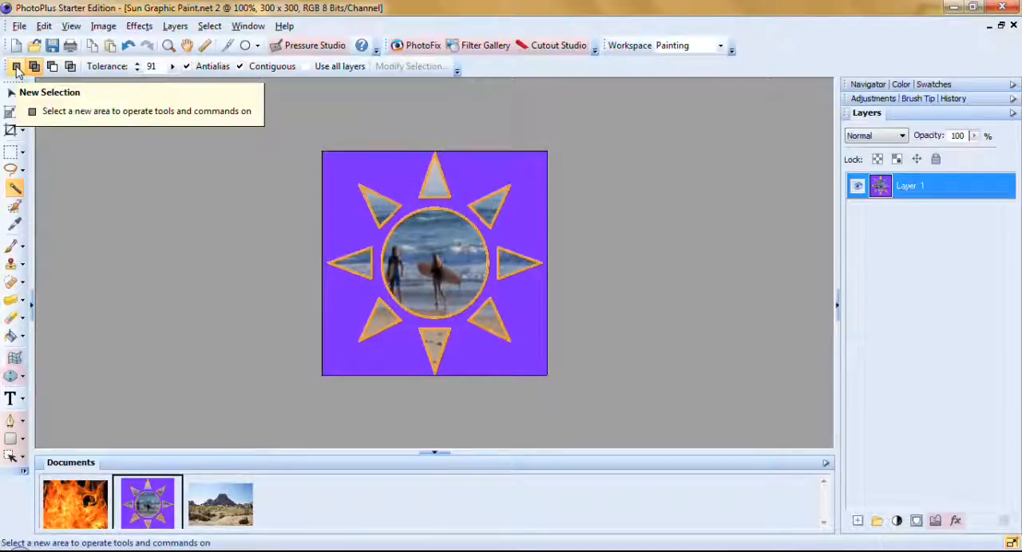
click(34, 66)
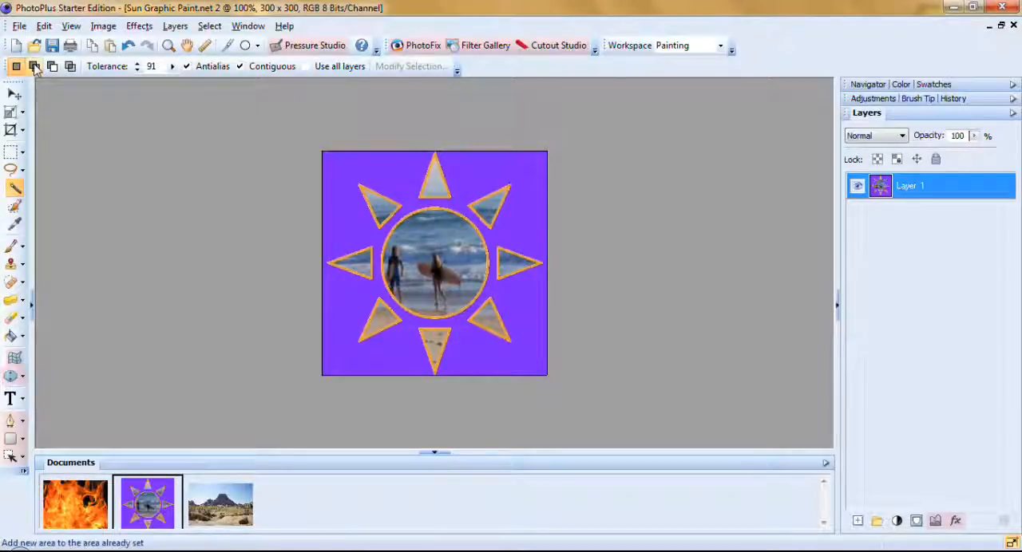
mouse_move(35, 66)
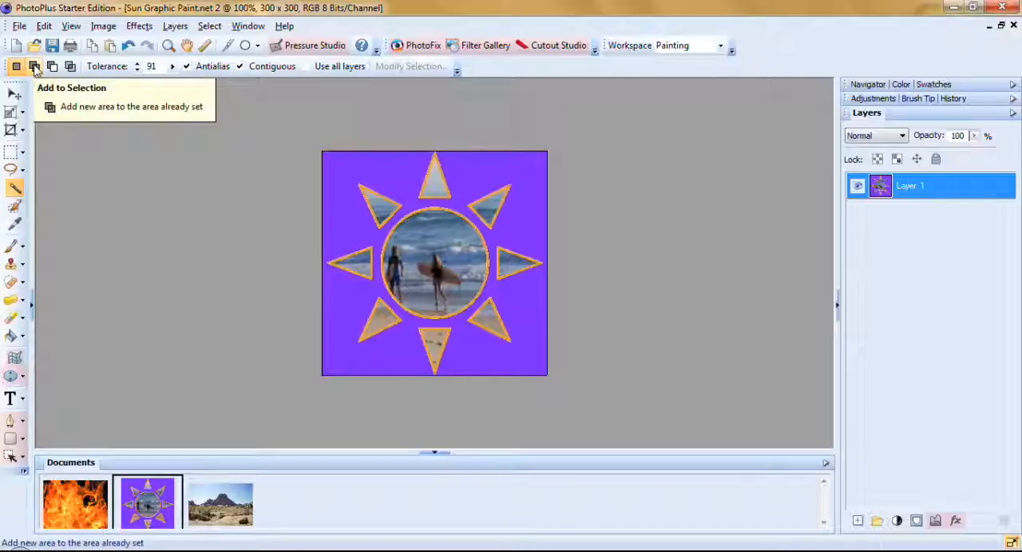
mouse_move(52, 66)
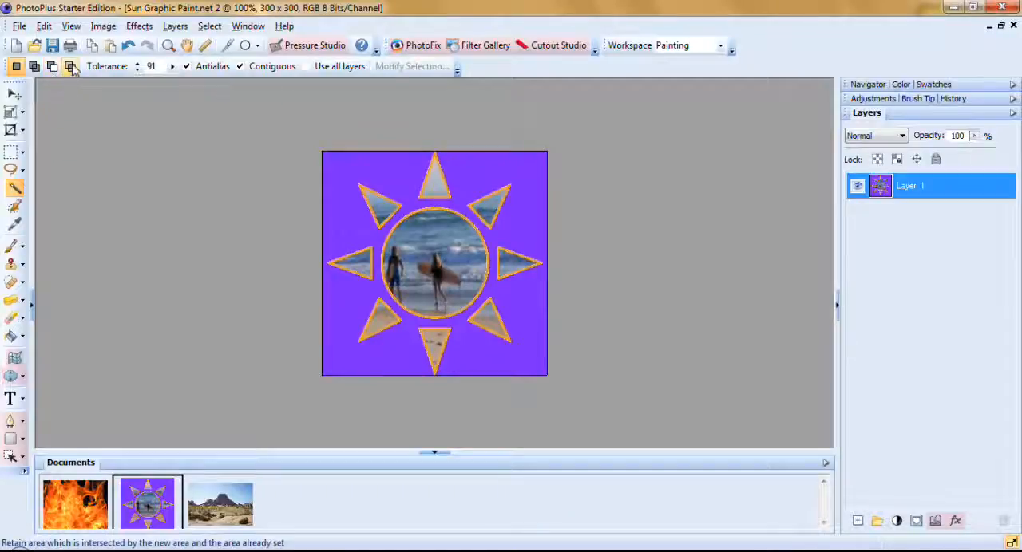
mouse_move(70, 66)
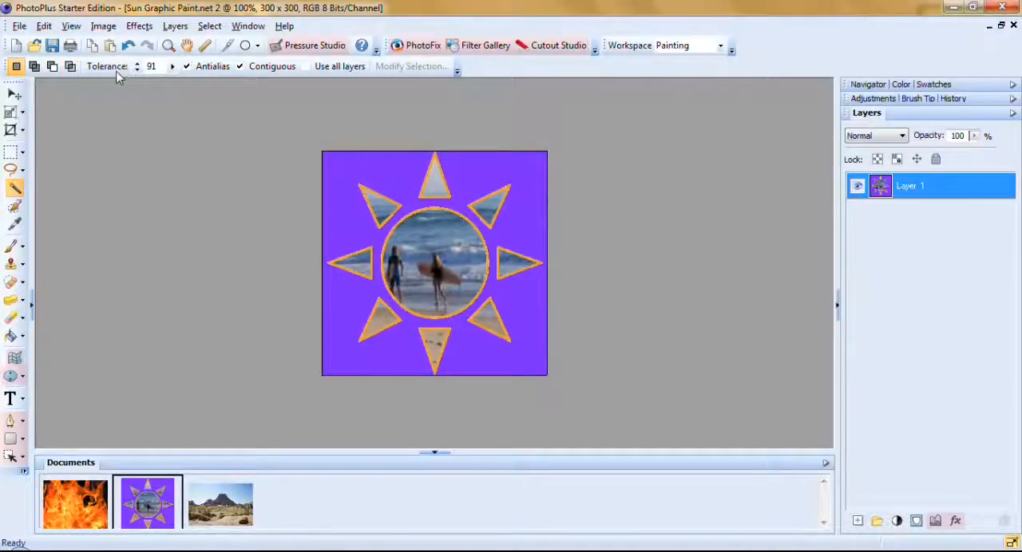
mouse_move(218, 82)
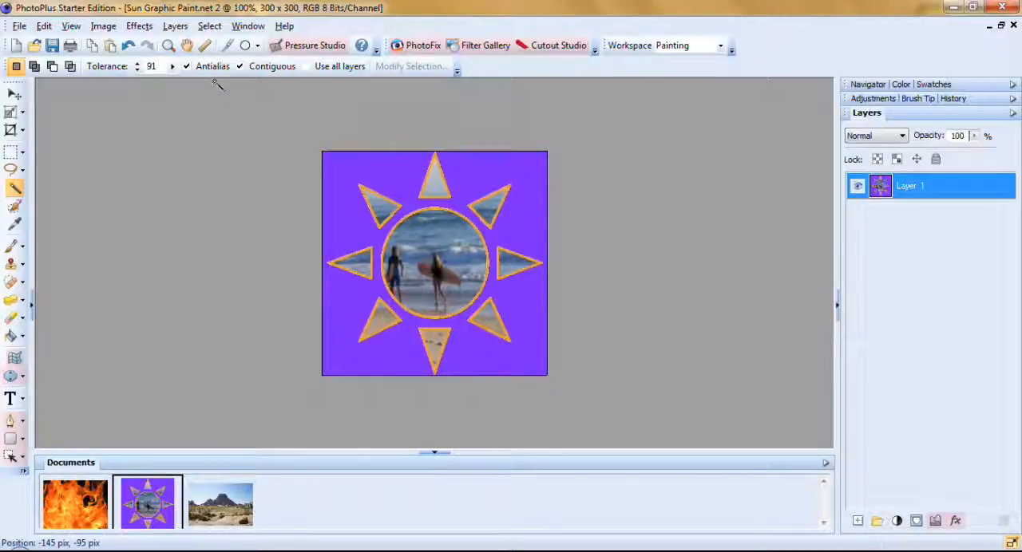
mouse_move(216, 88)
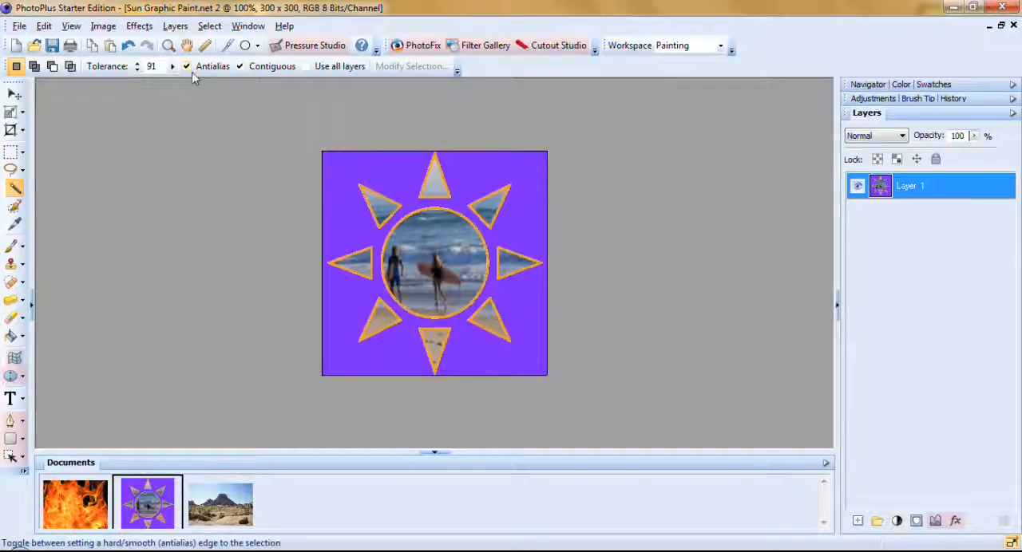
mouse_move(271, 67)
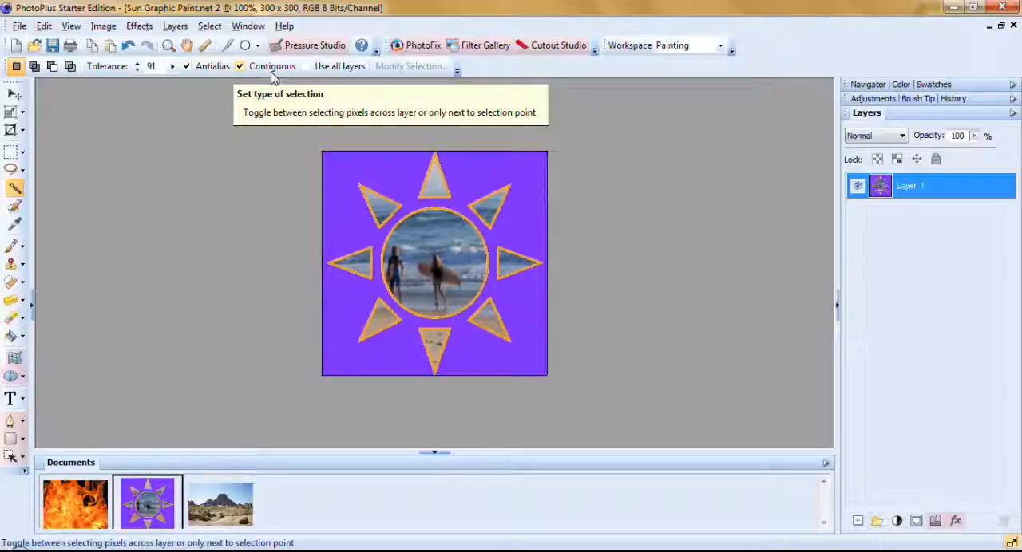
mouse_move(386, 173)
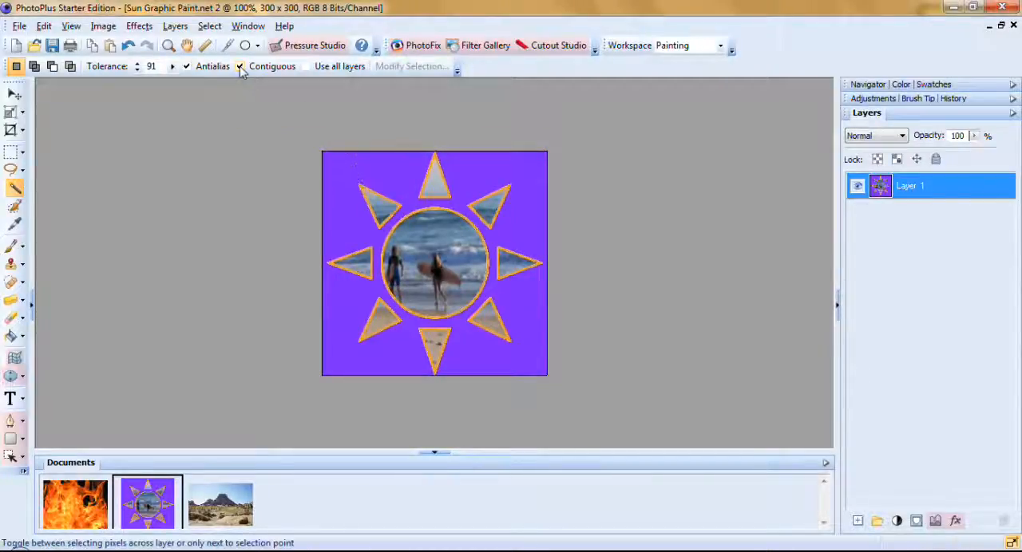
click(383, 211)
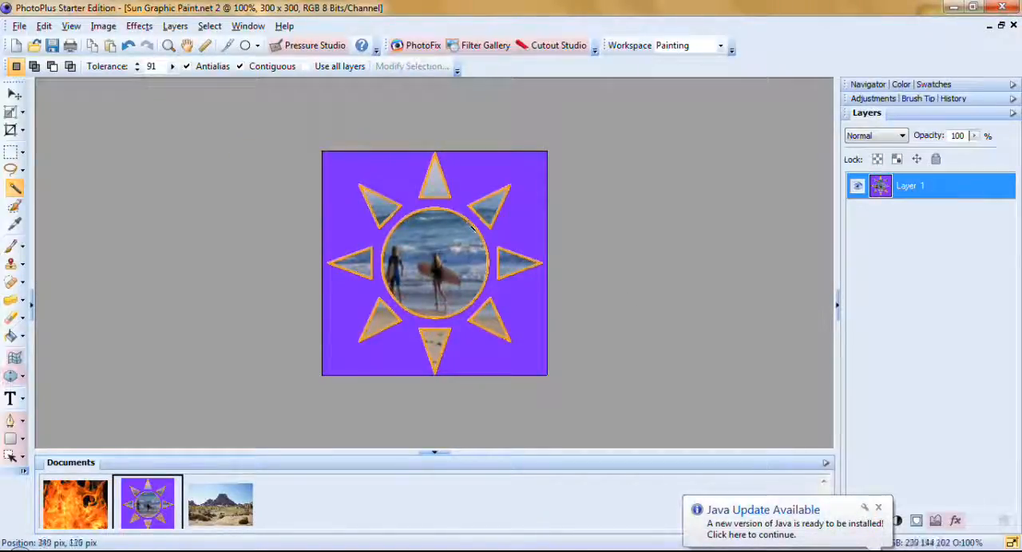
mouse_move(272, 66)
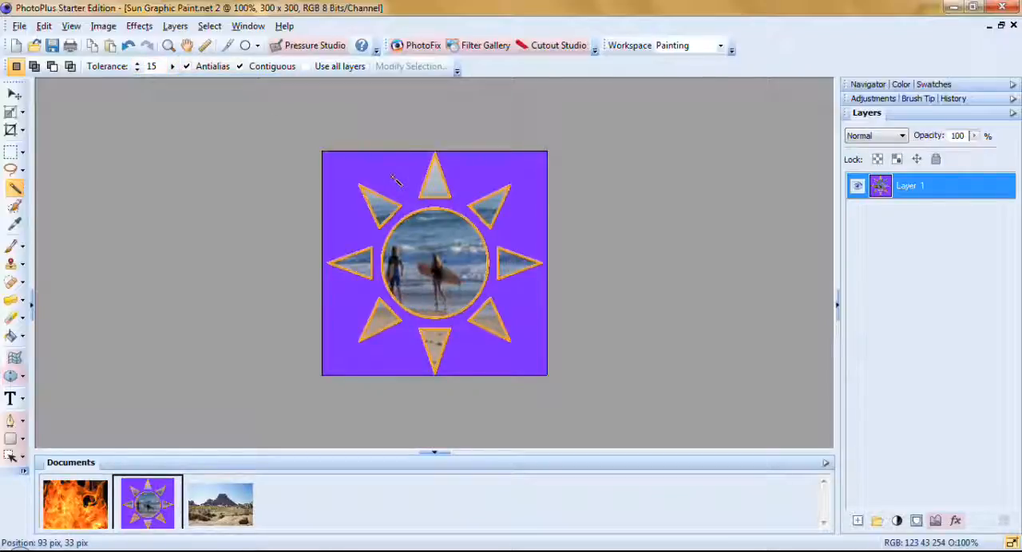
mouse_move(399, 175)
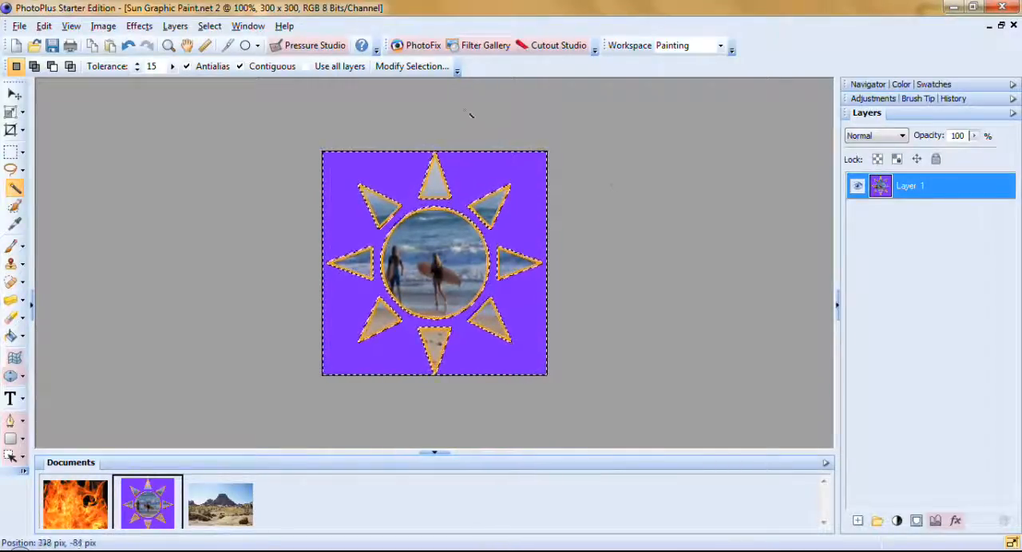
Invert the selection, then raise the Magic Wand tolerance to 40.
click(209, 26)
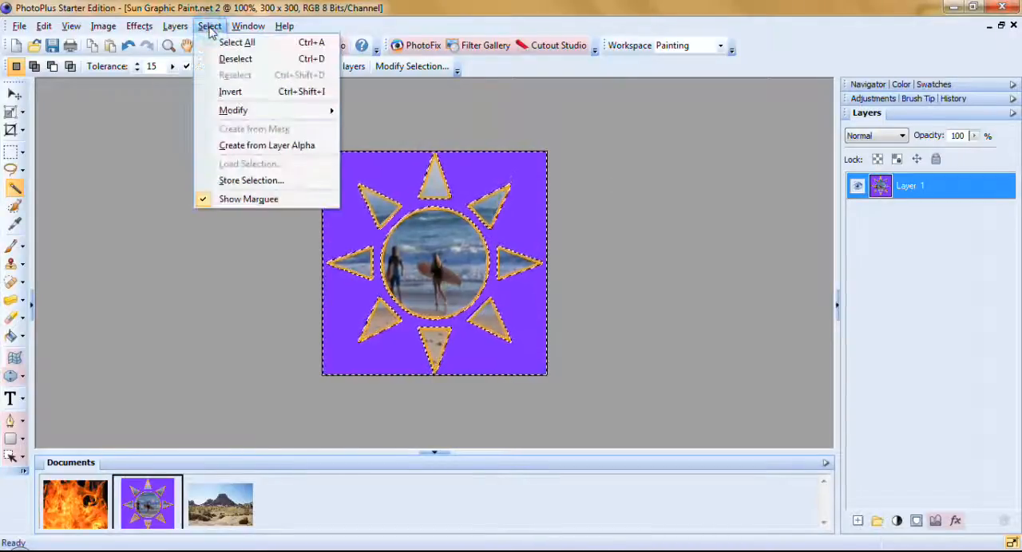
mouse_move(230, 91)
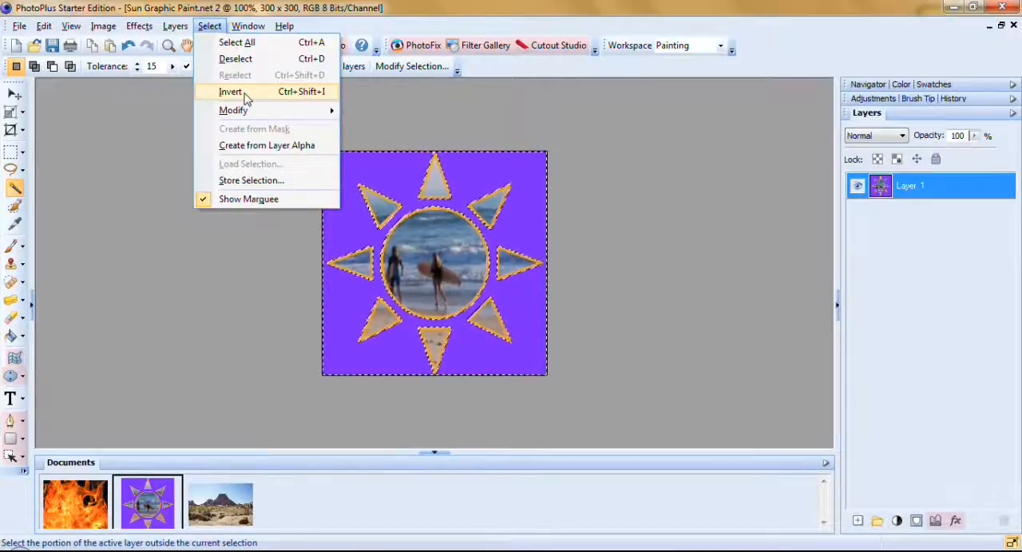
click(230, 91)
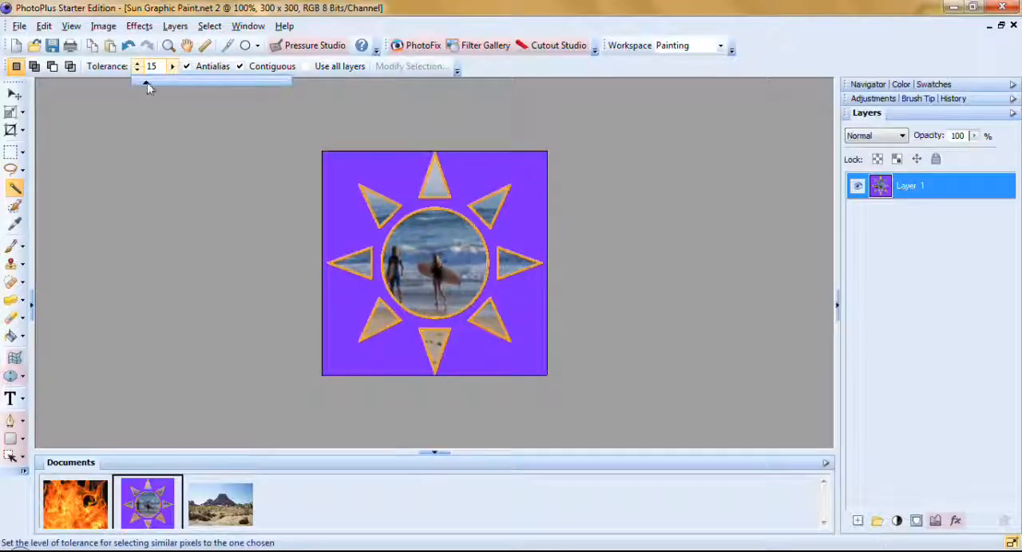
click(173, 63)
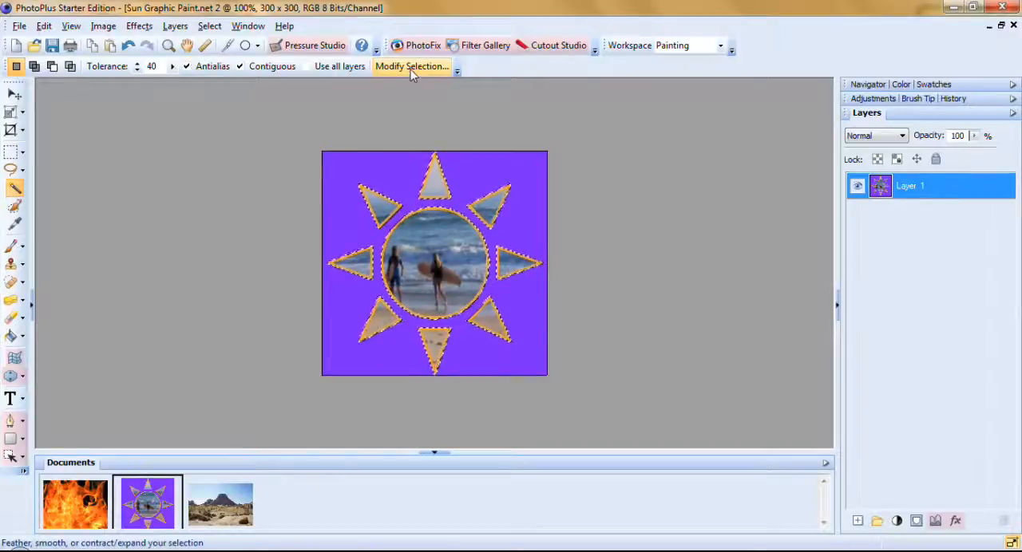
Feather the selection by 1, contract it by 1, and clear the purple background.
click(411, 67)
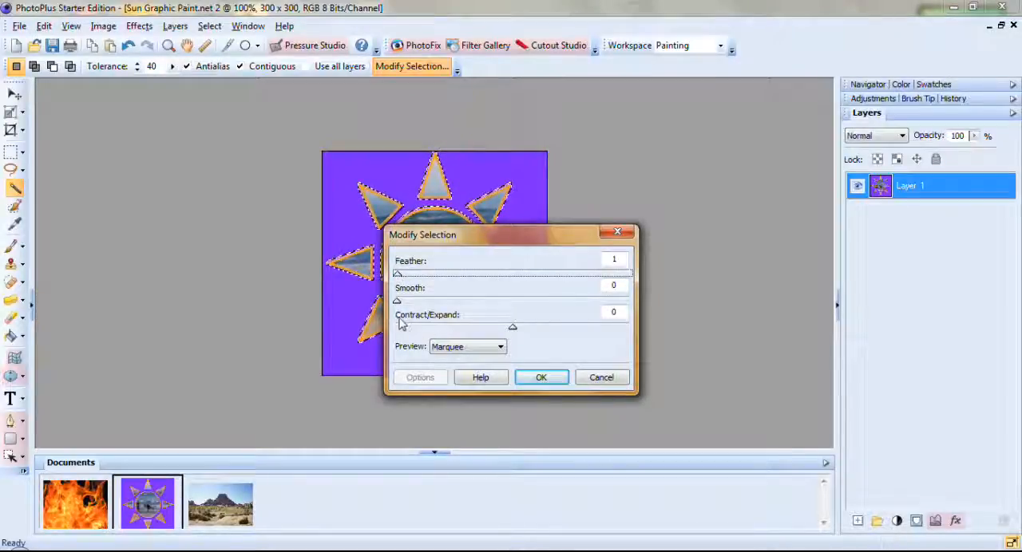
mouse_move(449, 325)
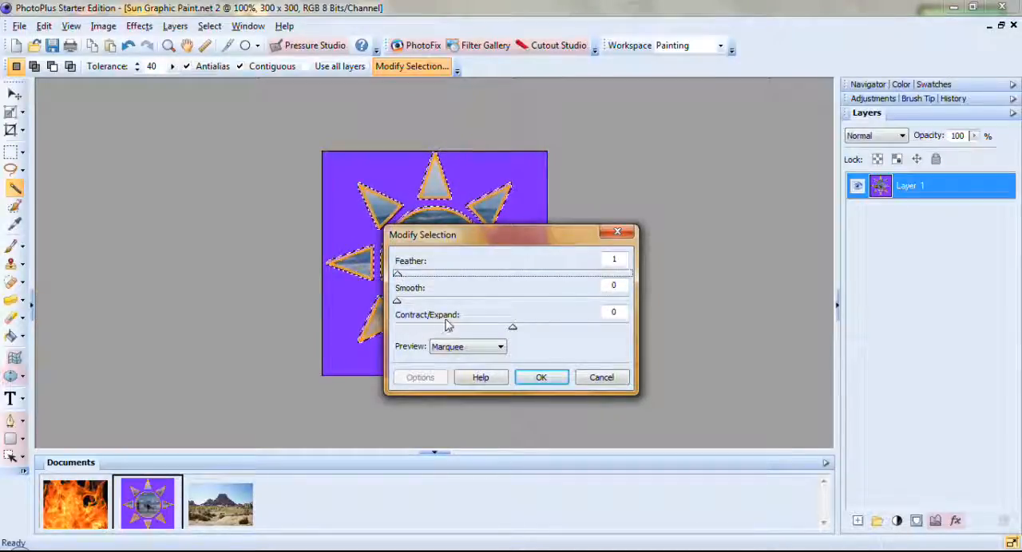
mouse_move(517, 340)
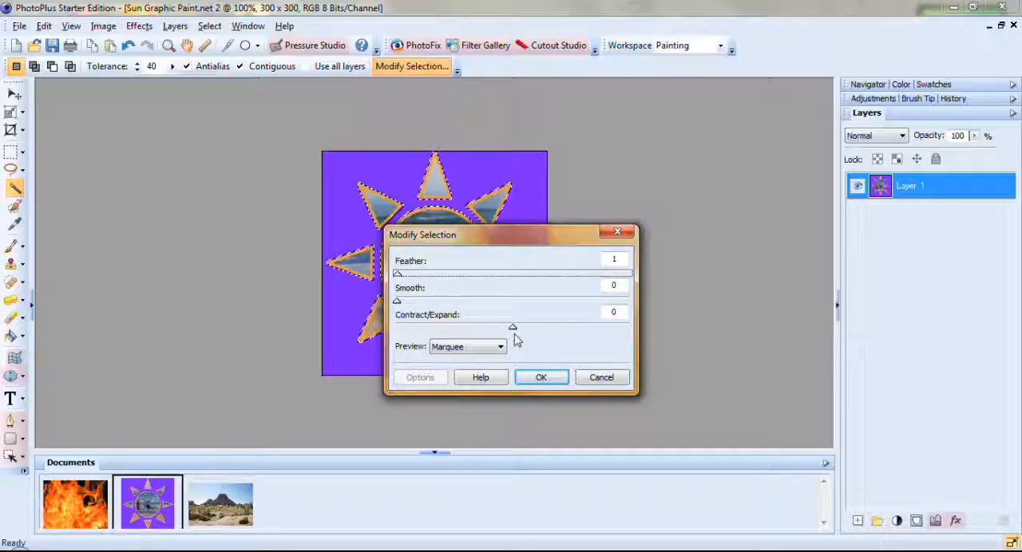
mouse_move(483, 337)
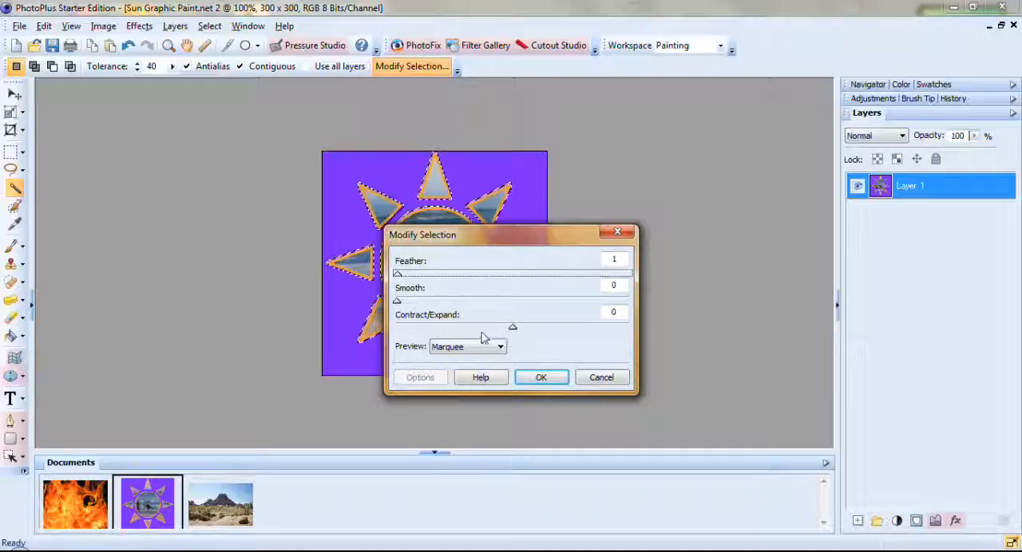
mouse_move(518, 336)
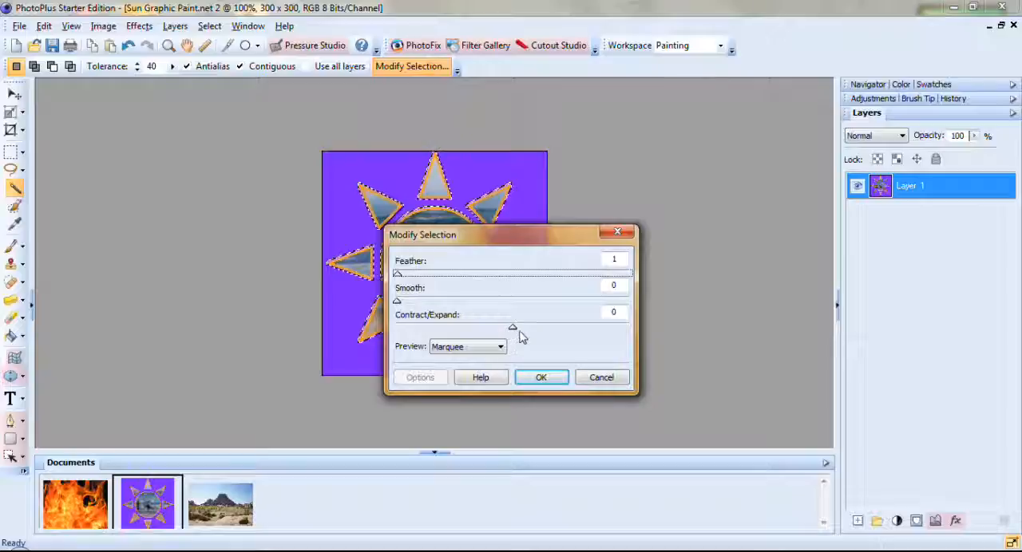
mouse_move(515, 334)
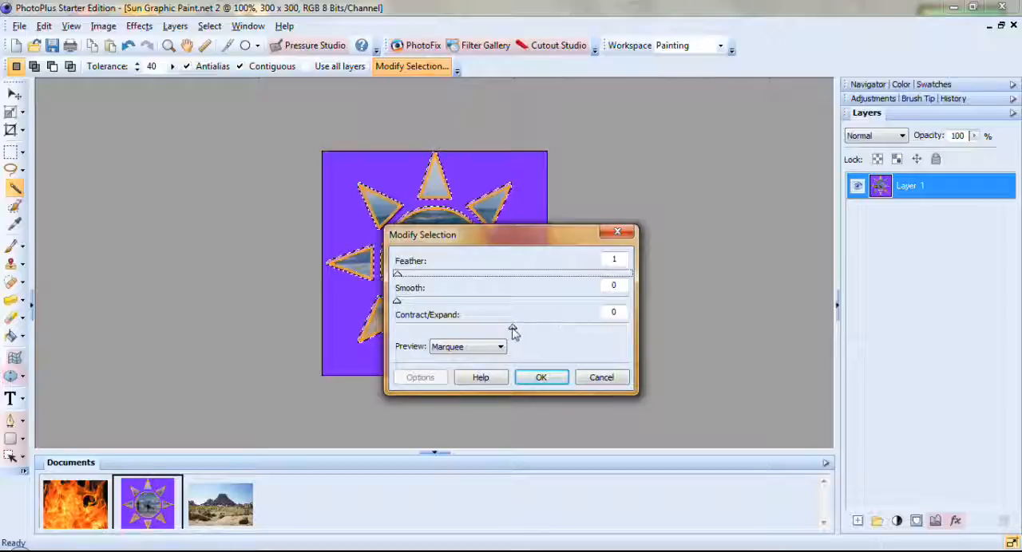
drag(511, 327, 495, 328)
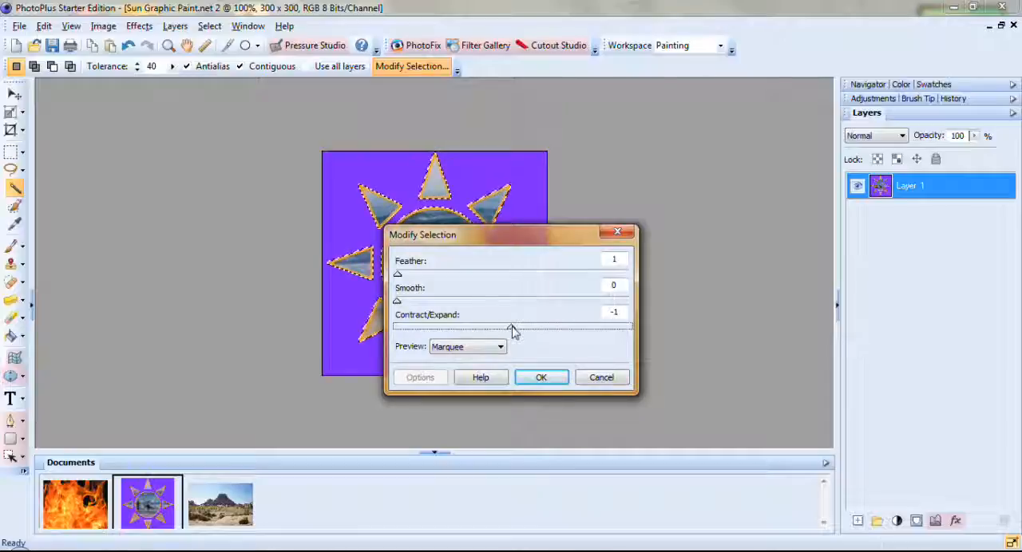
mouse_move(481, 366)
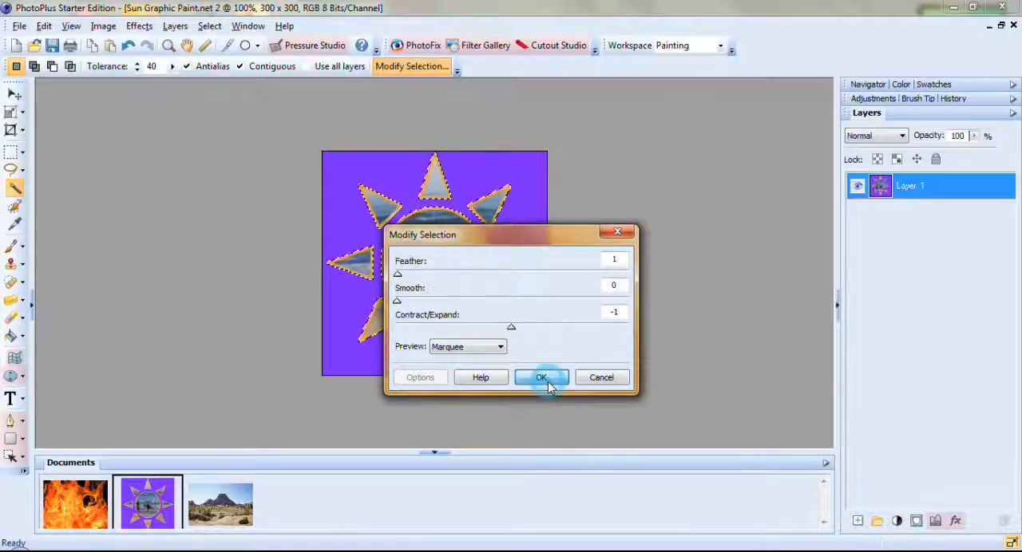
click(541, 376)
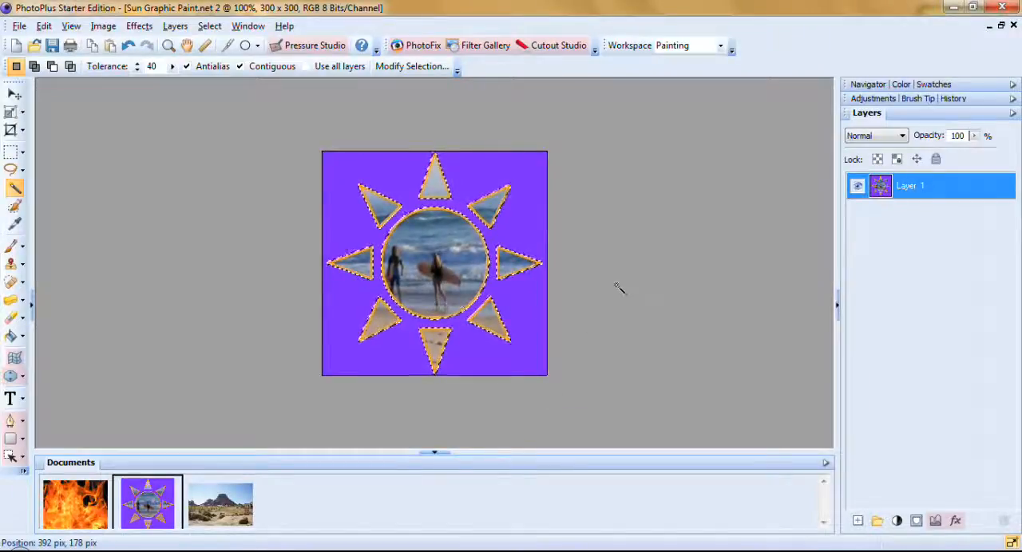
click(209, 25)
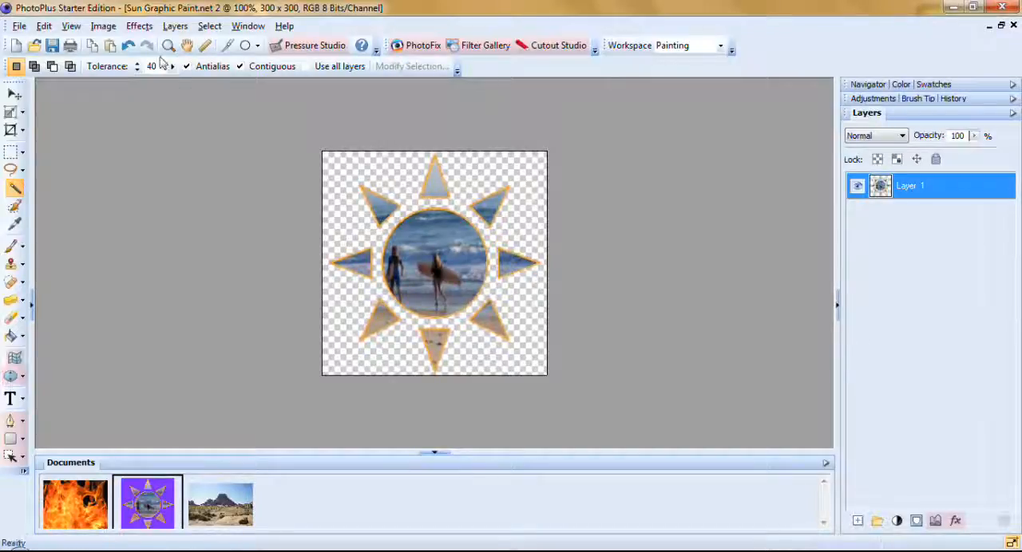
click(126, 45)
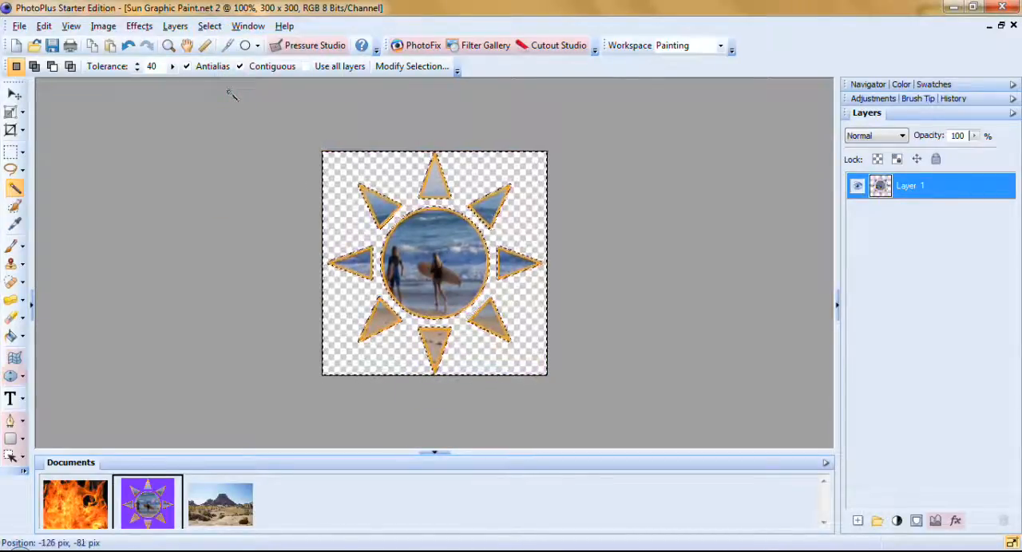
mouse_move(169, 45)
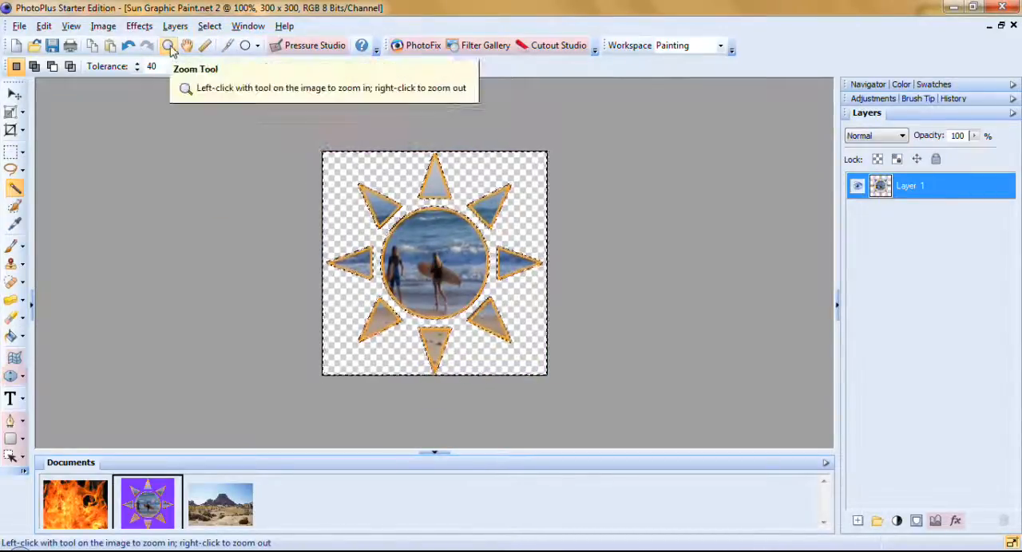
click(167, 46)
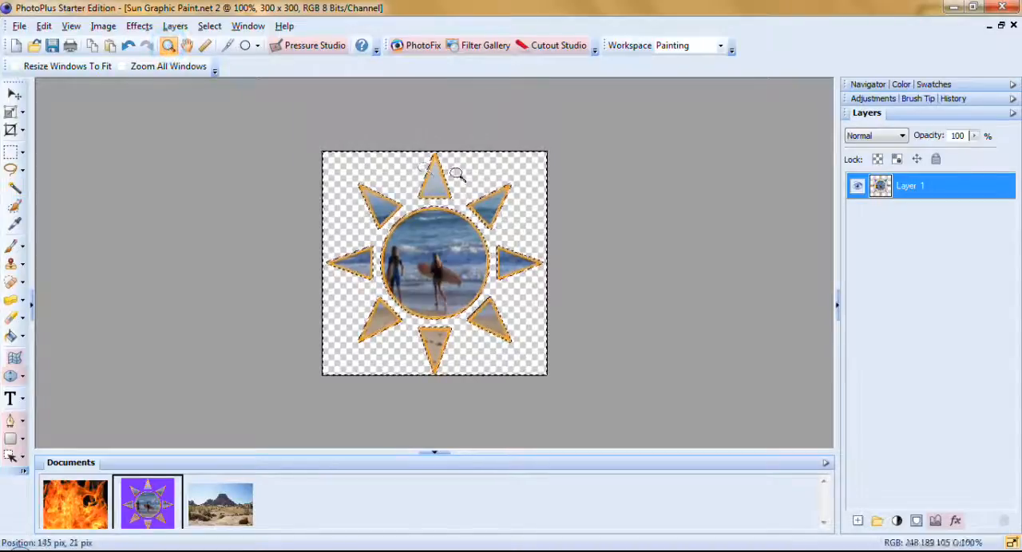
mouse_move(537, 189)
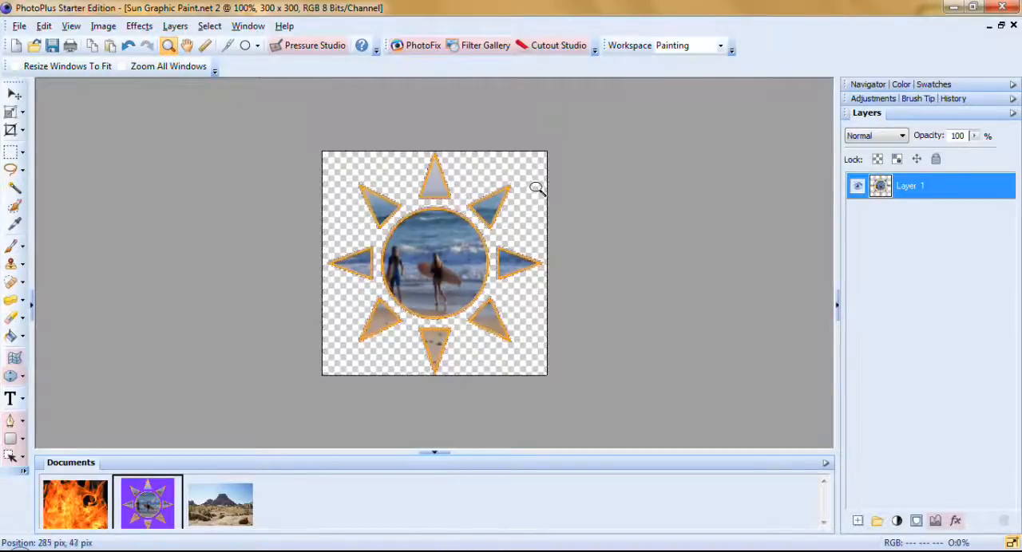
click(537, 187)
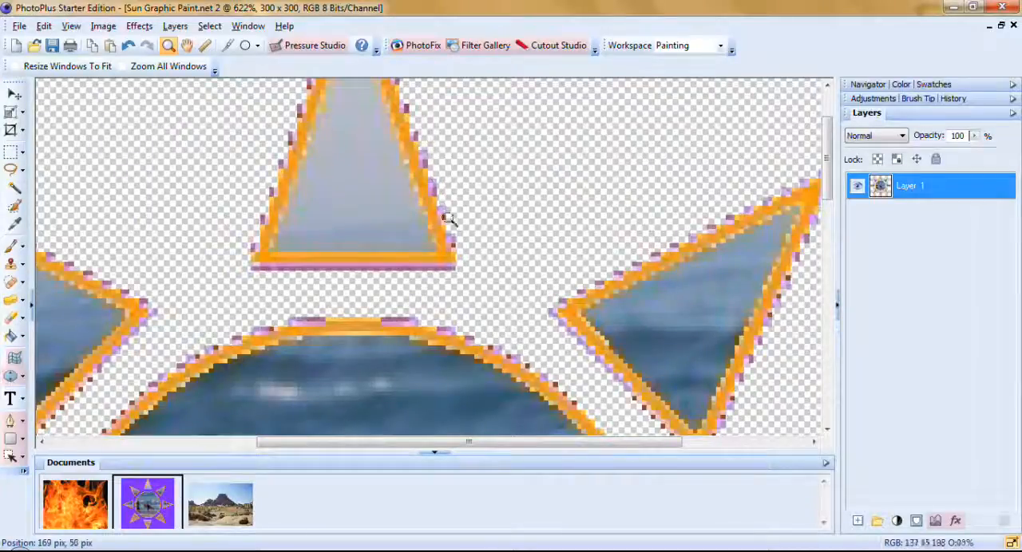
mouse_move(326, 270)
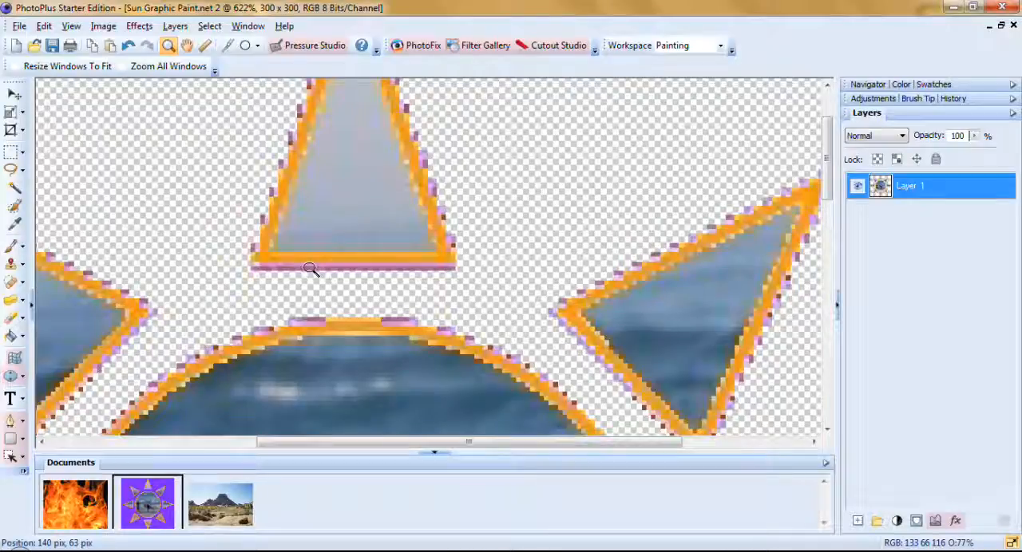
mouse_move(477, 239)
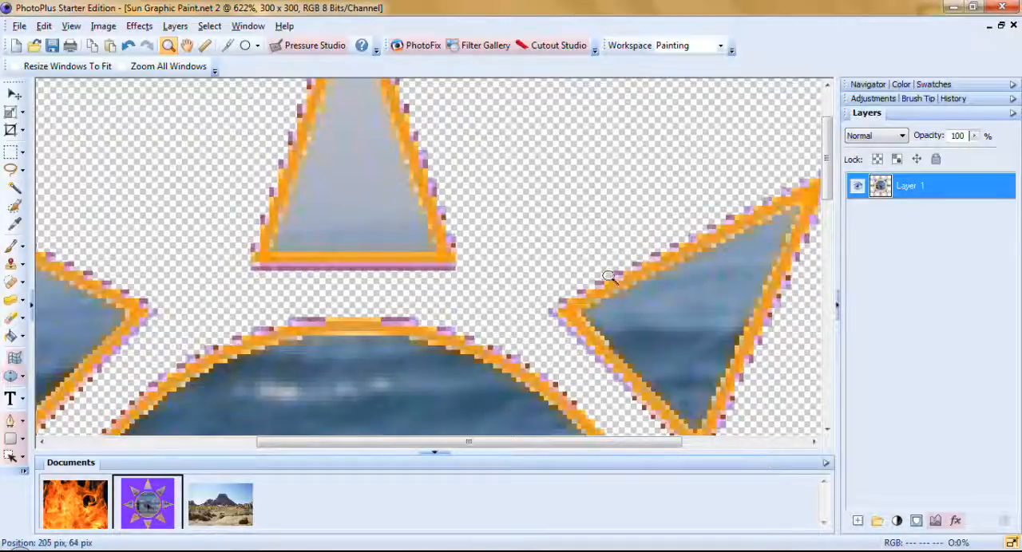
mouse_move(740, 242)
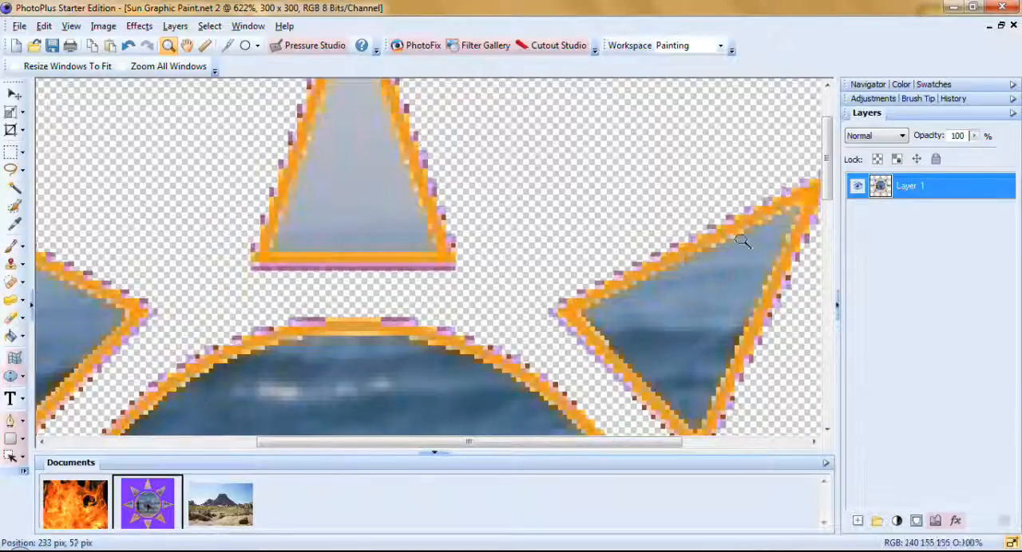
mouse_move(614, 275)
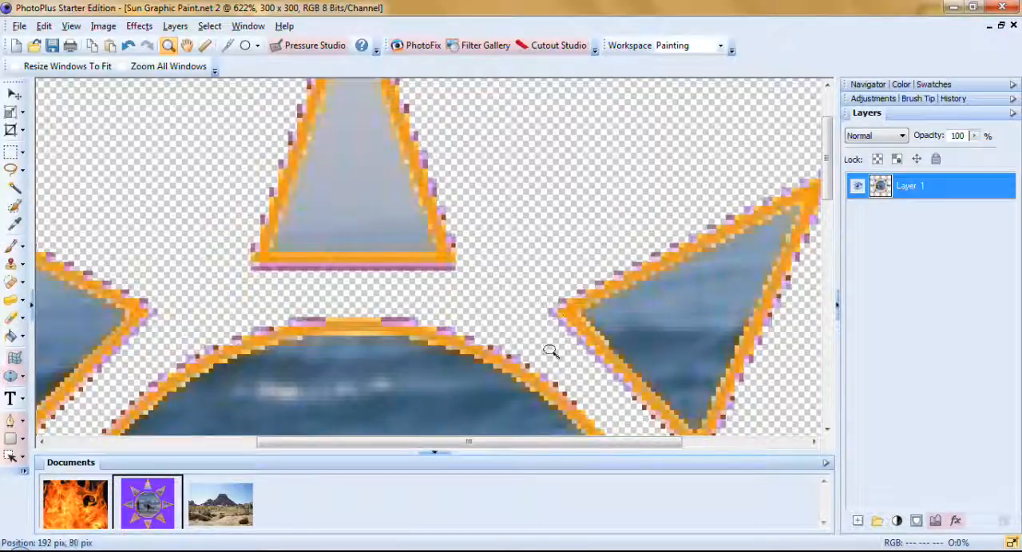
mouse_move(537, 323)
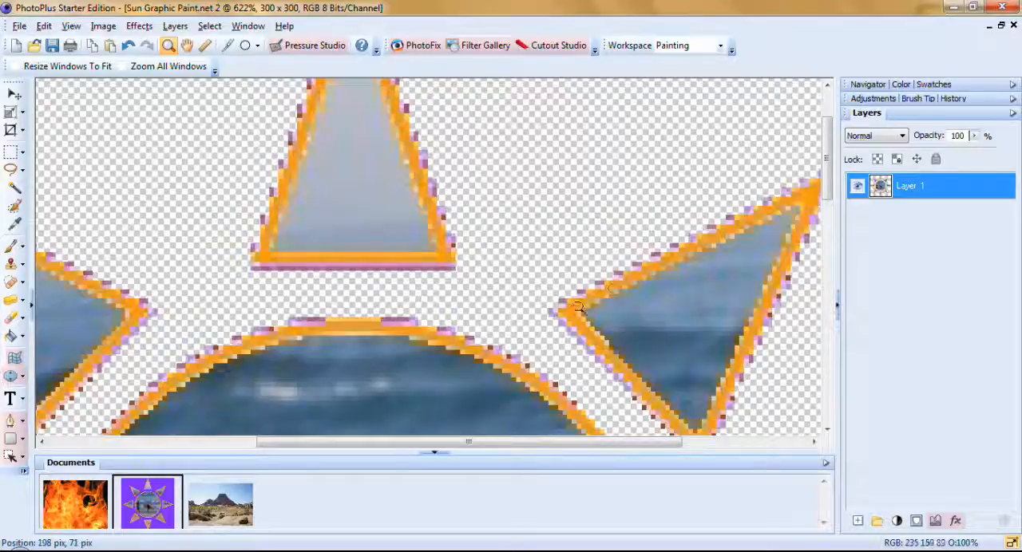
mouse_move(686, 237)
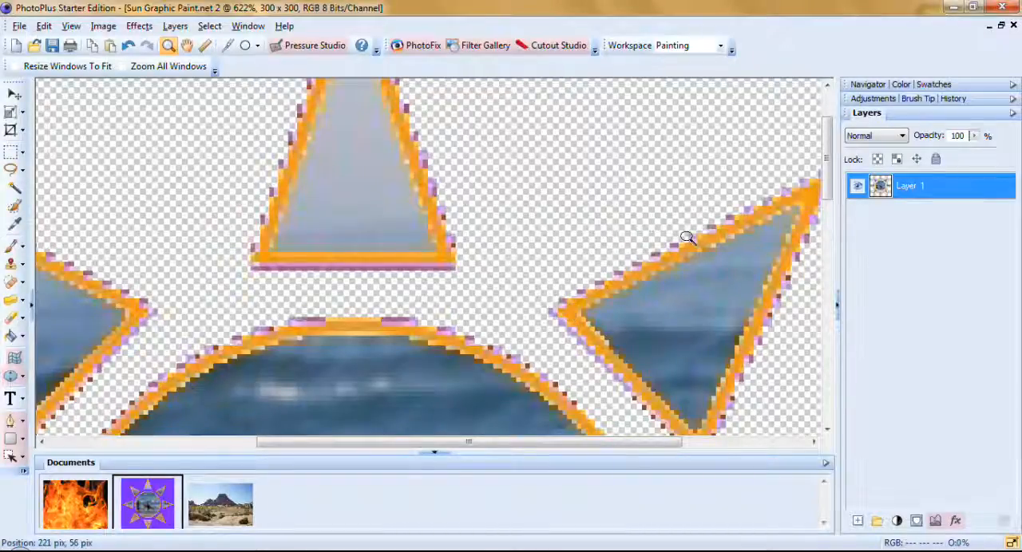
mouse_move(639, 262)
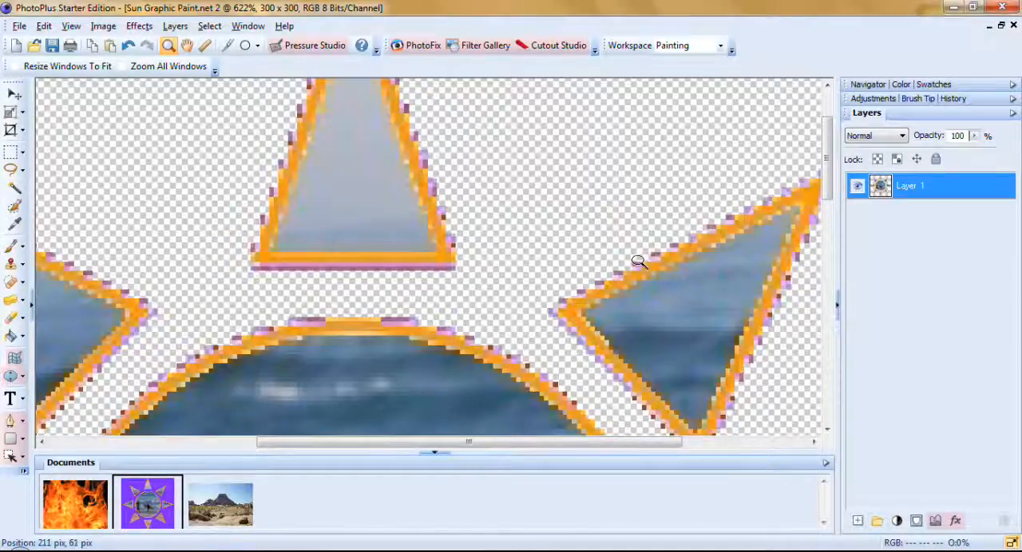
mouse_move(357, 210)
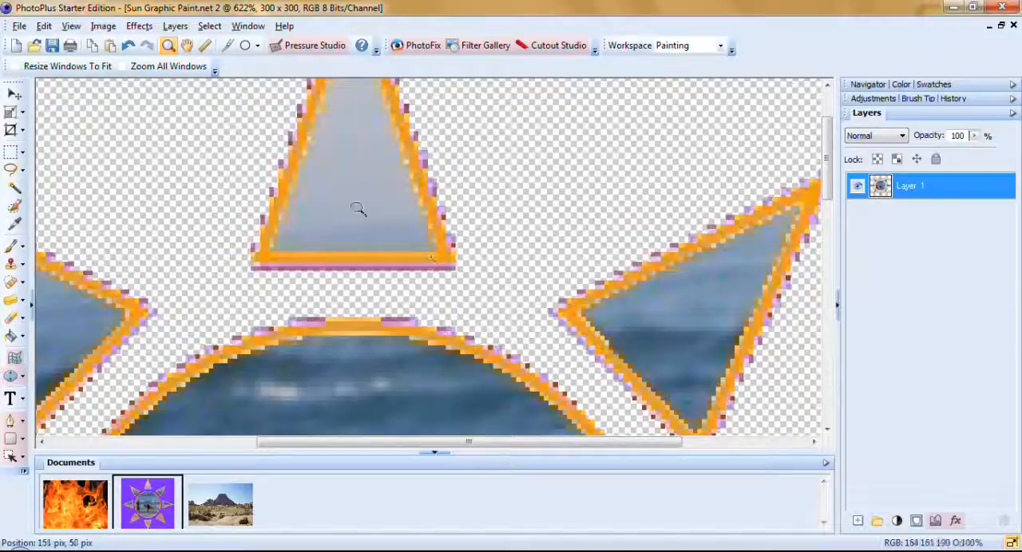
mouse_move(422, 299)
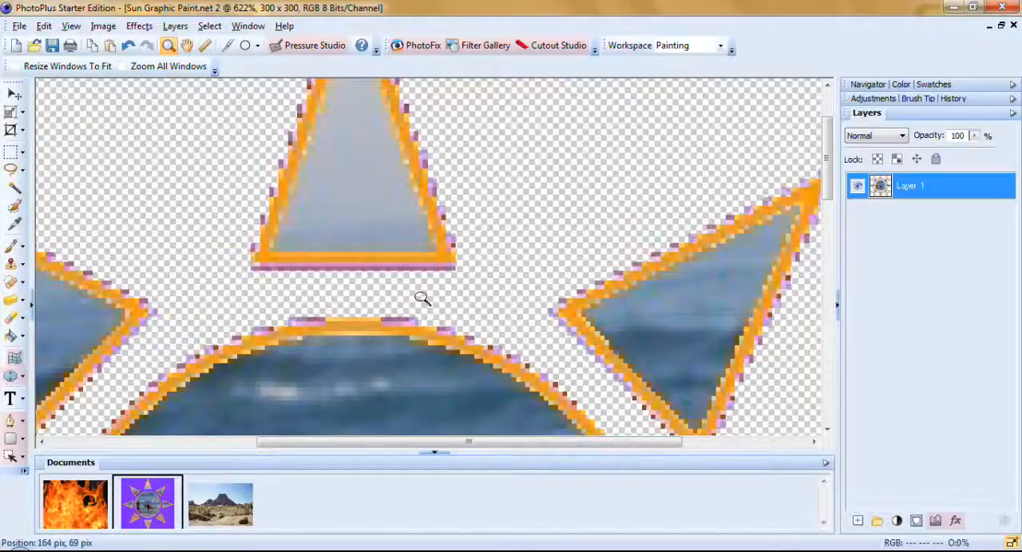
click(421, 299)
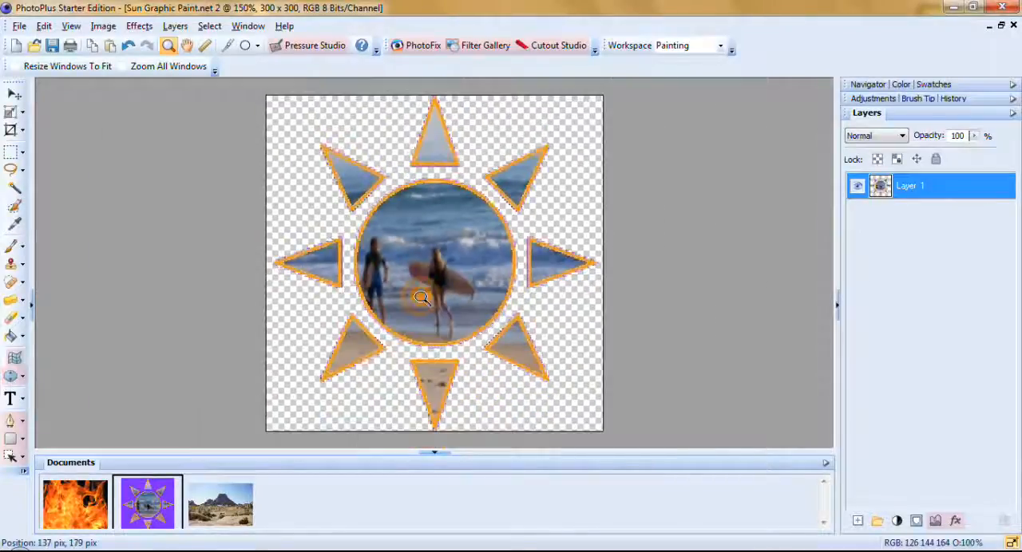
Undo the last change, select the sun shapes, and invert the selection.
click(129, 45)
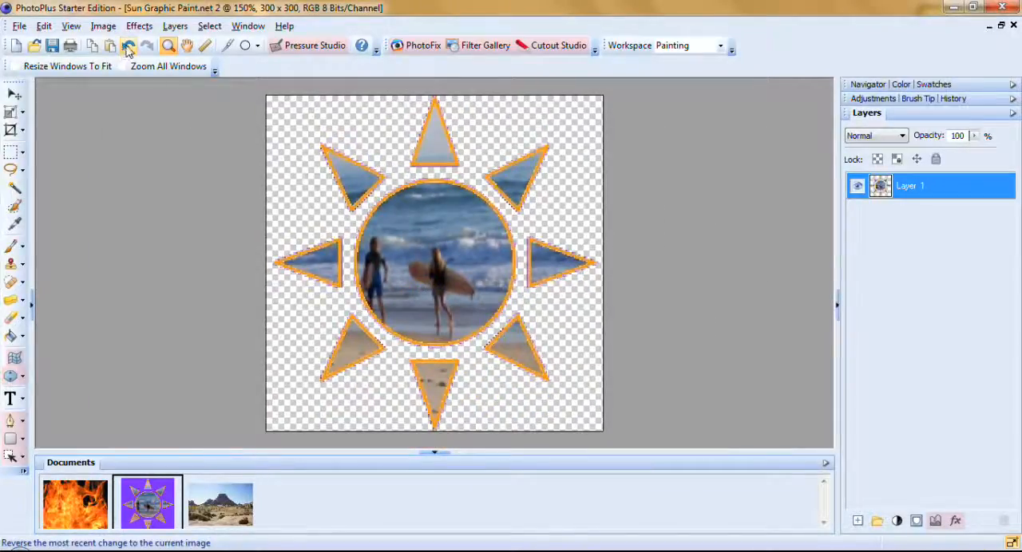
click(128, 45)
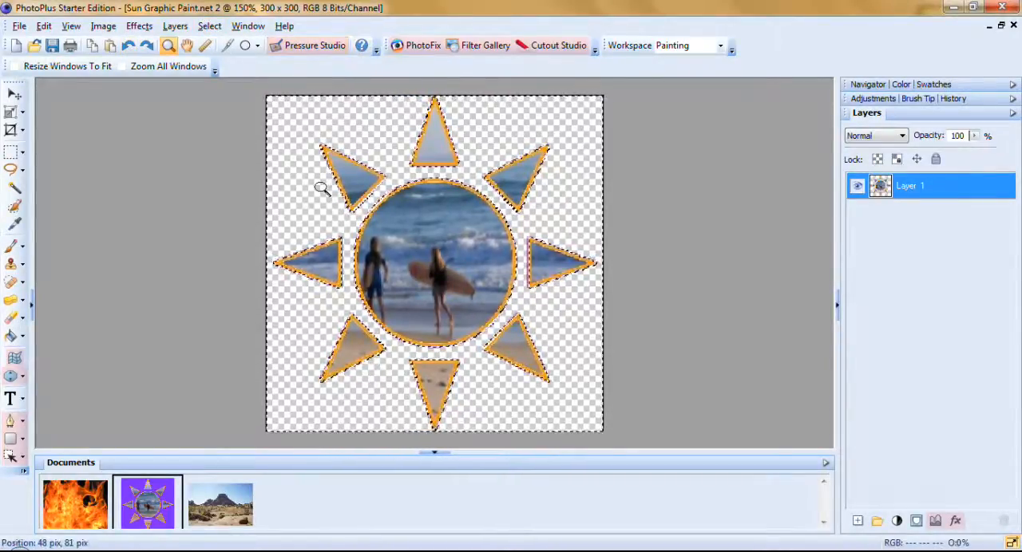
click(209, 26)
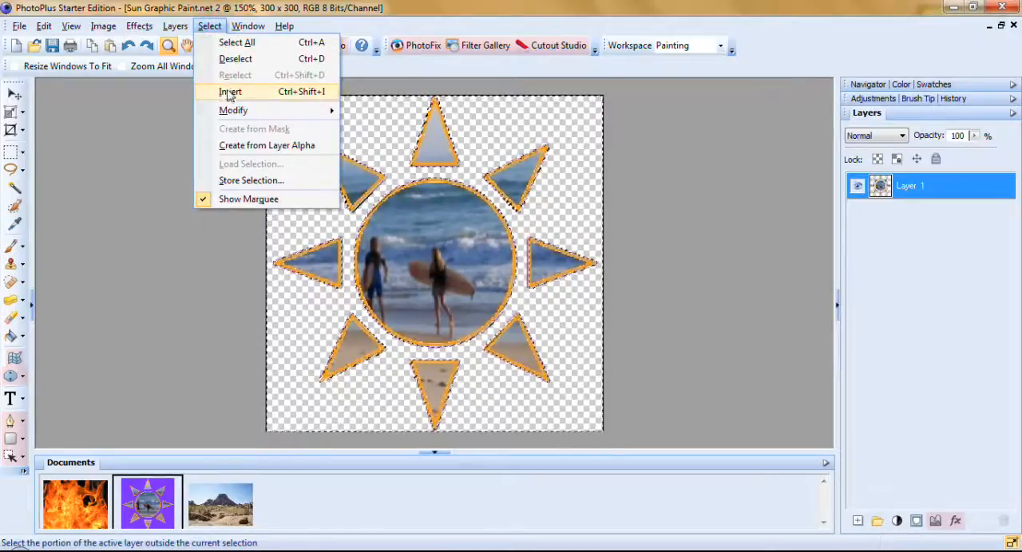
click(230, 91)
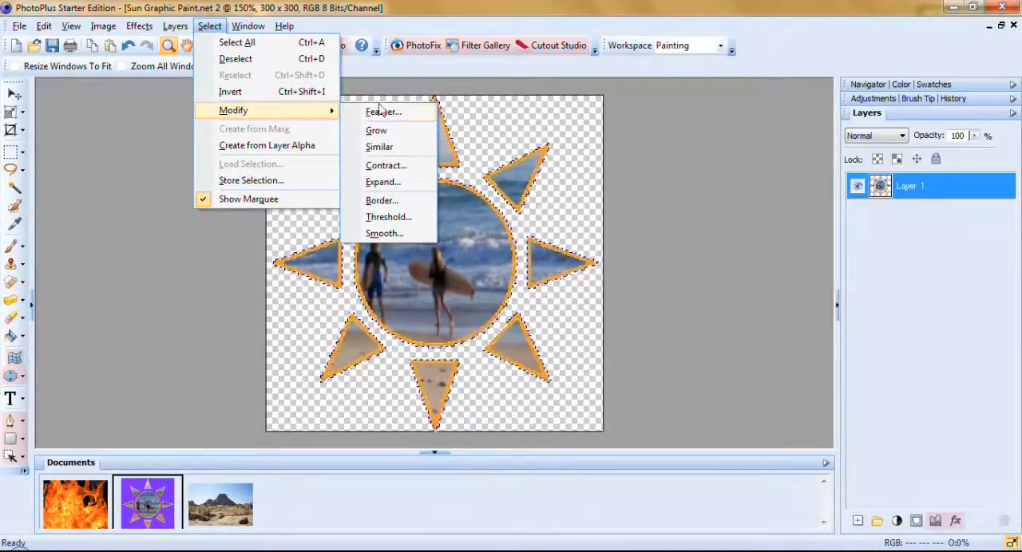
Feather the selection by 1 px and contract it by 2 px.
click(382, 112)
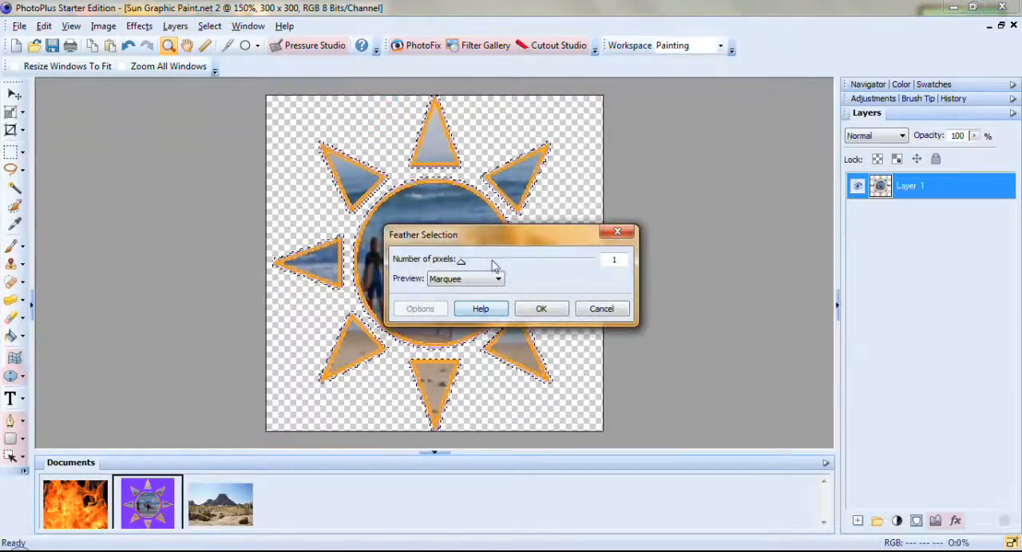
click(540, 309)
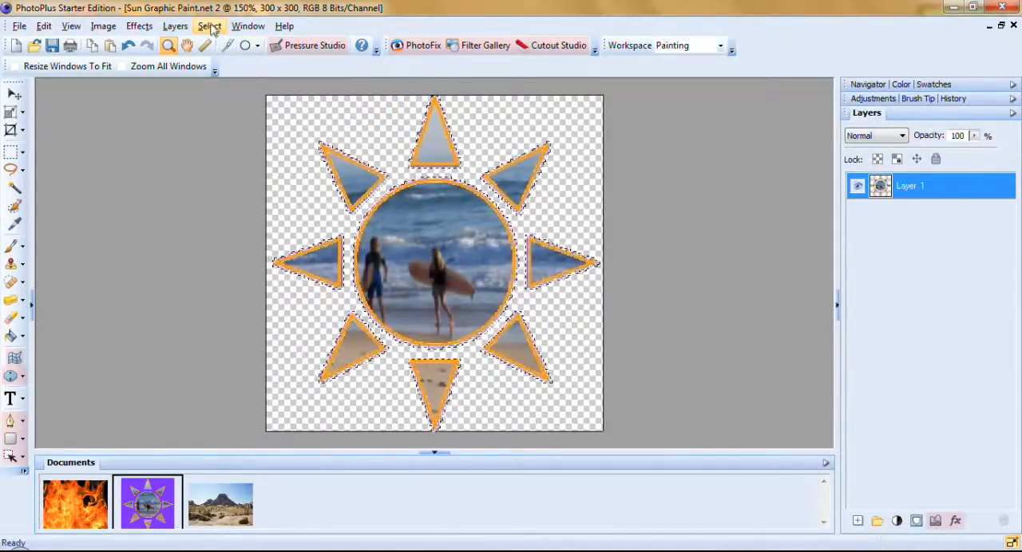
click(210, 25)
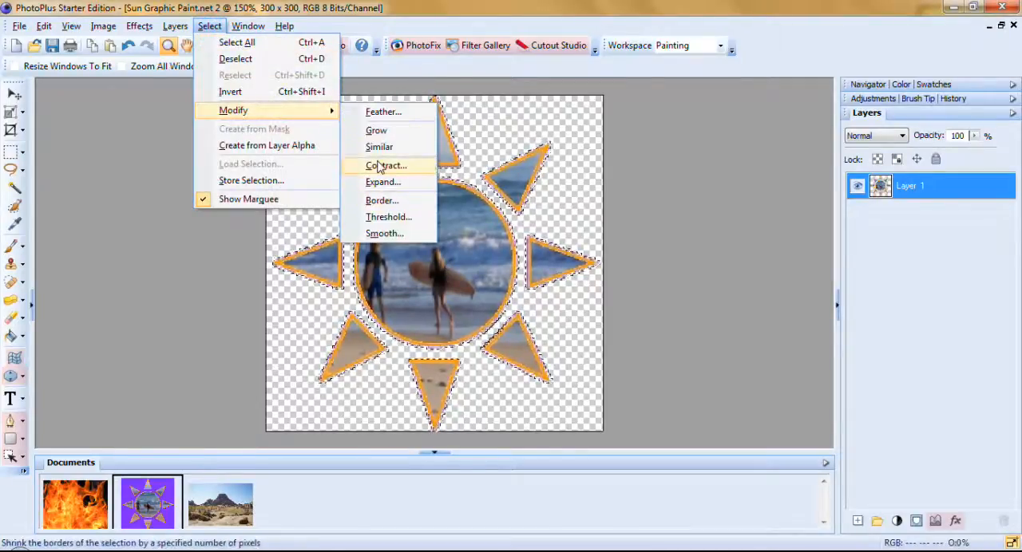
click(385, 165)
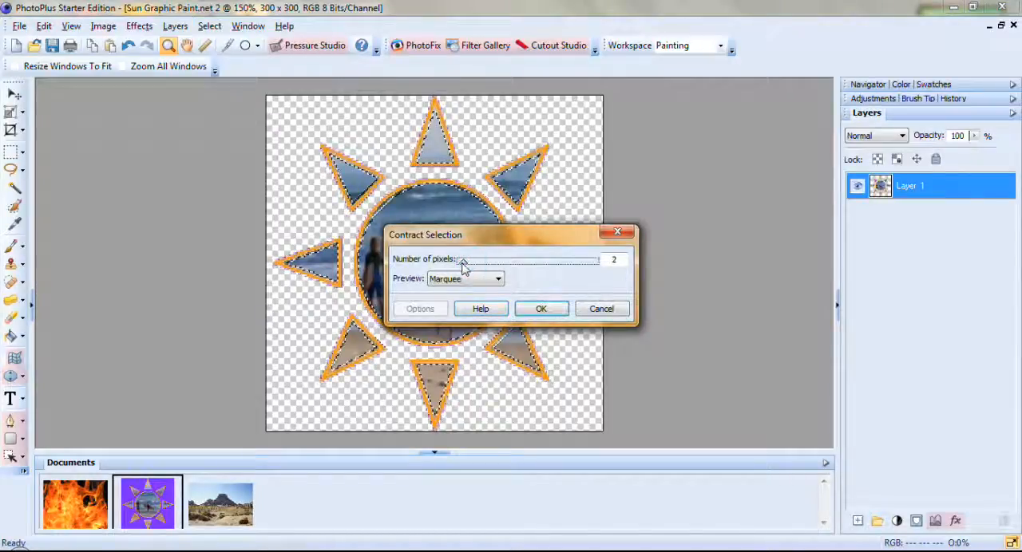
click(540, 309)
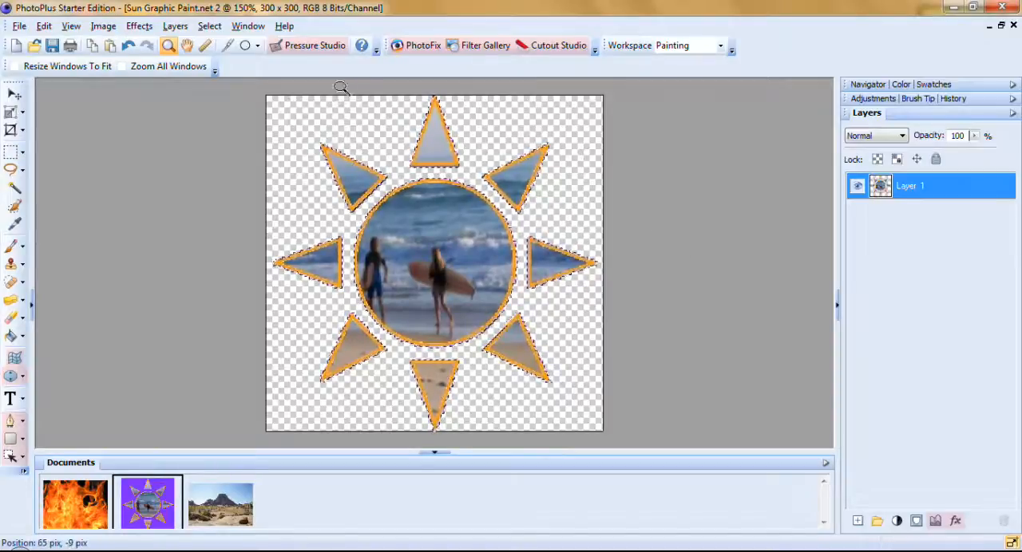
click(209, 26)
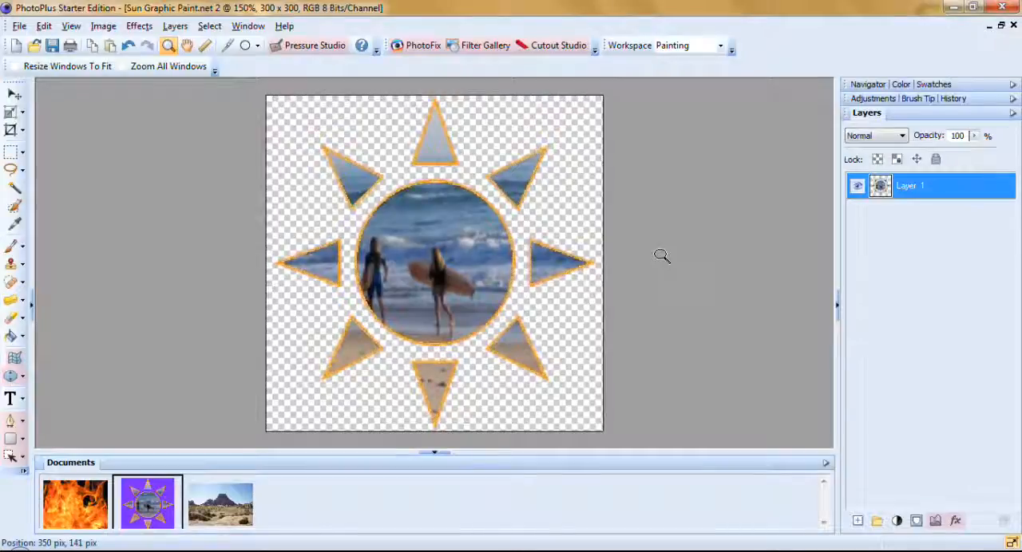
mouse_move(601, 219)
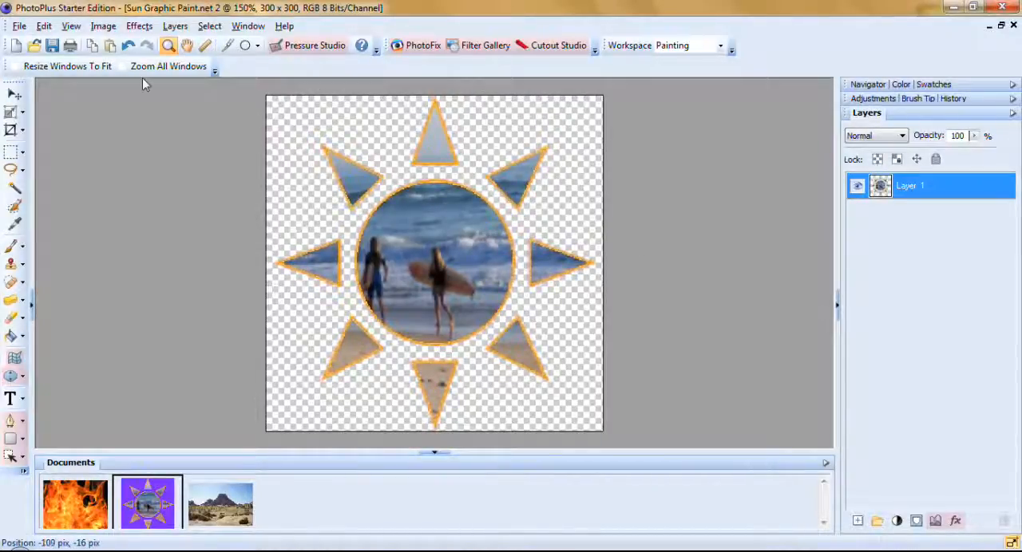
Copy the sun graphic and bring the fire photo to the front.
click(209, 26)
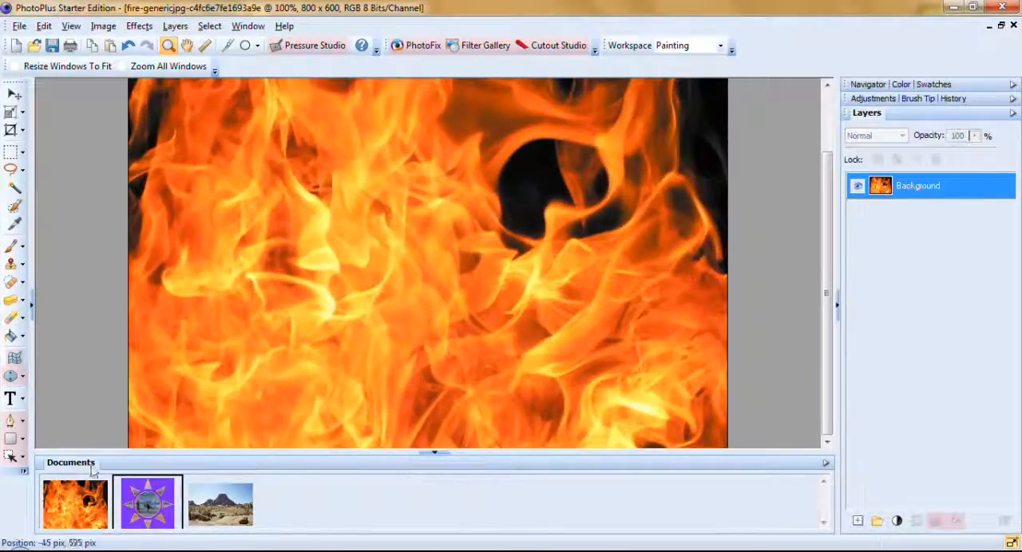
click(147, 503)
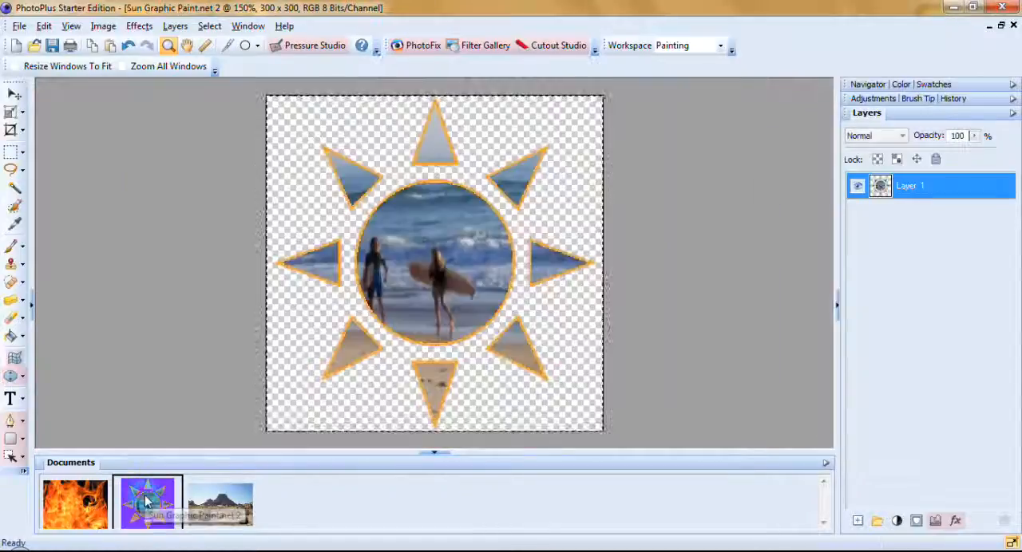
click(75, 503)
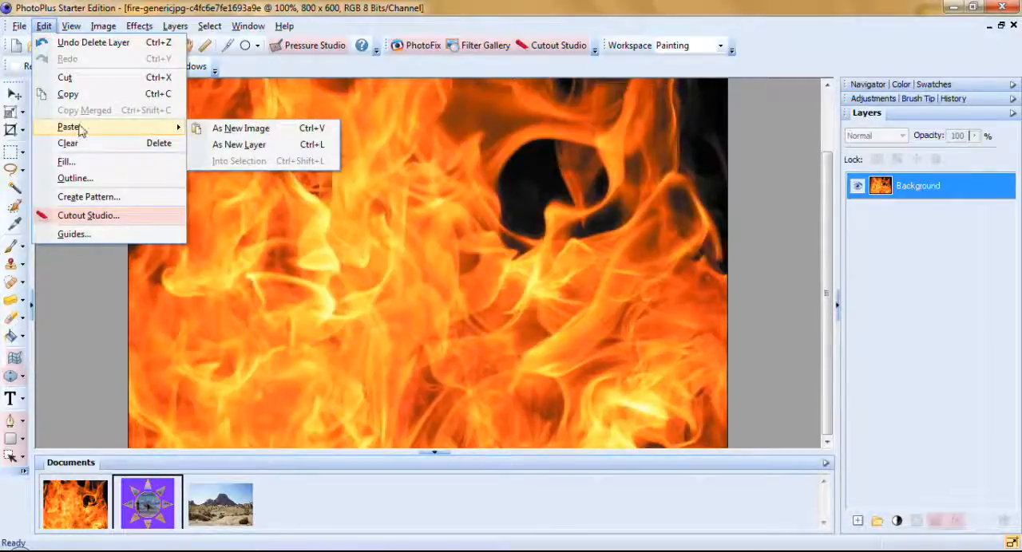
mouse_move(239, 144)
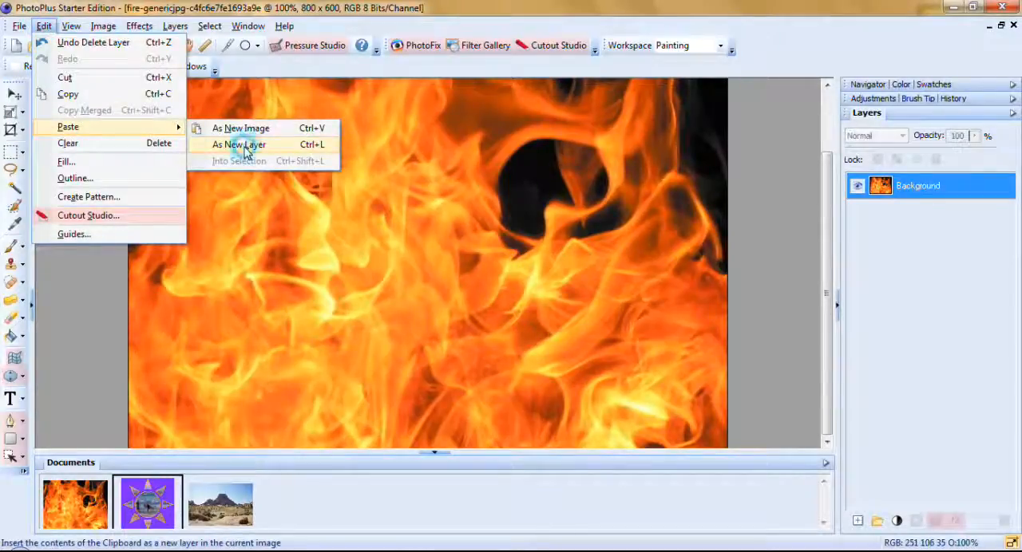
Paste the sun as a new layer, zoom all windows, and choose the Deform Tool.
click(238, 145)
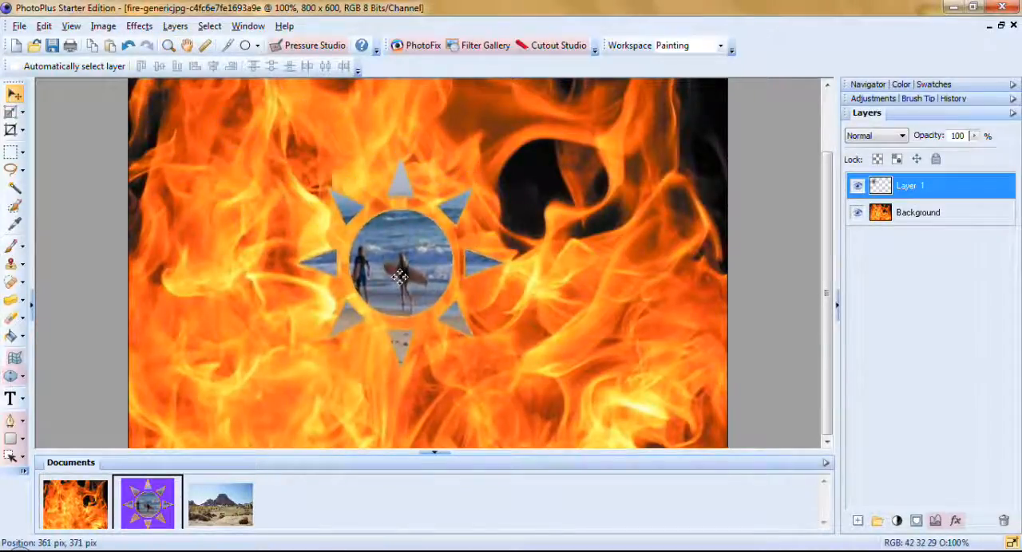
click(167, 46)
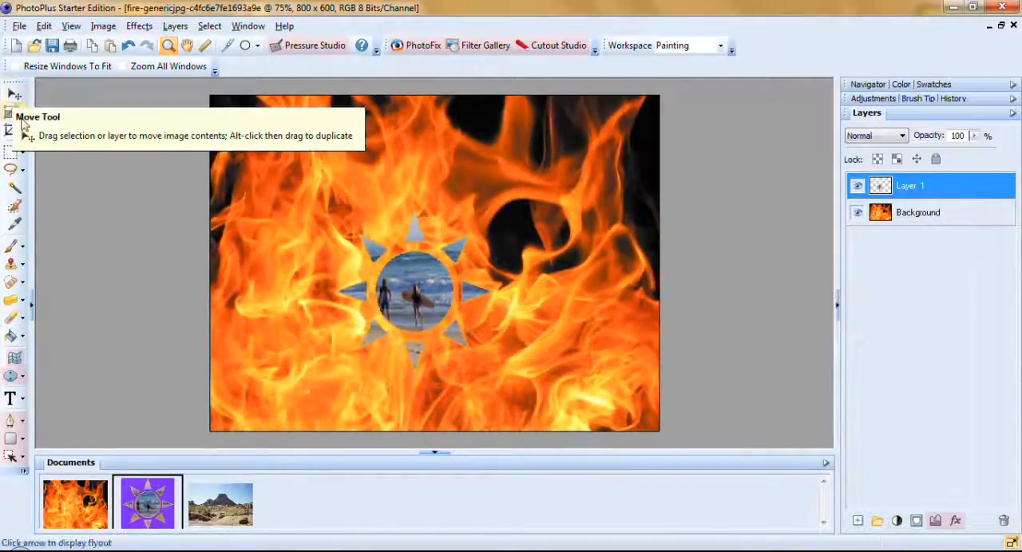
mouse_move(14, 113)
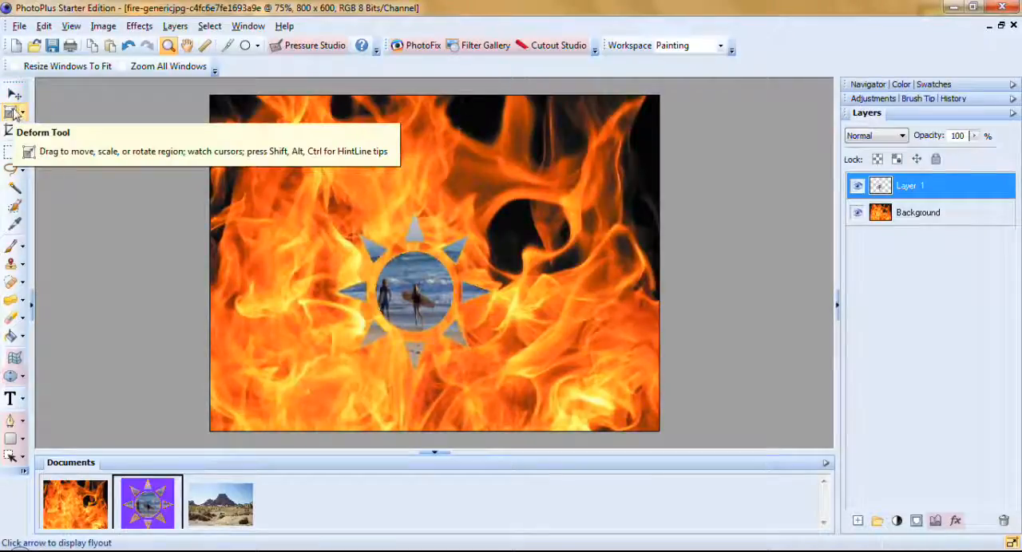
click(24, 112)
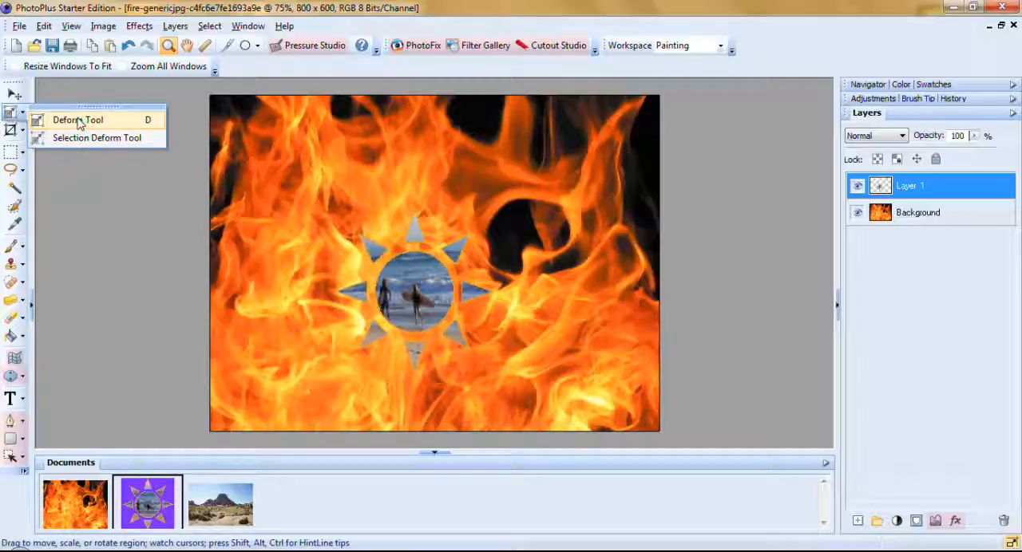
click(77, 120)
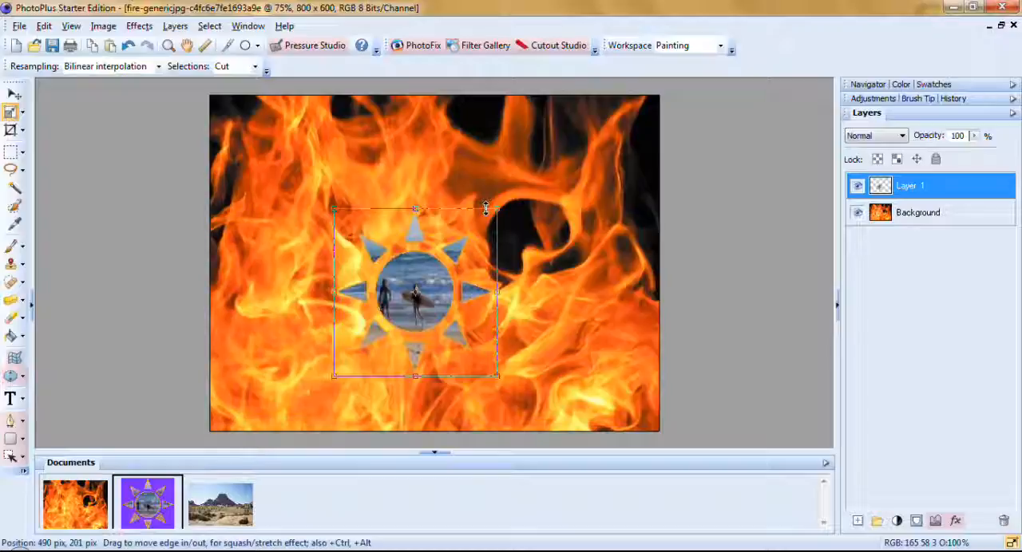
mouse_move(554, 214)
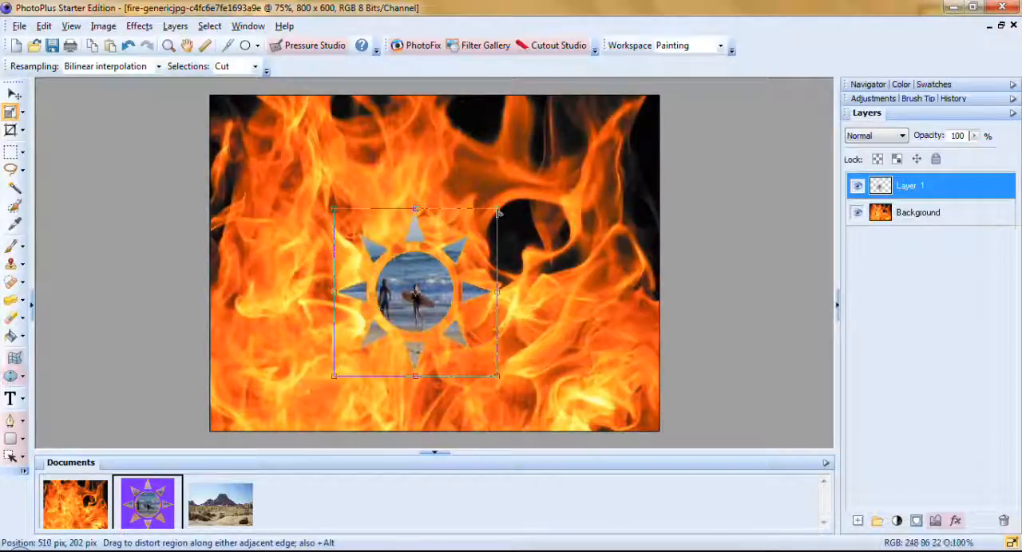
mouse_move(496, 210)
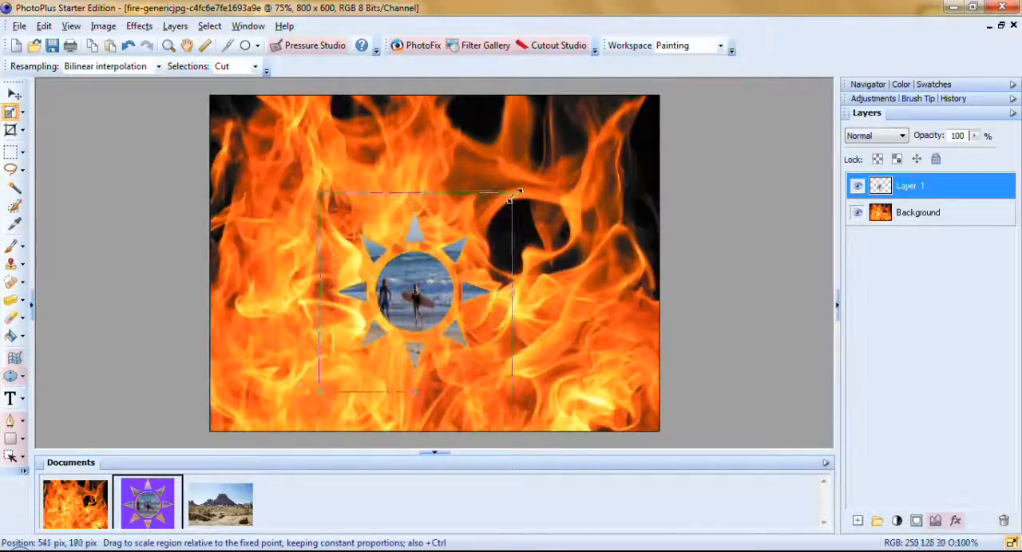
Scale the sun layer up and centre it to fill the fire photo's height.
drag(510, 197, 567, 133)
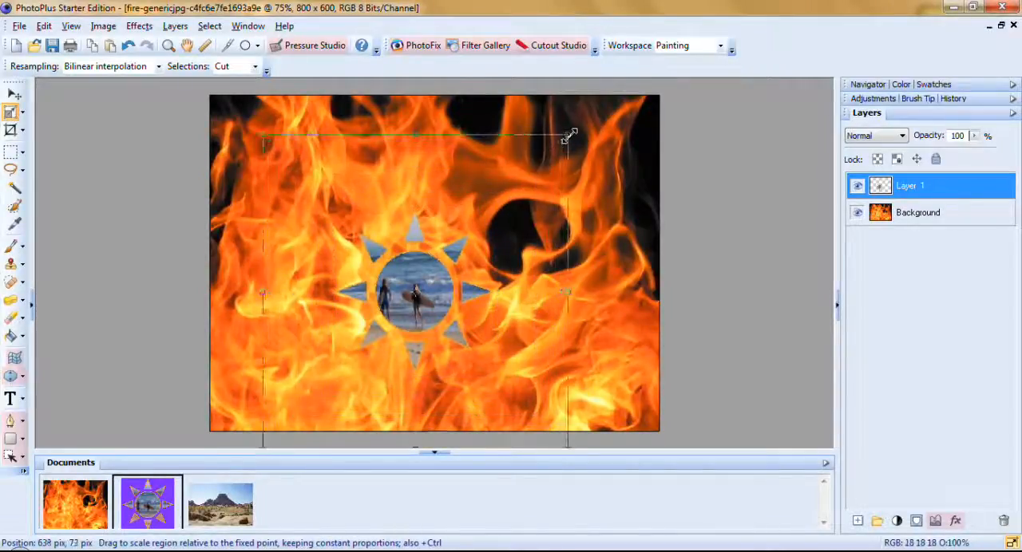
drag(569, 135, 549, 154)
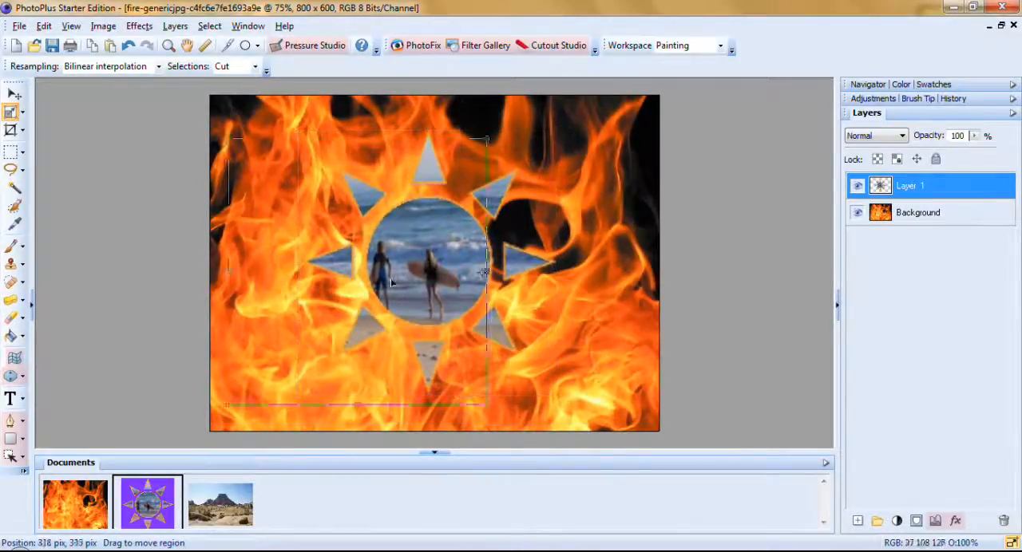
drag(391, 283, 457, 279)
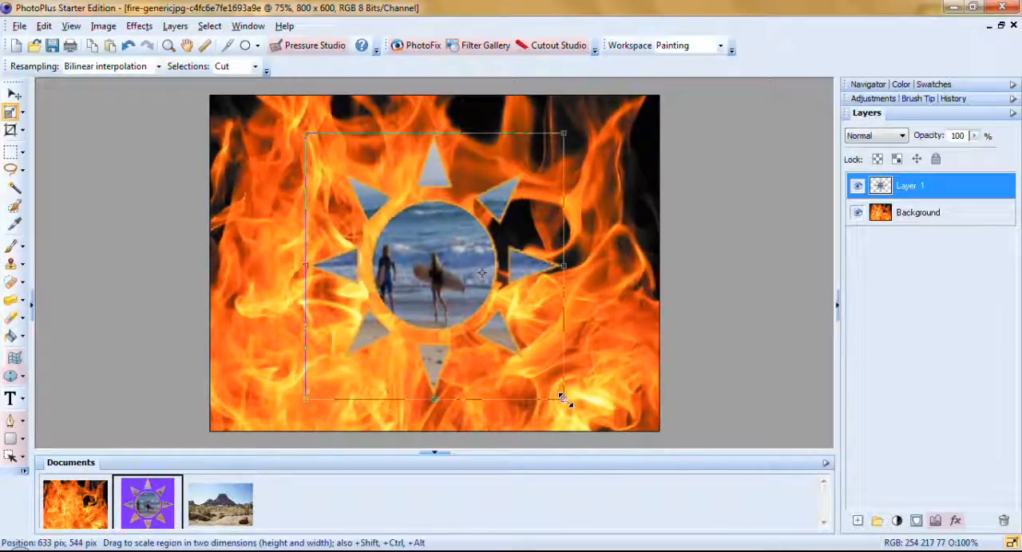
drag(563, 399, 575, 417)
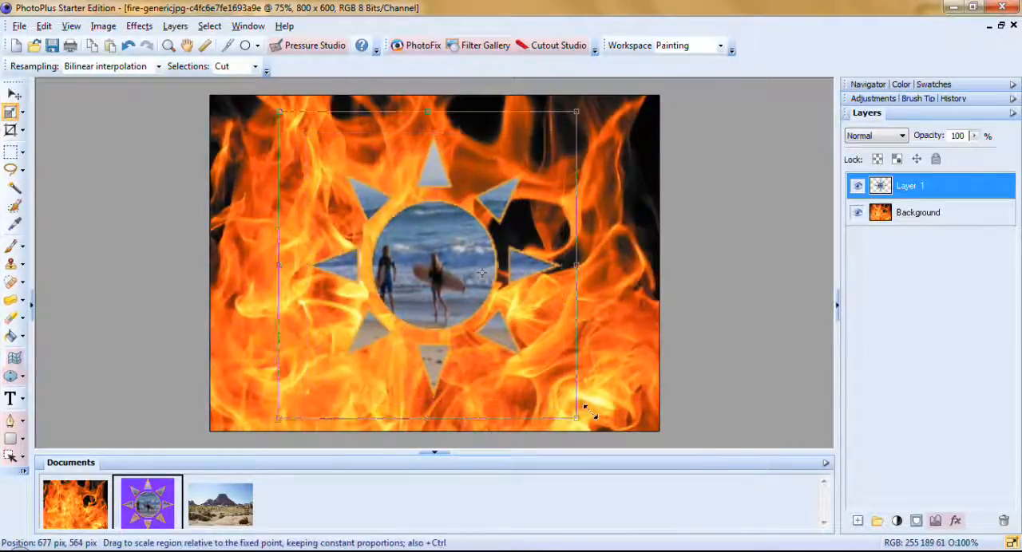
drag(576, 416, 582, 427)
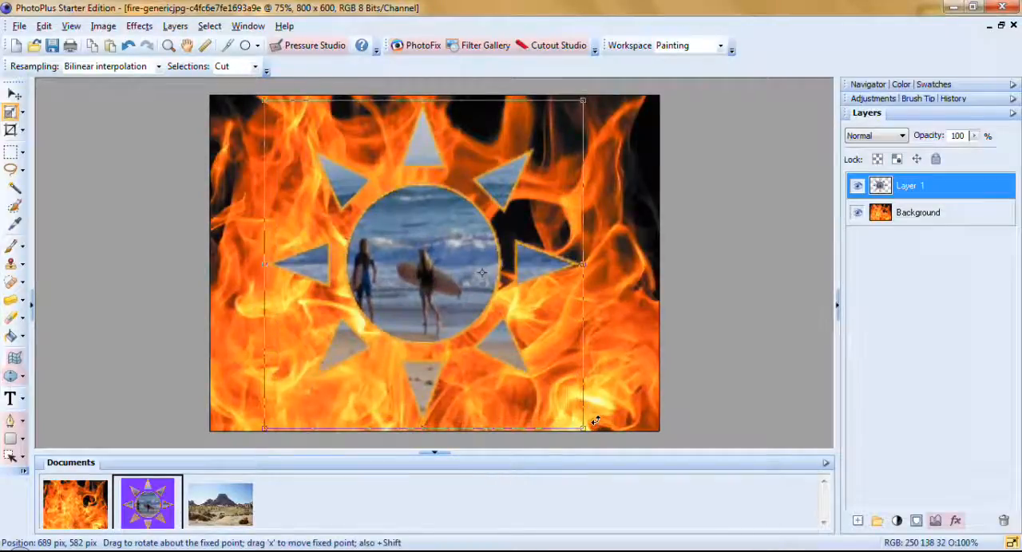
mouse_move(425, 224)
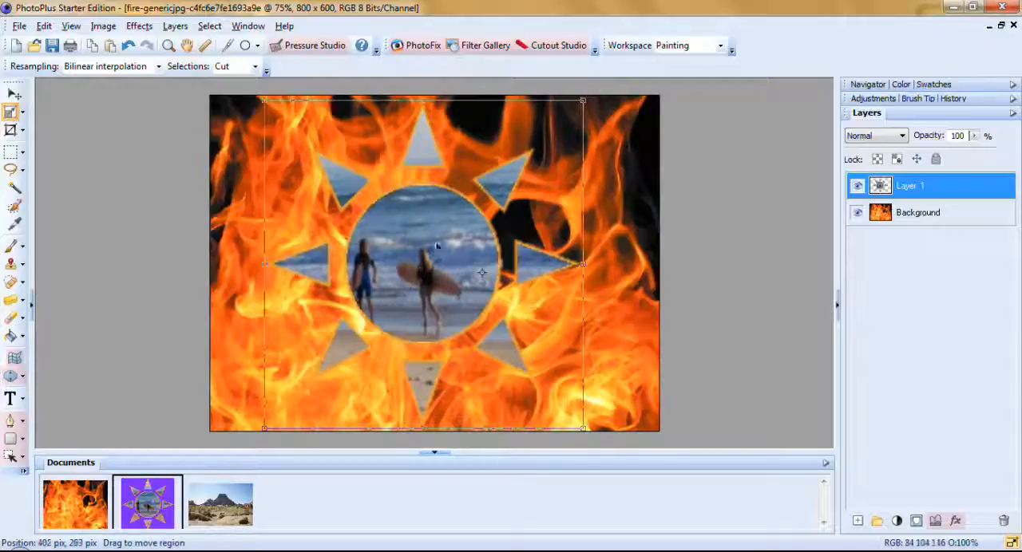
mouse_move(583, 102)
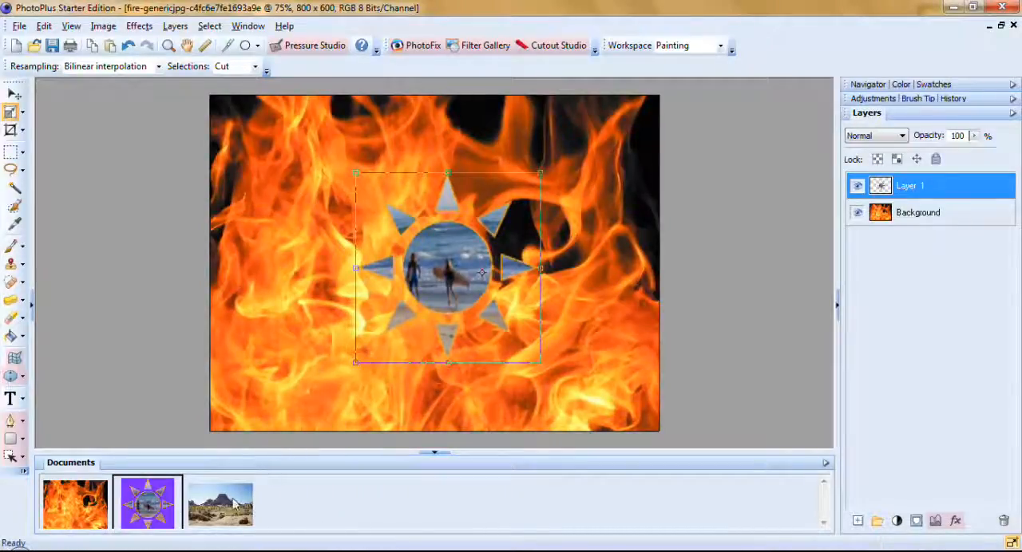
mouse_move(228, 503)
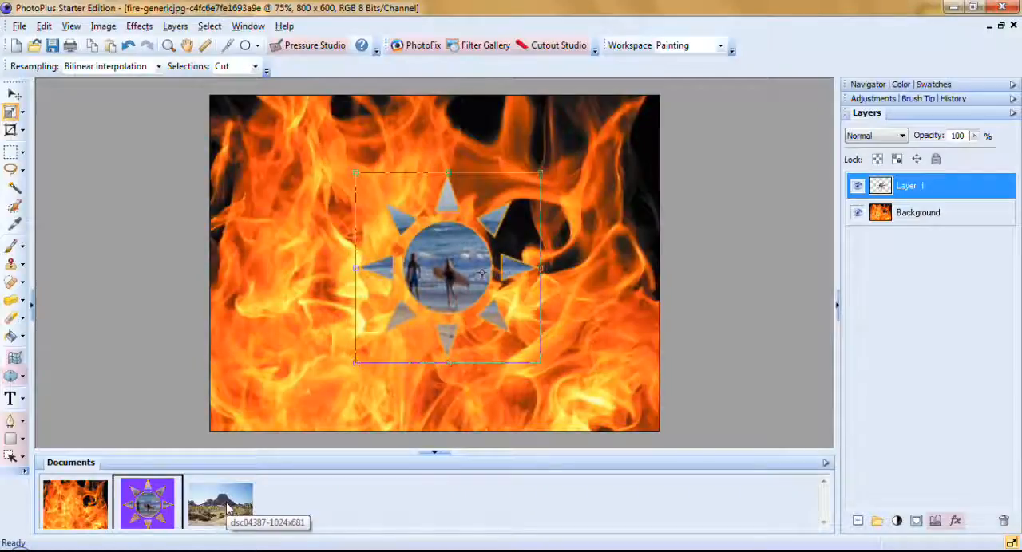
Switch to the desert mountain photo from the Documents thumbnails.
click(220, 504)
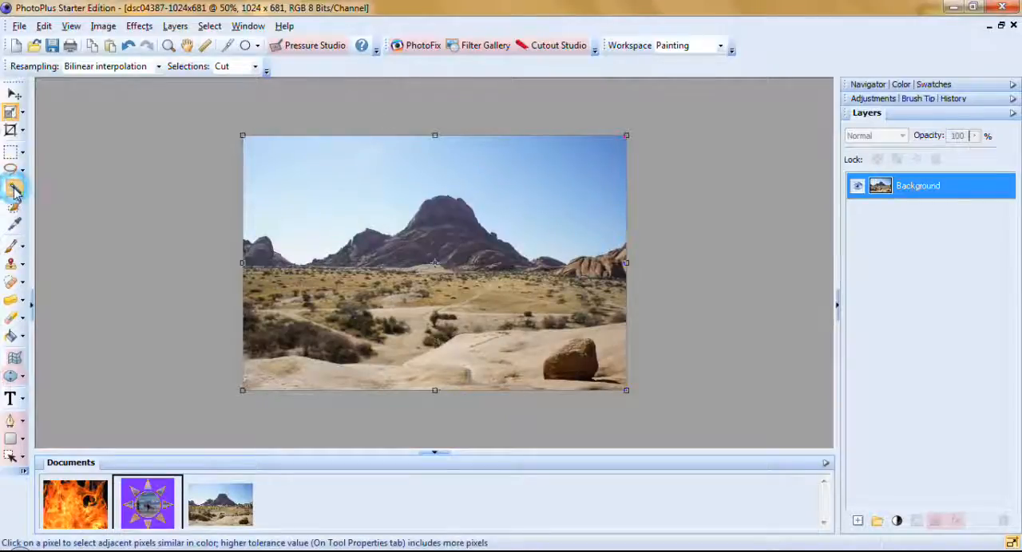
Choose the Magic Wand with tolerance 24 in Add to selection mode.
click(15, 187)
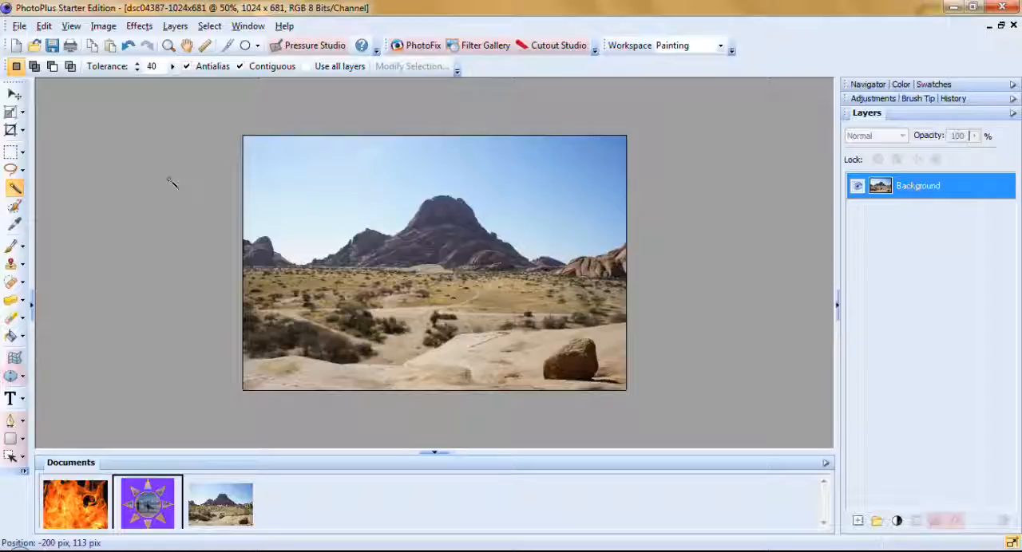
mouse_move(170, 151)
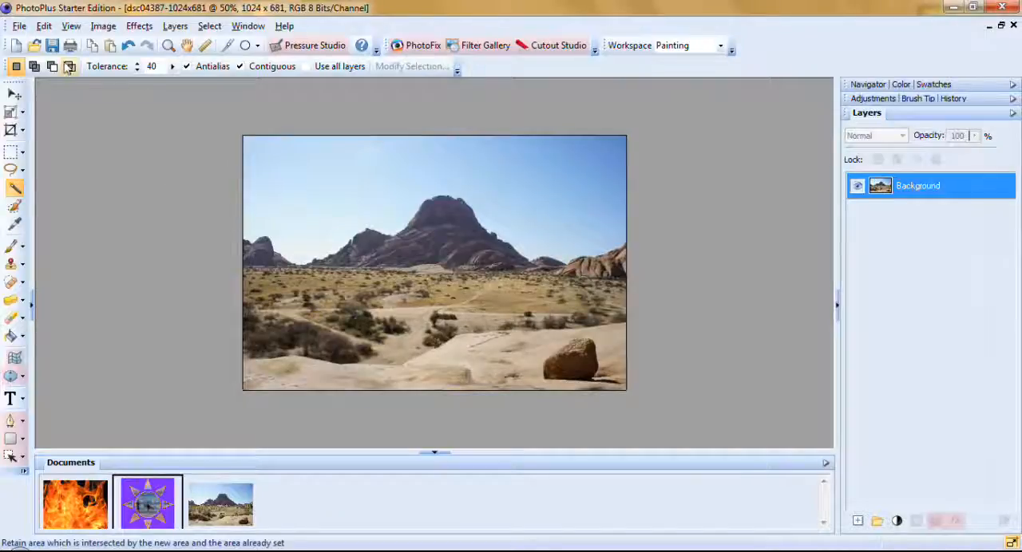
mouse_move(16, 66)
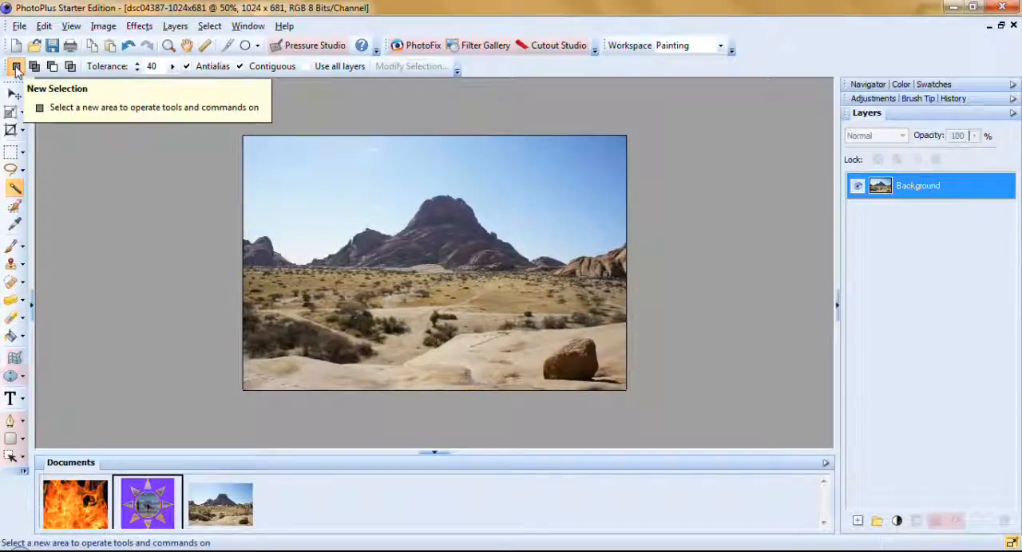
mouse_move(112, 123)
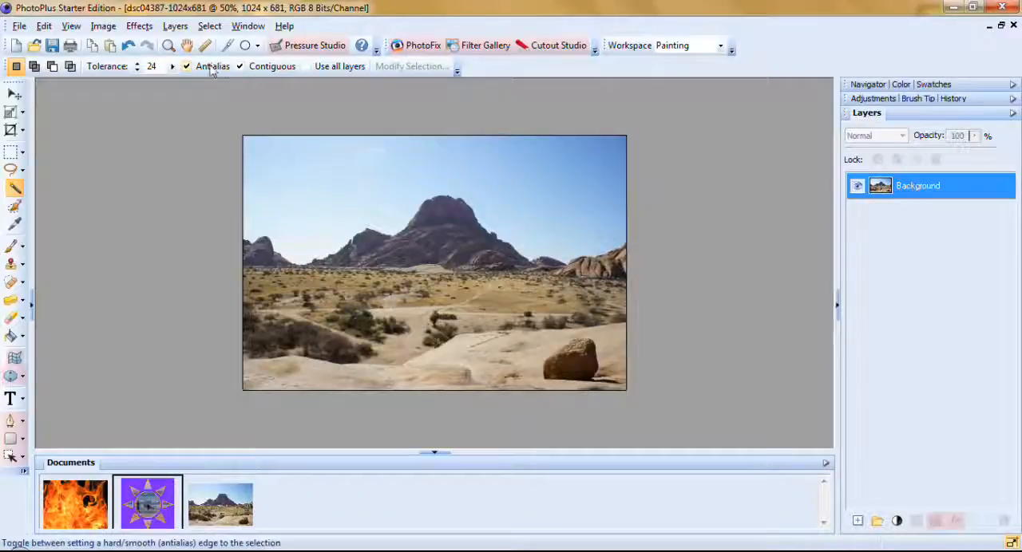
mouse_move(272, 66)
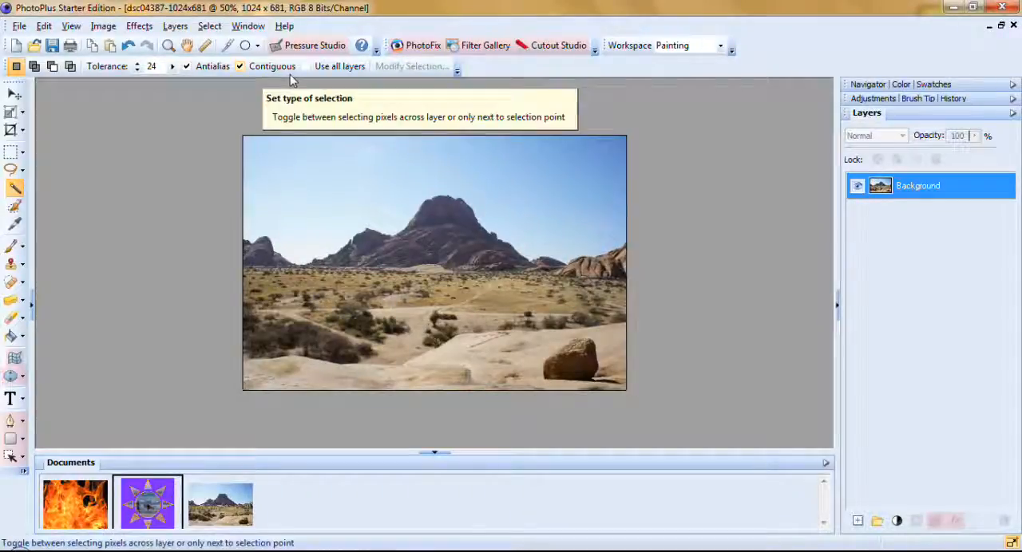
mouse_move(549, 174)
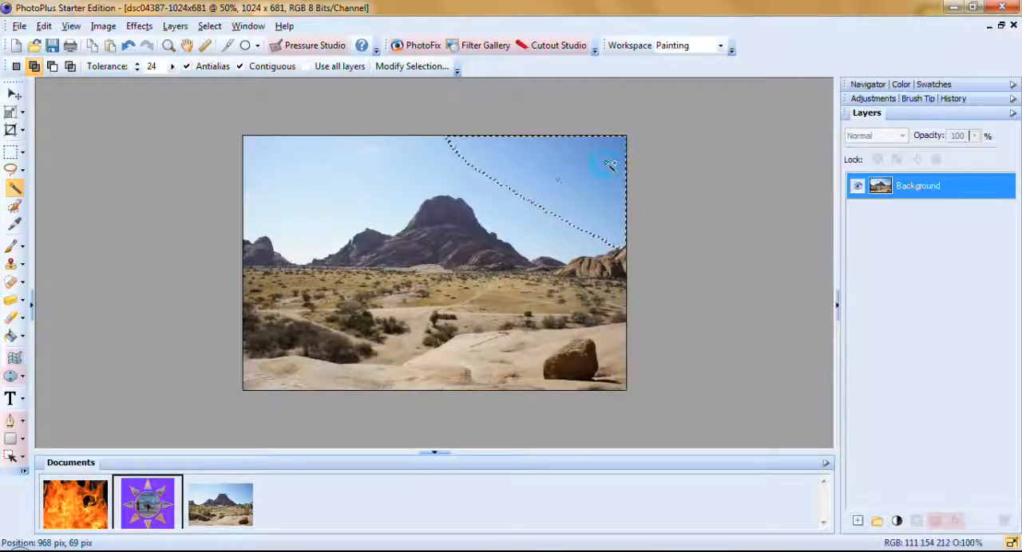
click(346, 209)
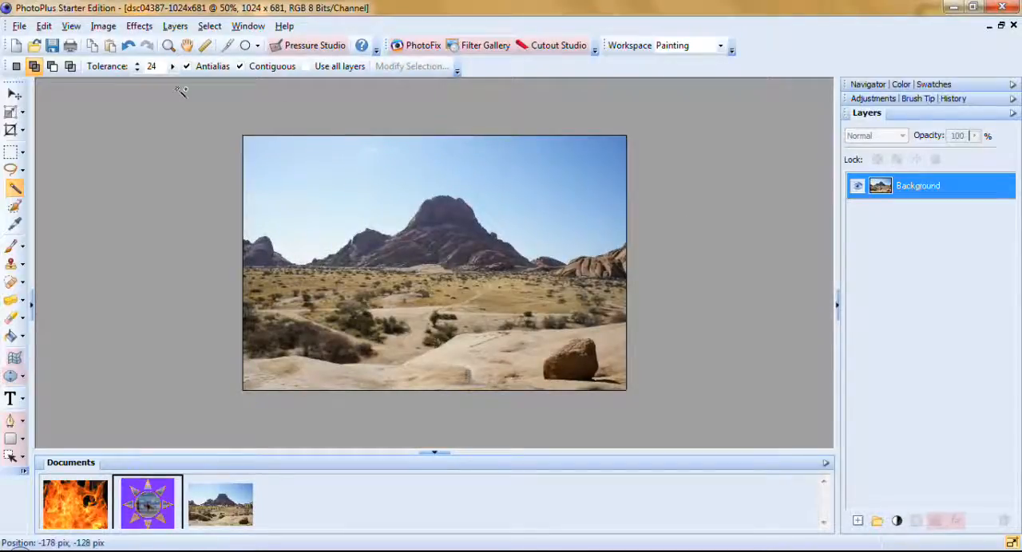
Set Magic Wand tolerance to 89 and select the blue sky, adding the remaining sky patches.
click(136, 70)
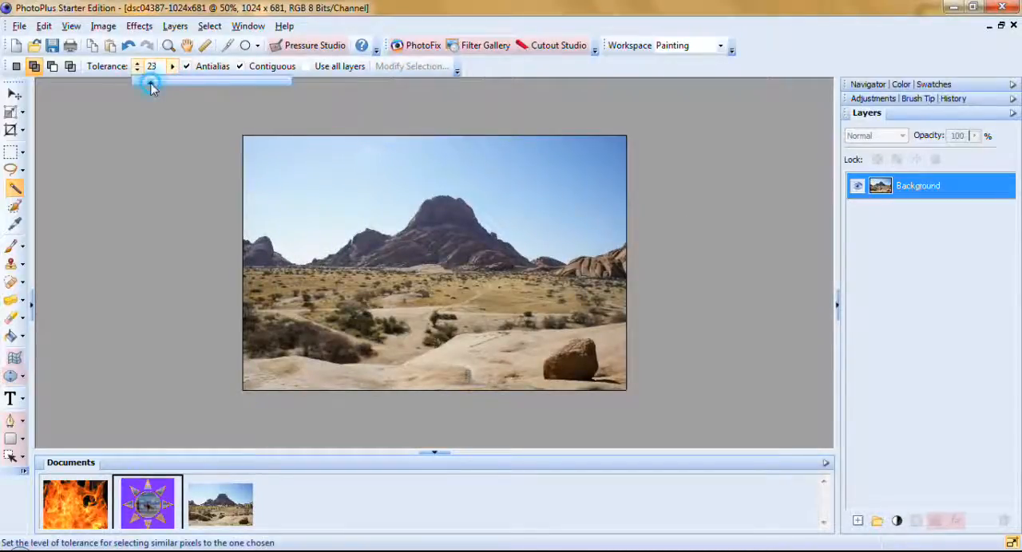
click(173, 66)
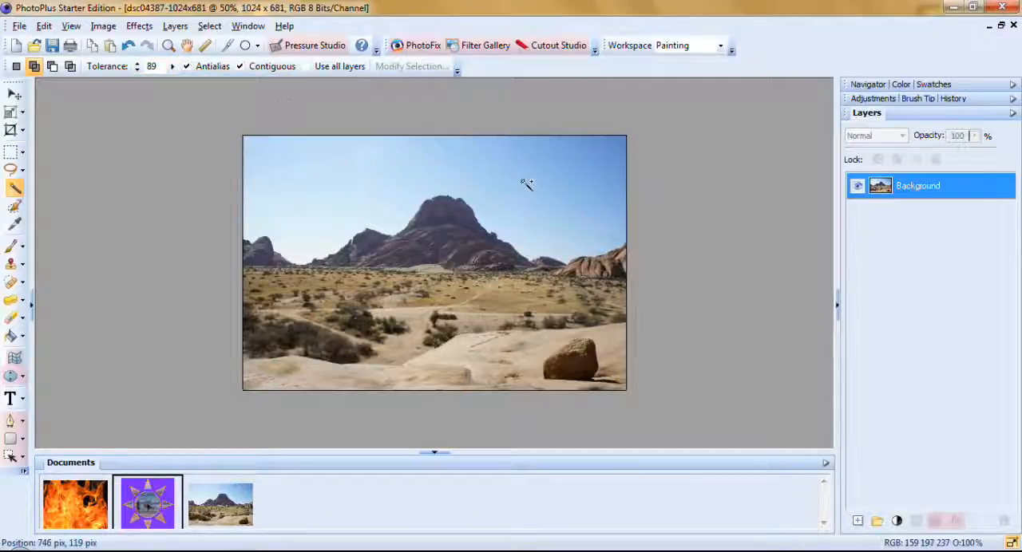
click(526, 184)
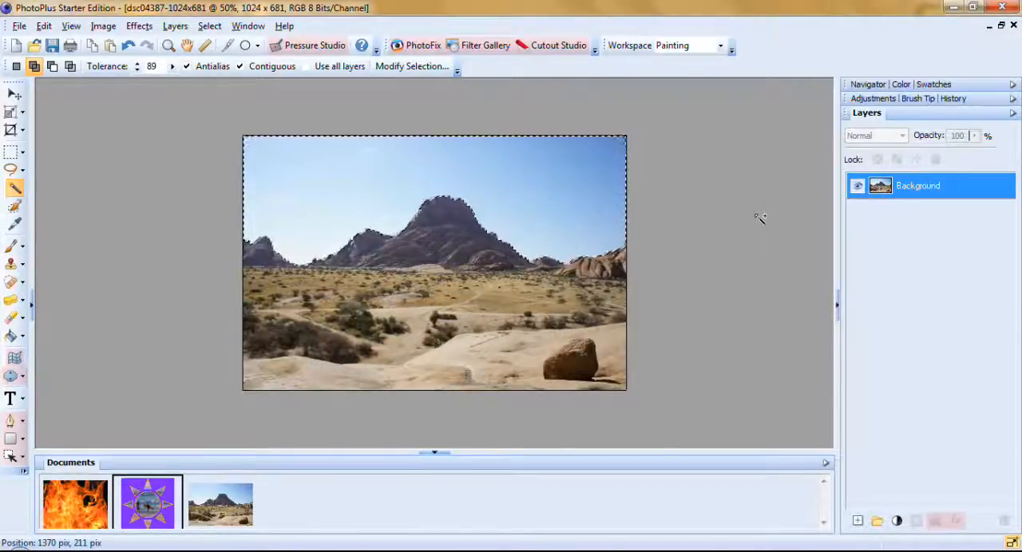
click(431, 203)
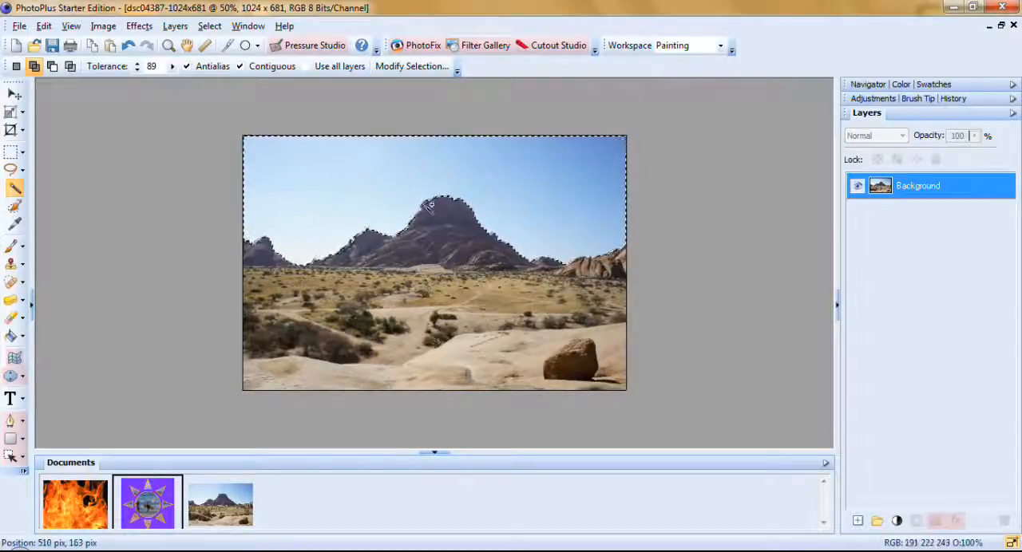
mouse_move(411, 66)
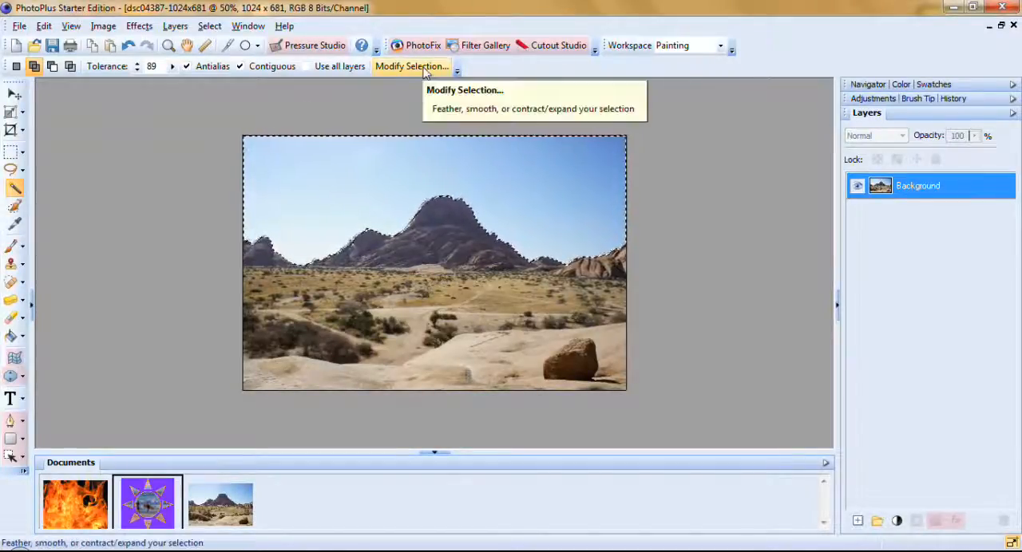
Contract the sky selection by one pixel in Modify Selection.
click(411, 66)
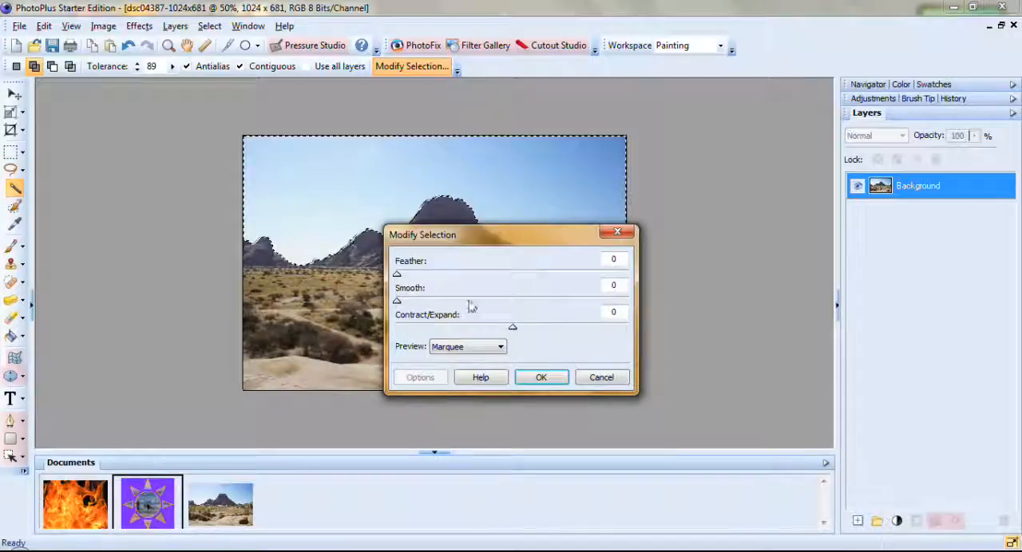
drag(512, 328, 510, 327)
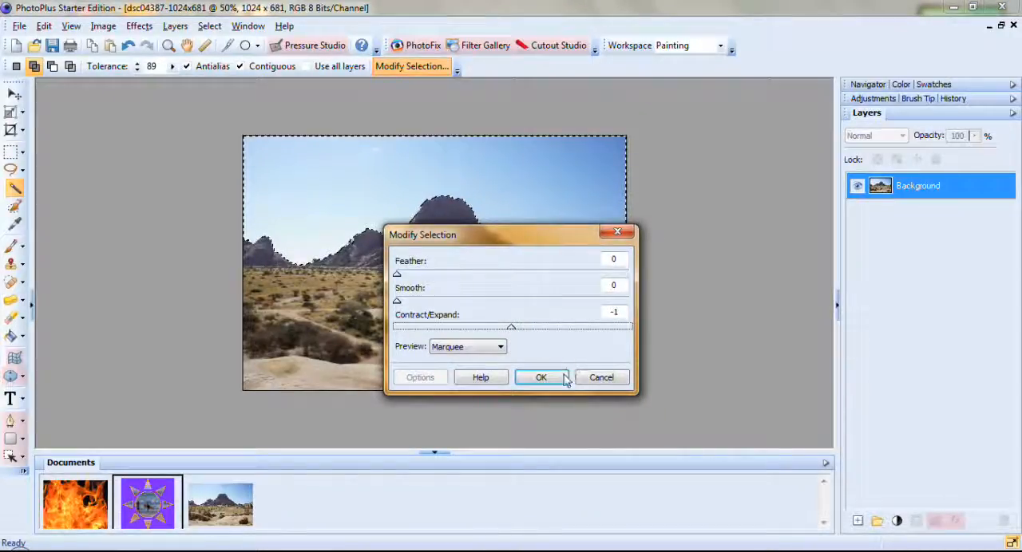
click(540, 377)
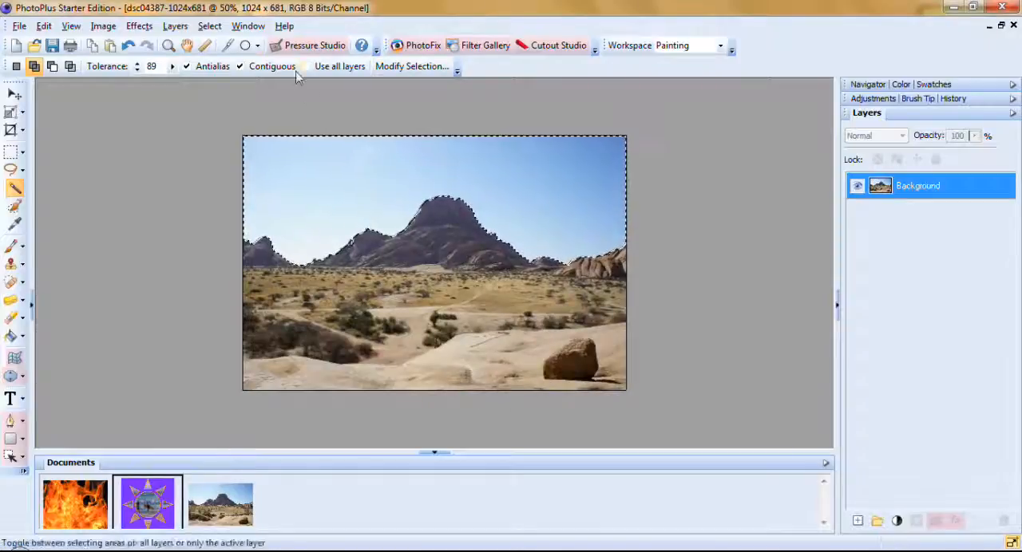
Invert the selection to the landscape, then apply feather 1 and contract by 1.
click(210, 25)
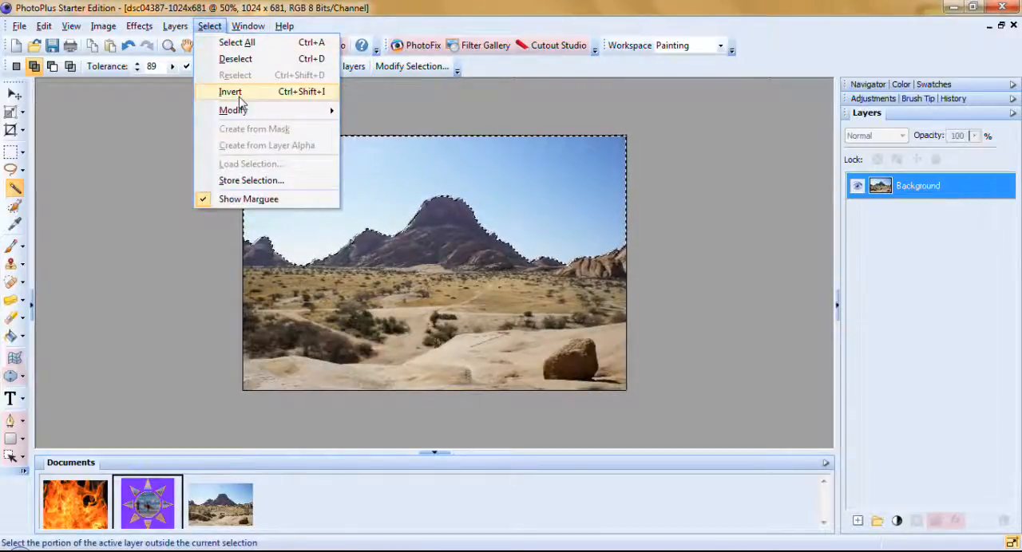
click(230, 91)
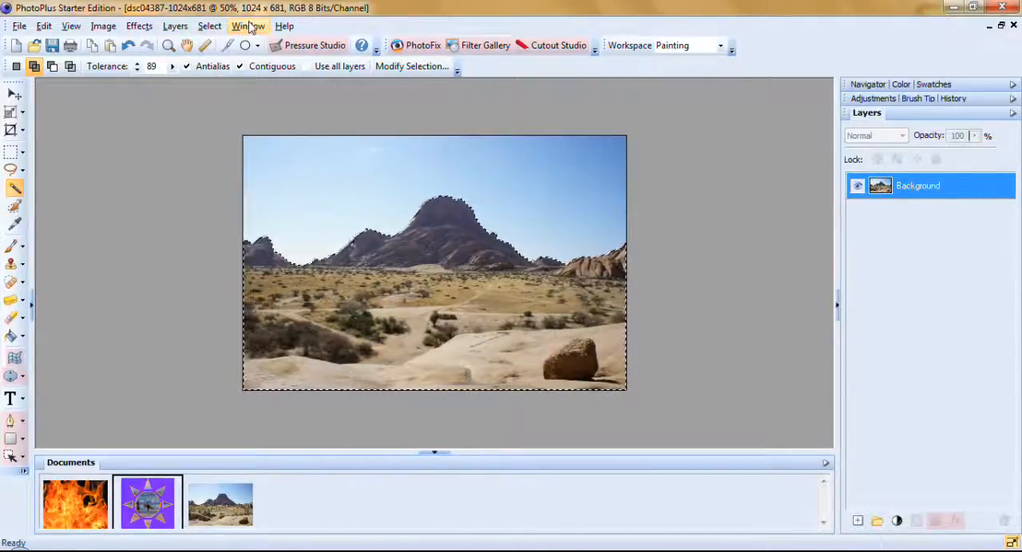
click(412, 65)
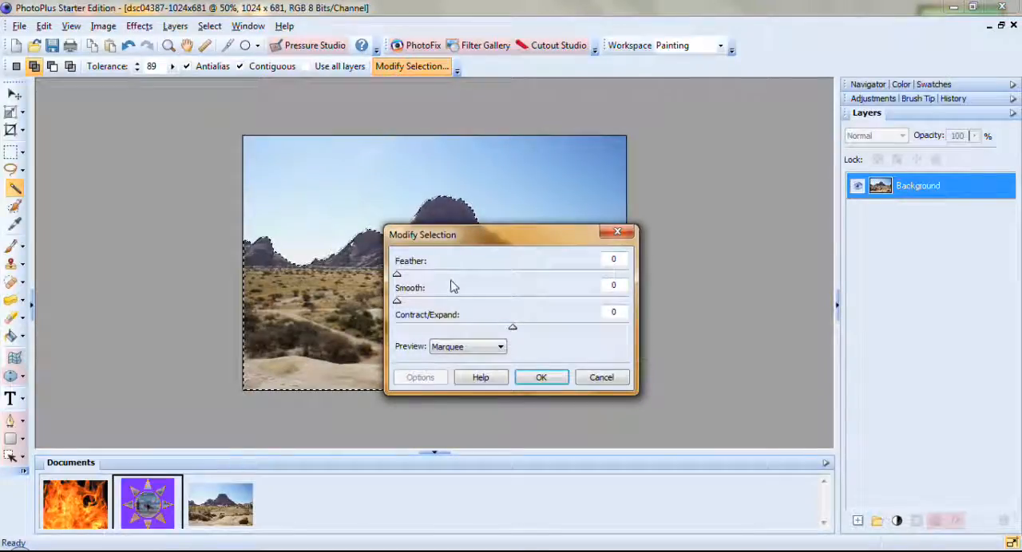
drag(397, 274, 400, 274)
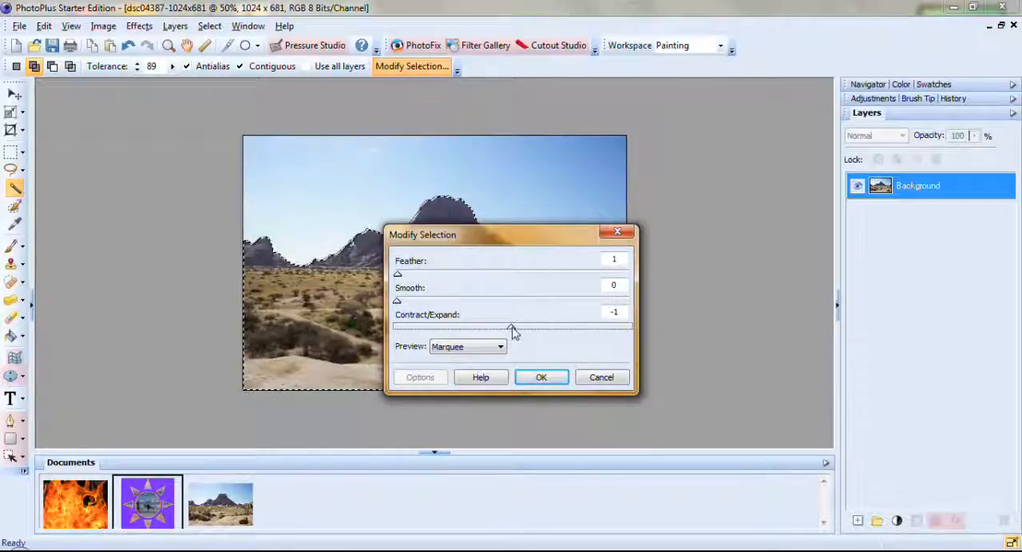
click(540, 377)
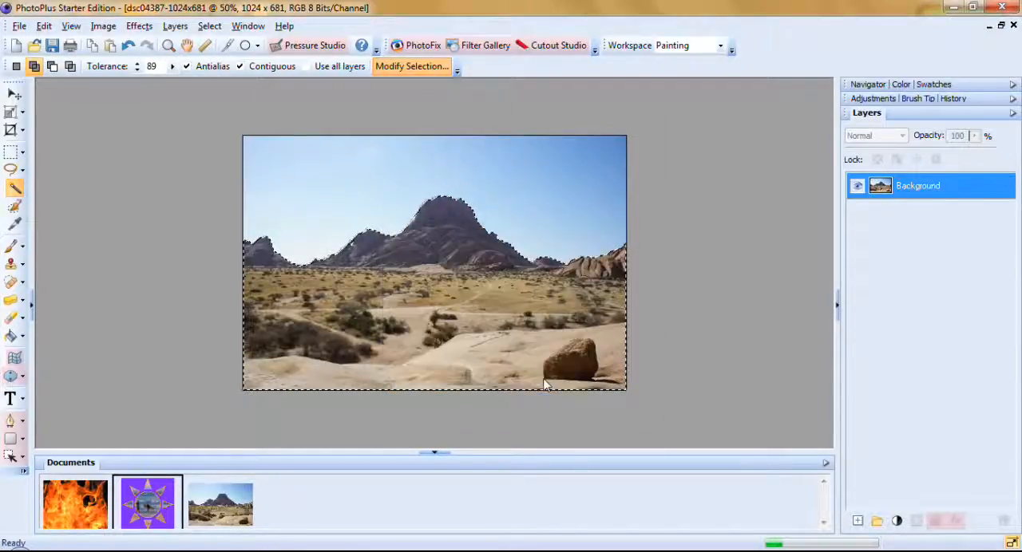
Undo the white fill so the sky returns, with the background as Layer 1.
click(210, 25)
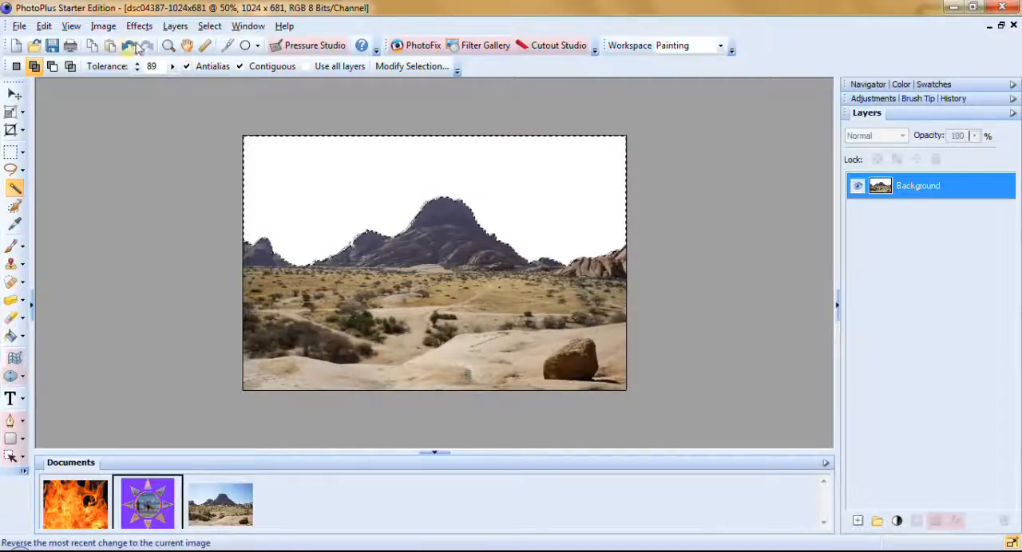
click(129, 46)
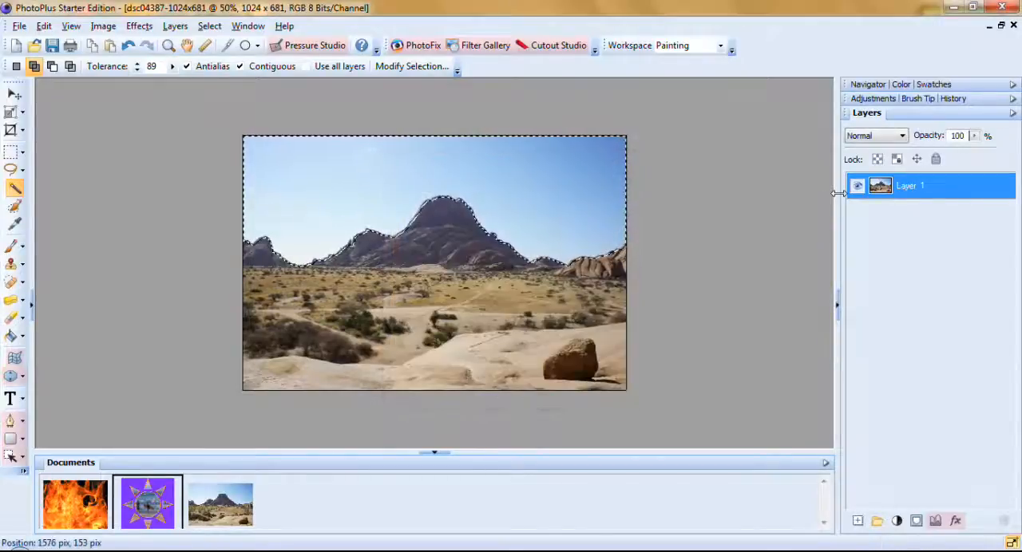
Delete the selected sky to transparency and select the whole landscape cutout.
key(Delete)
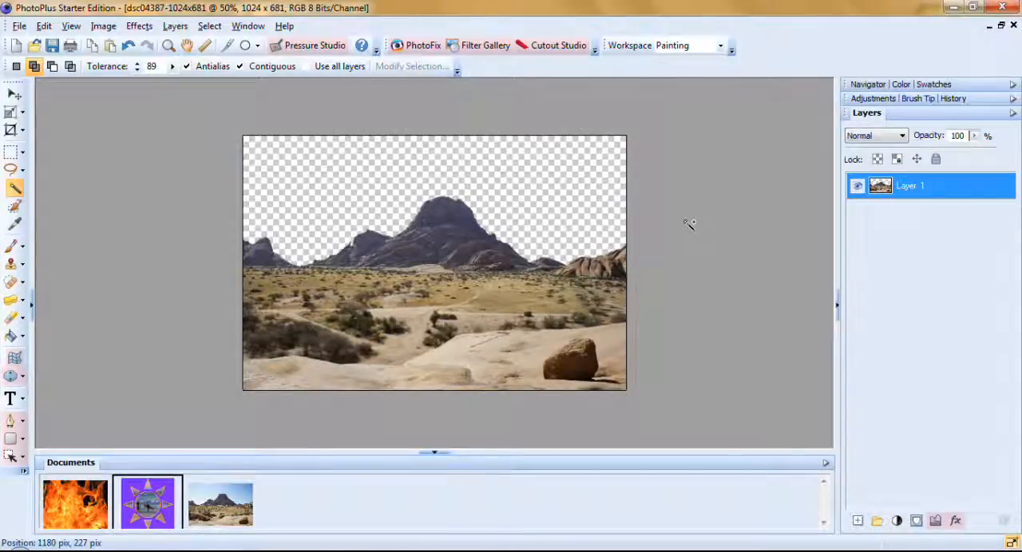
mouse_move(677, 266)
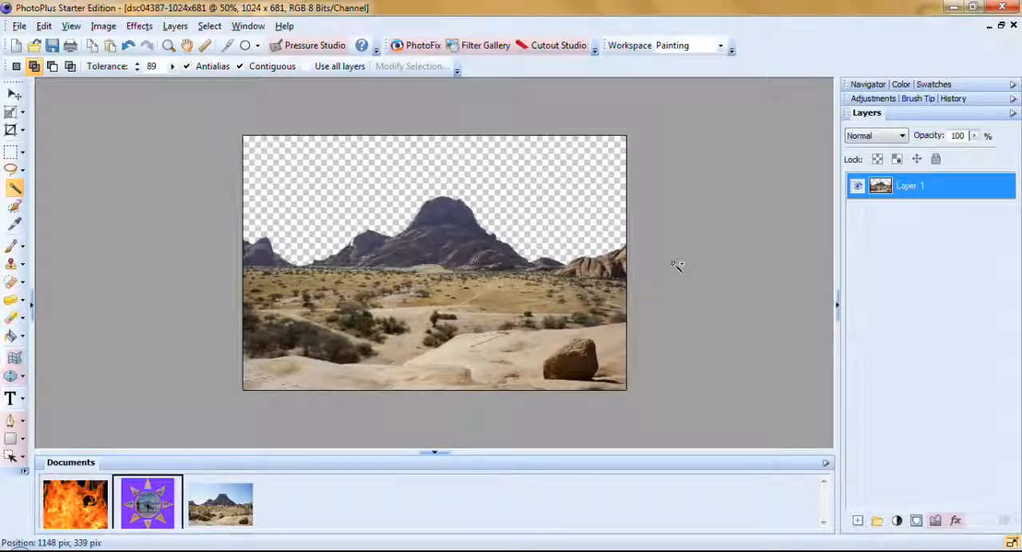
mouse_move(188, 463)
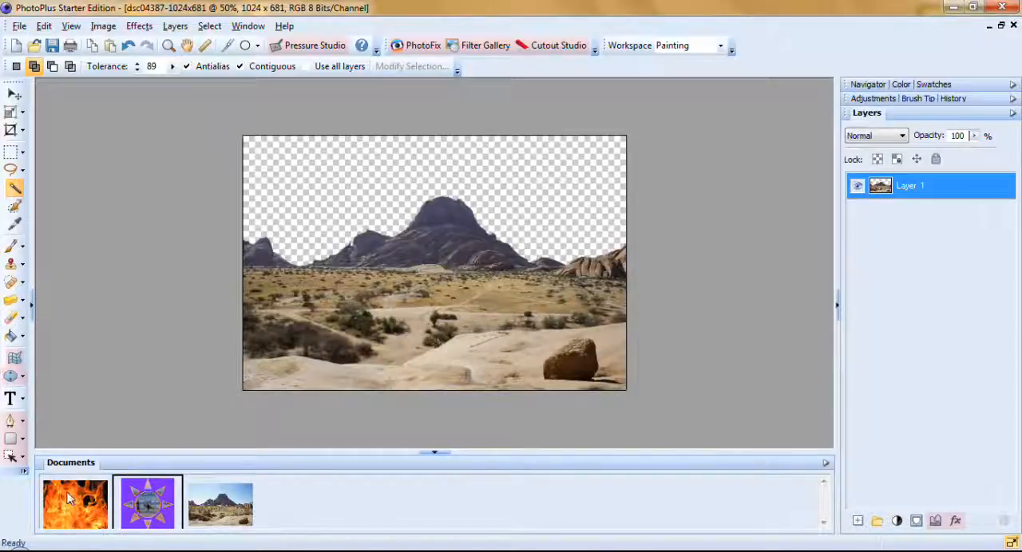
mouse_move(190, 280)
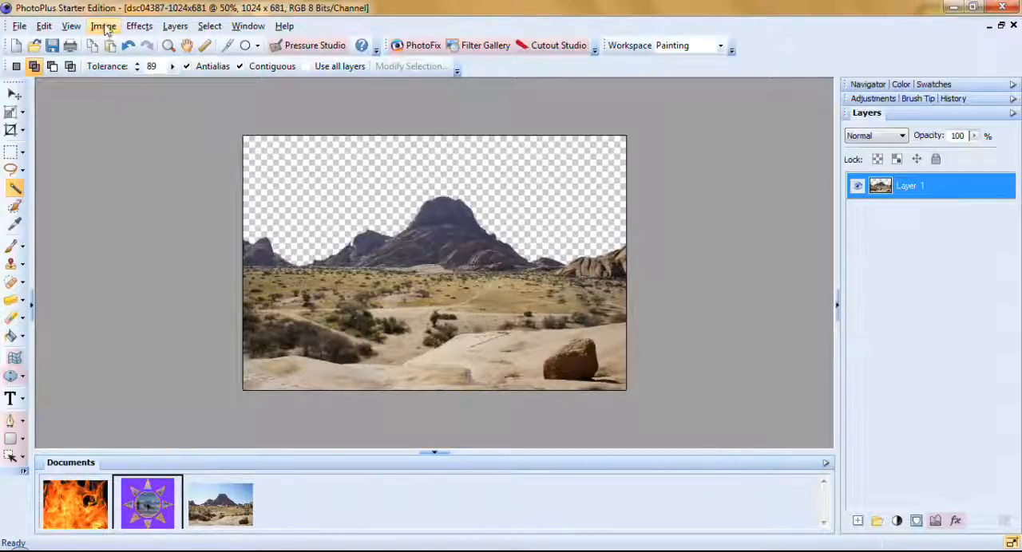
mouse_move(209, 26)
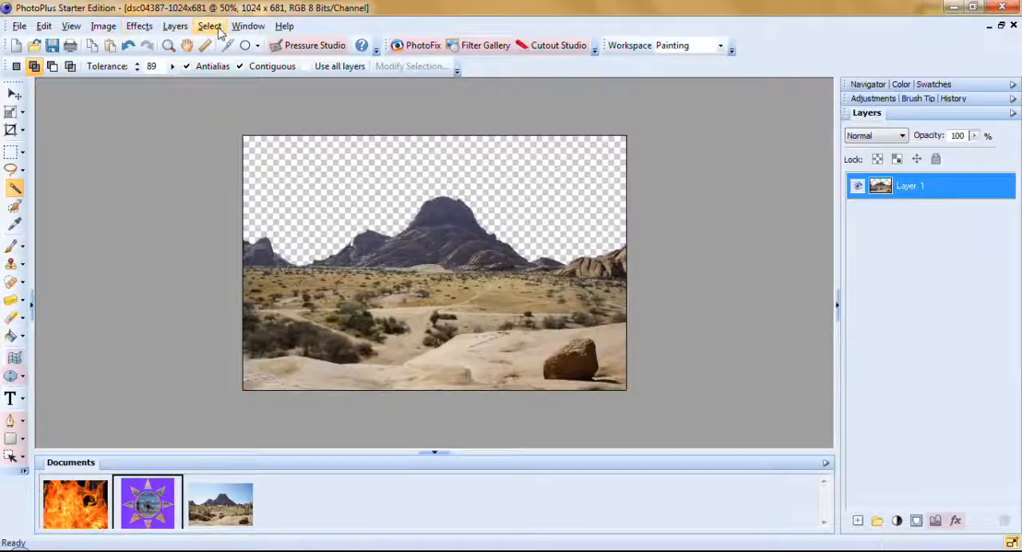
click(209, 26)
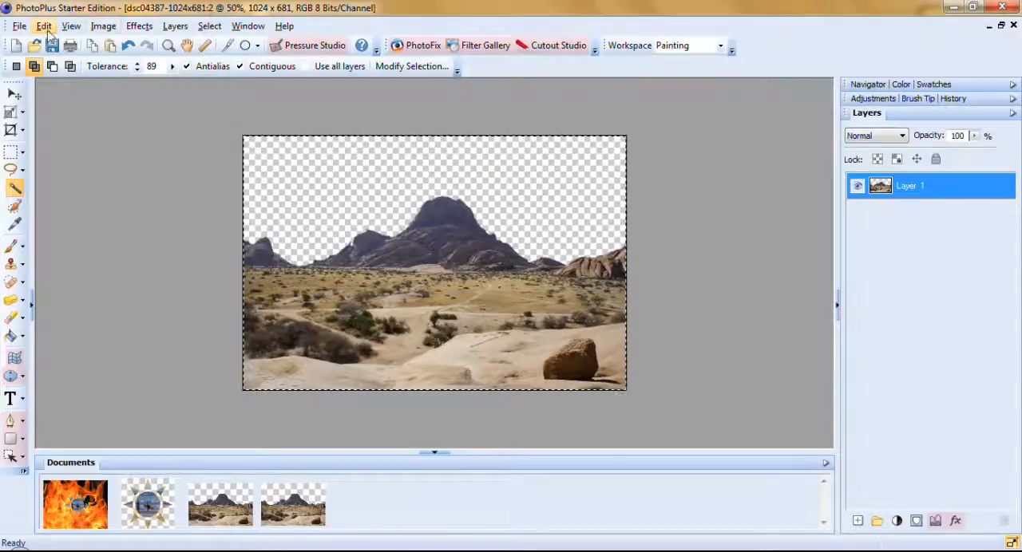
mouse_move(106, 402)
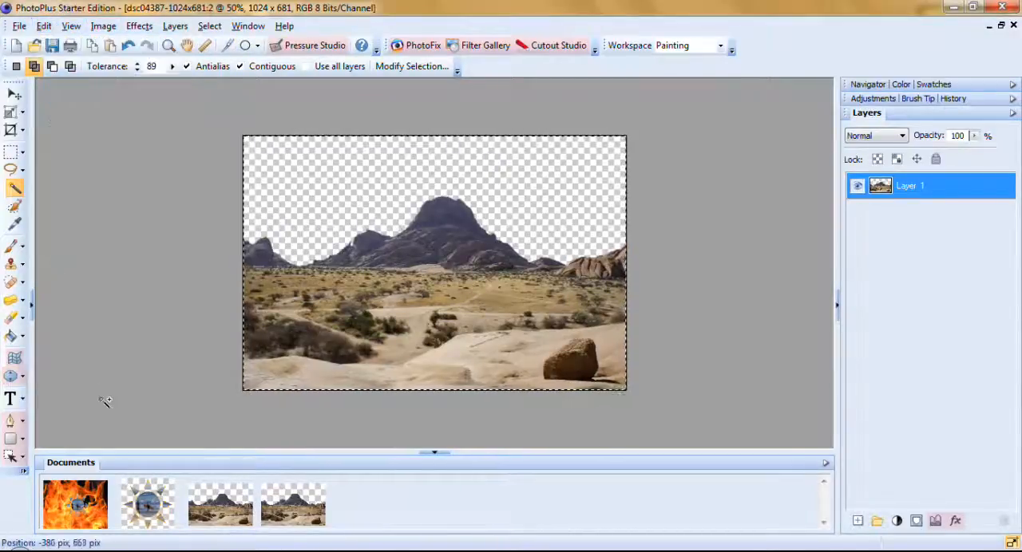
Switch to the fire image and delete its sun-and-surfers layer, leaving only flames.
click(74, 503)
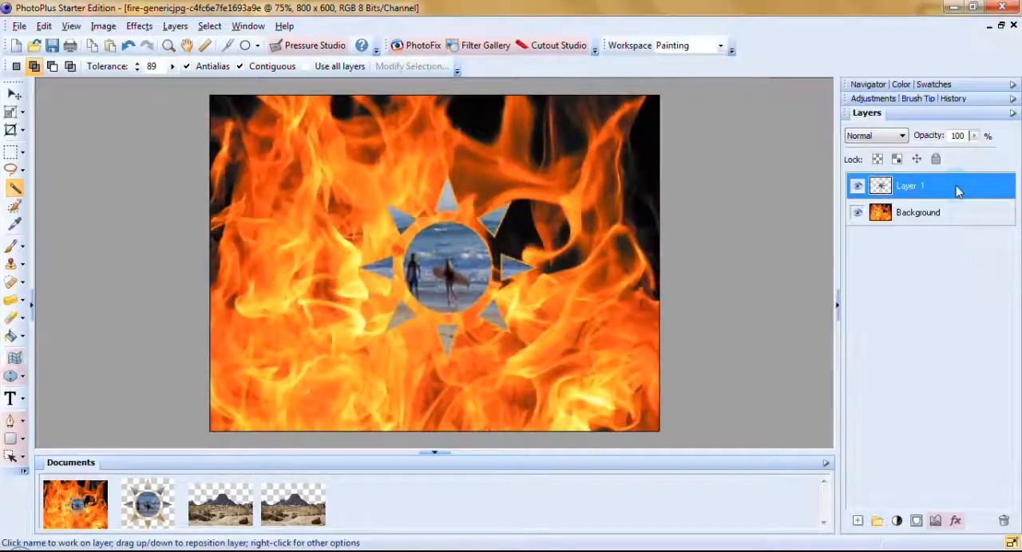
right_click(910, 185)
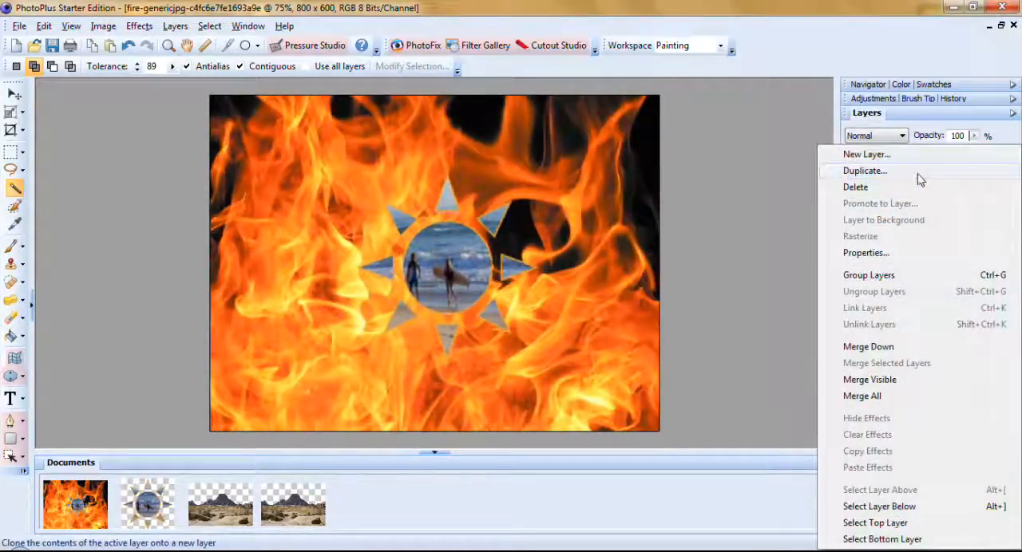
click(864, 170)
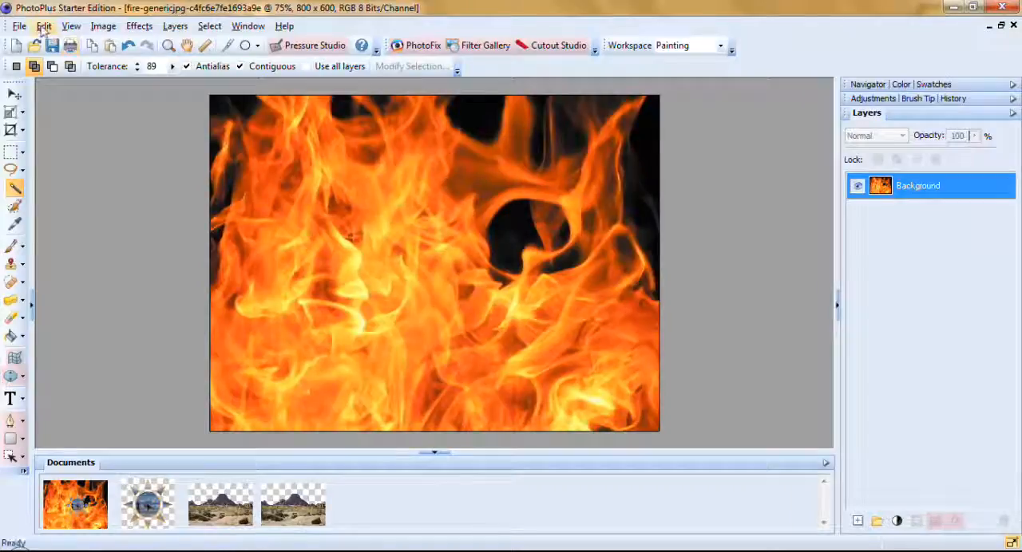
click(44, 26)
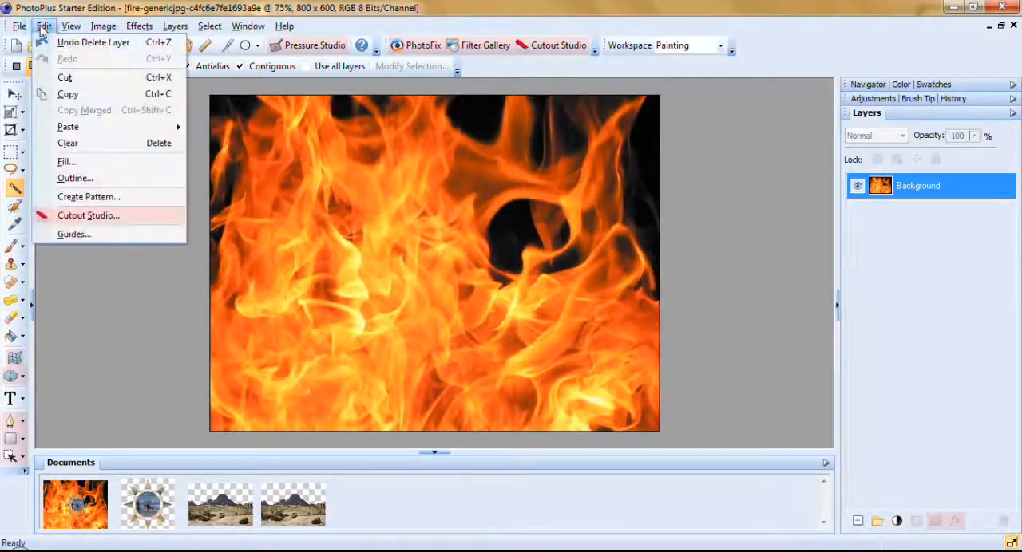
mouse_move(68, 127)
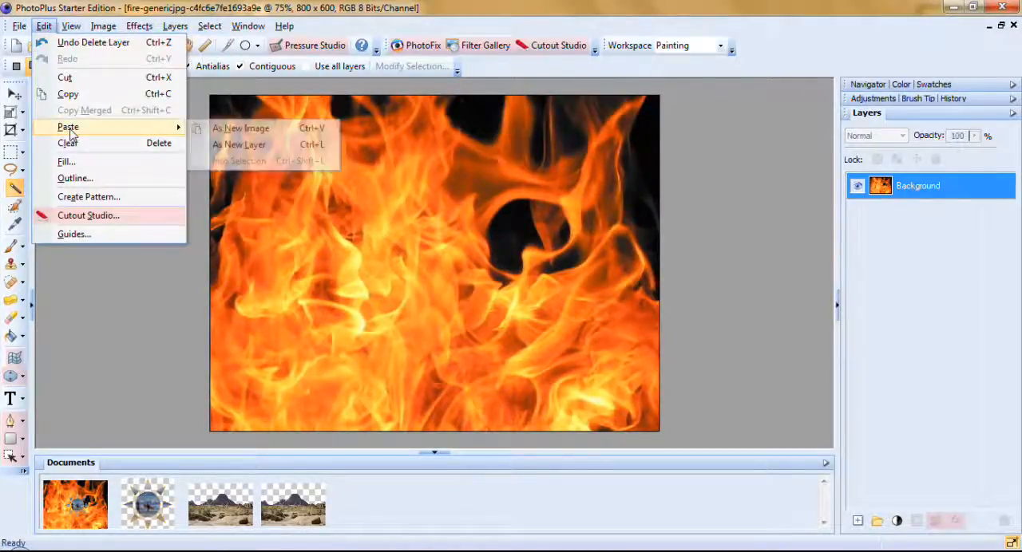
Paste the sky-less desert landscape as a new layer above the flames.
click(238, 145)
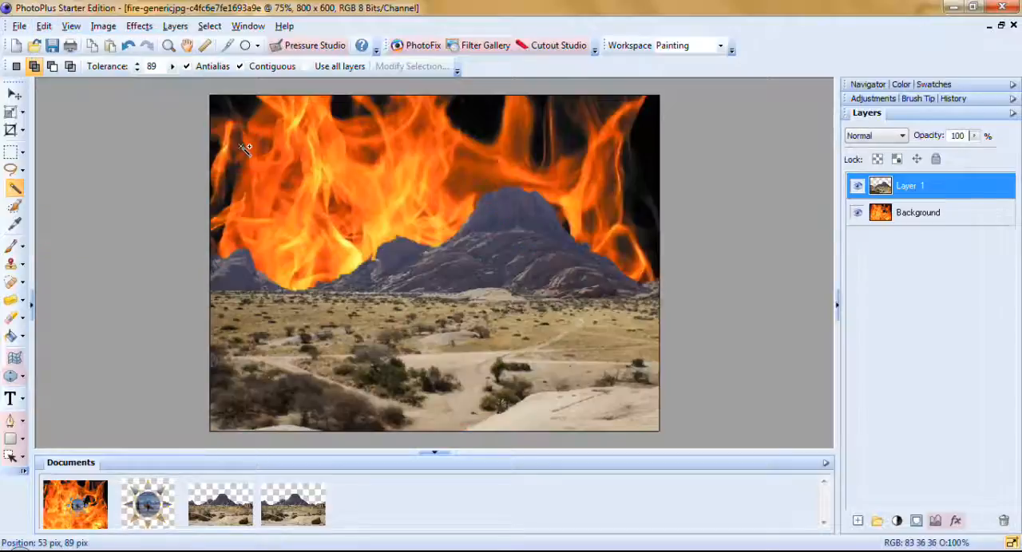
mouse_move(746, 262)
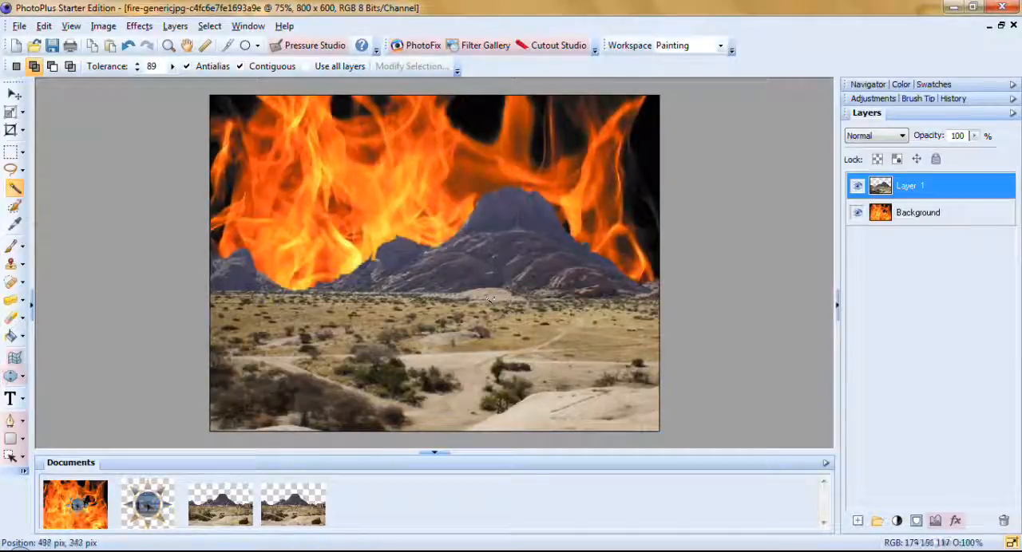
mouse_move(686, 323)
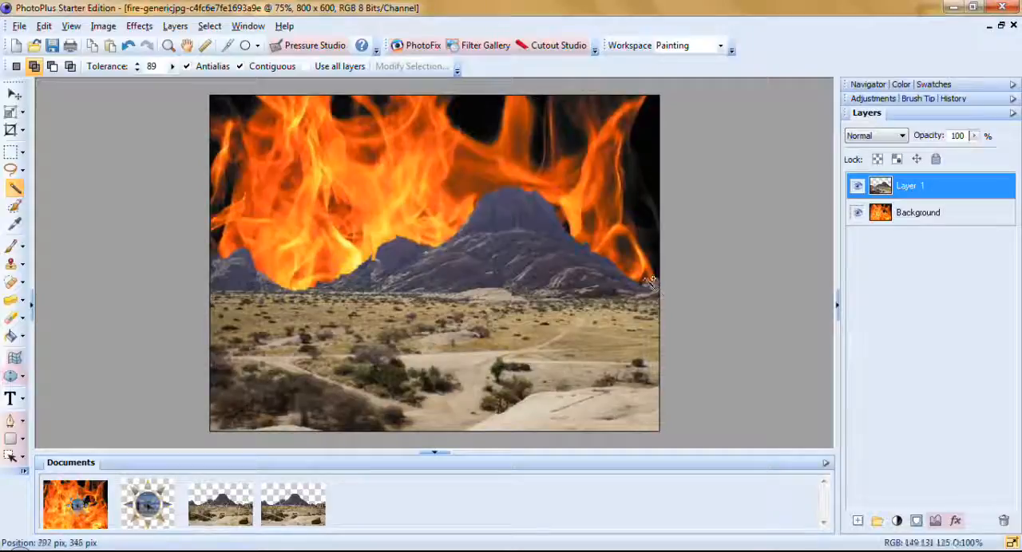
mouse_move(439, 240)
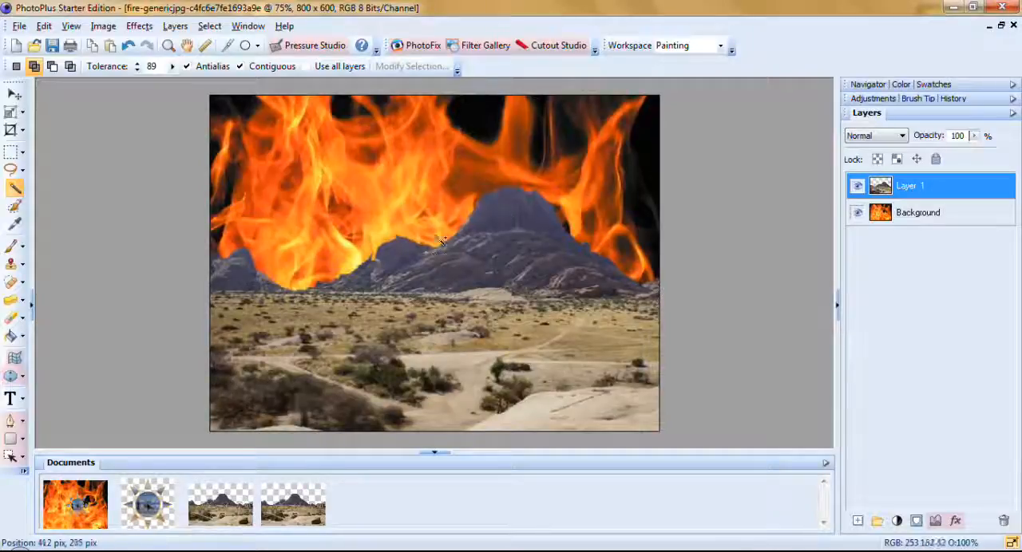
mouse_move(447, 174)
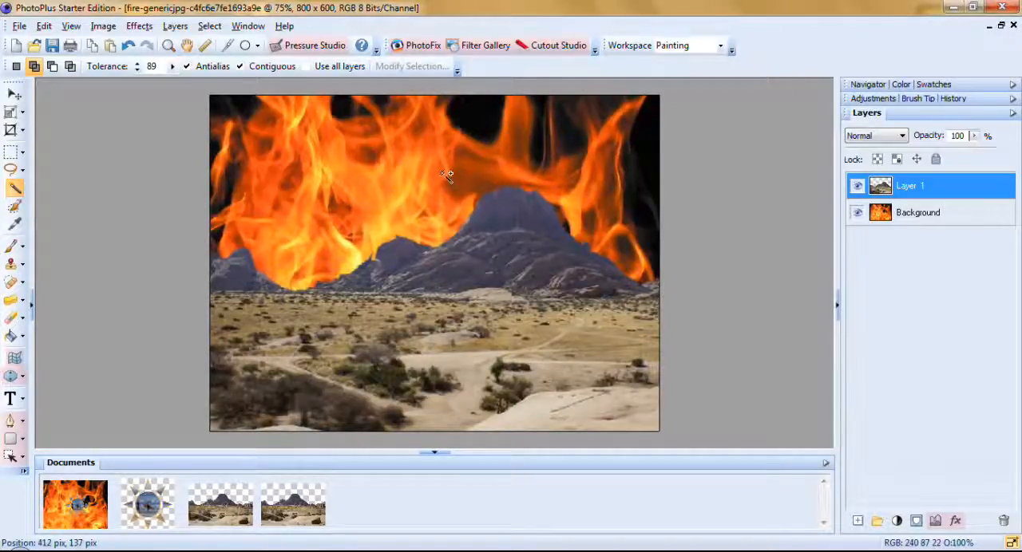
mouse_move(471, 282)
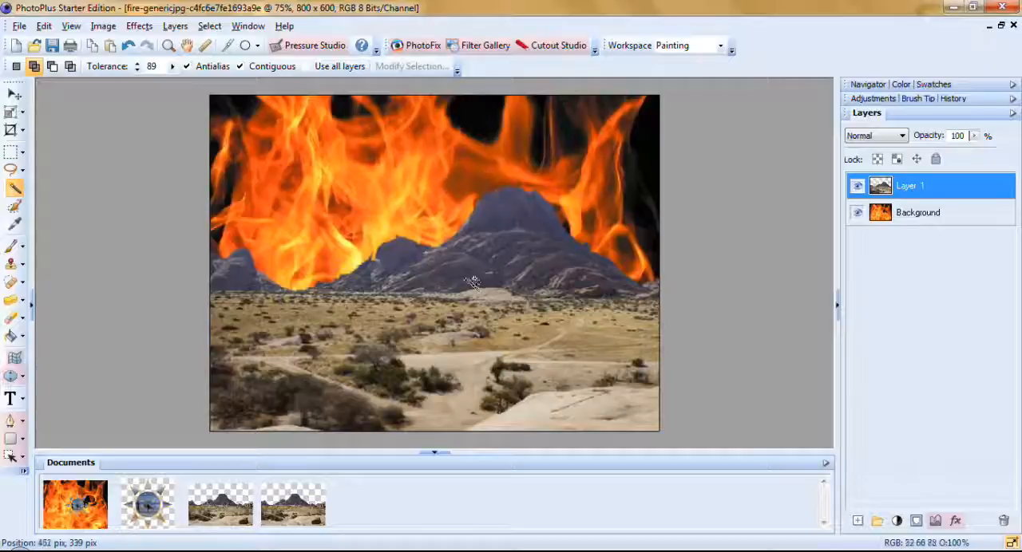
mouse_move(732, 296)
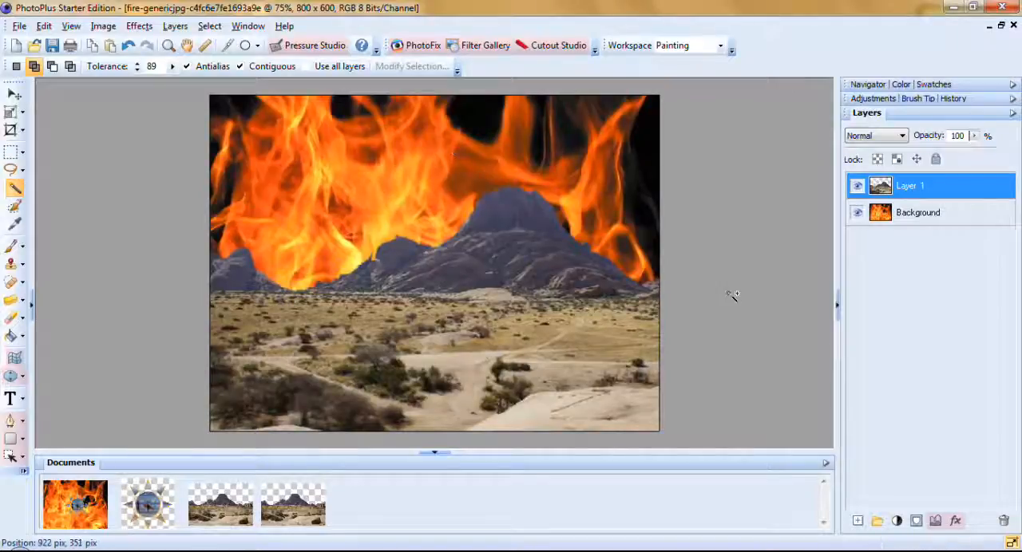